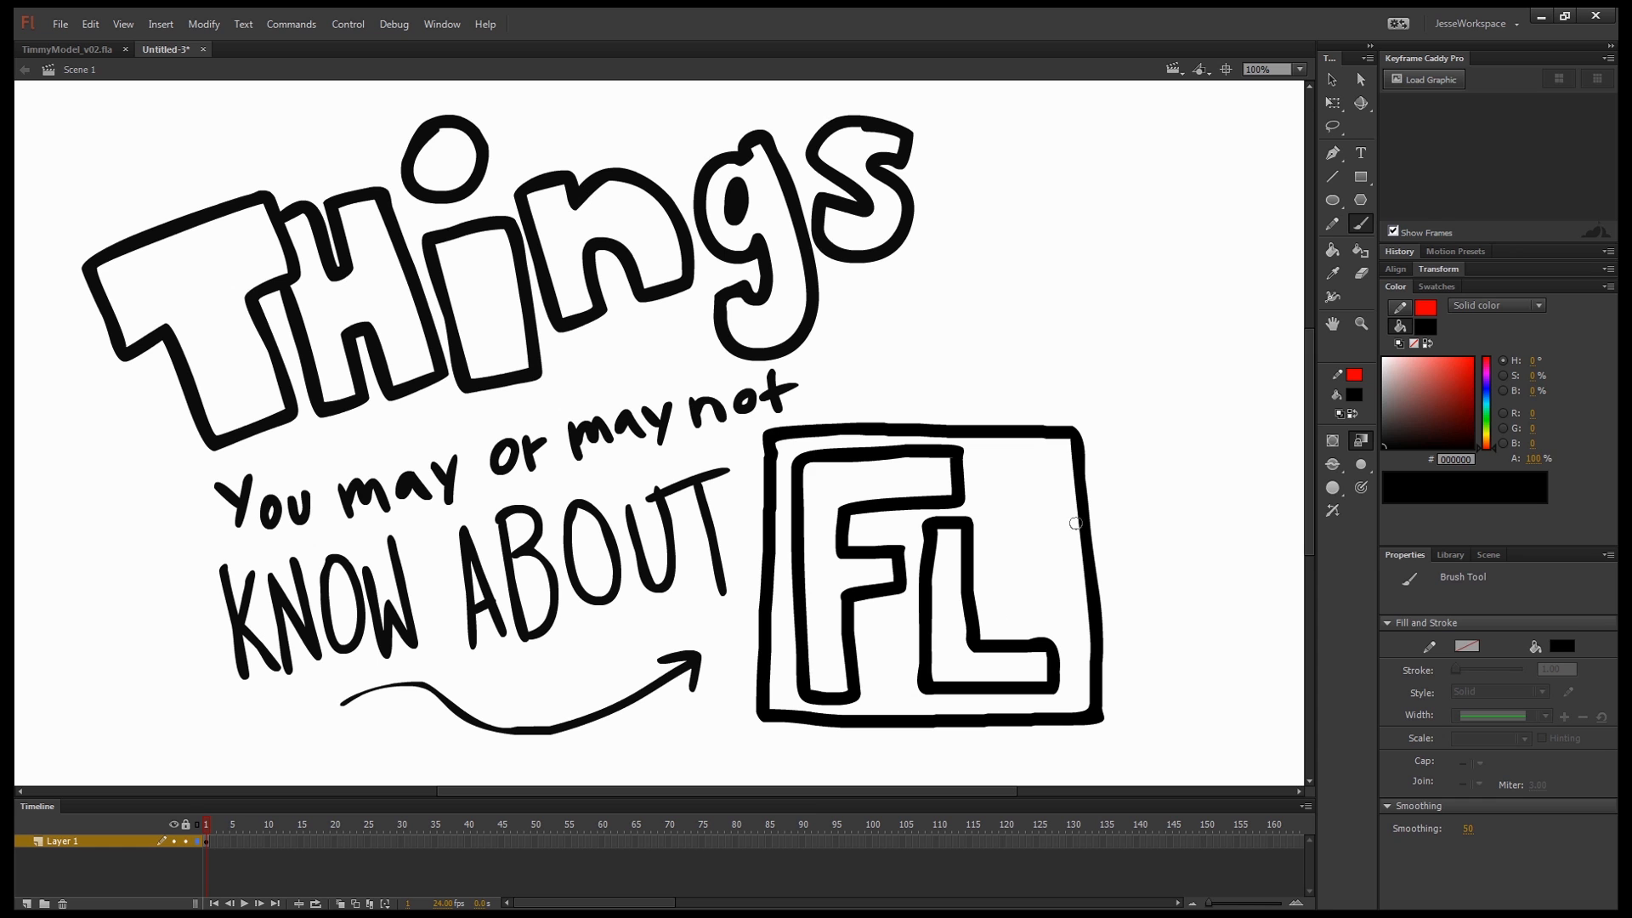
Step: Fill the square behind the FL logo solid red with the Paint Bucket
left_click(1333, 250)
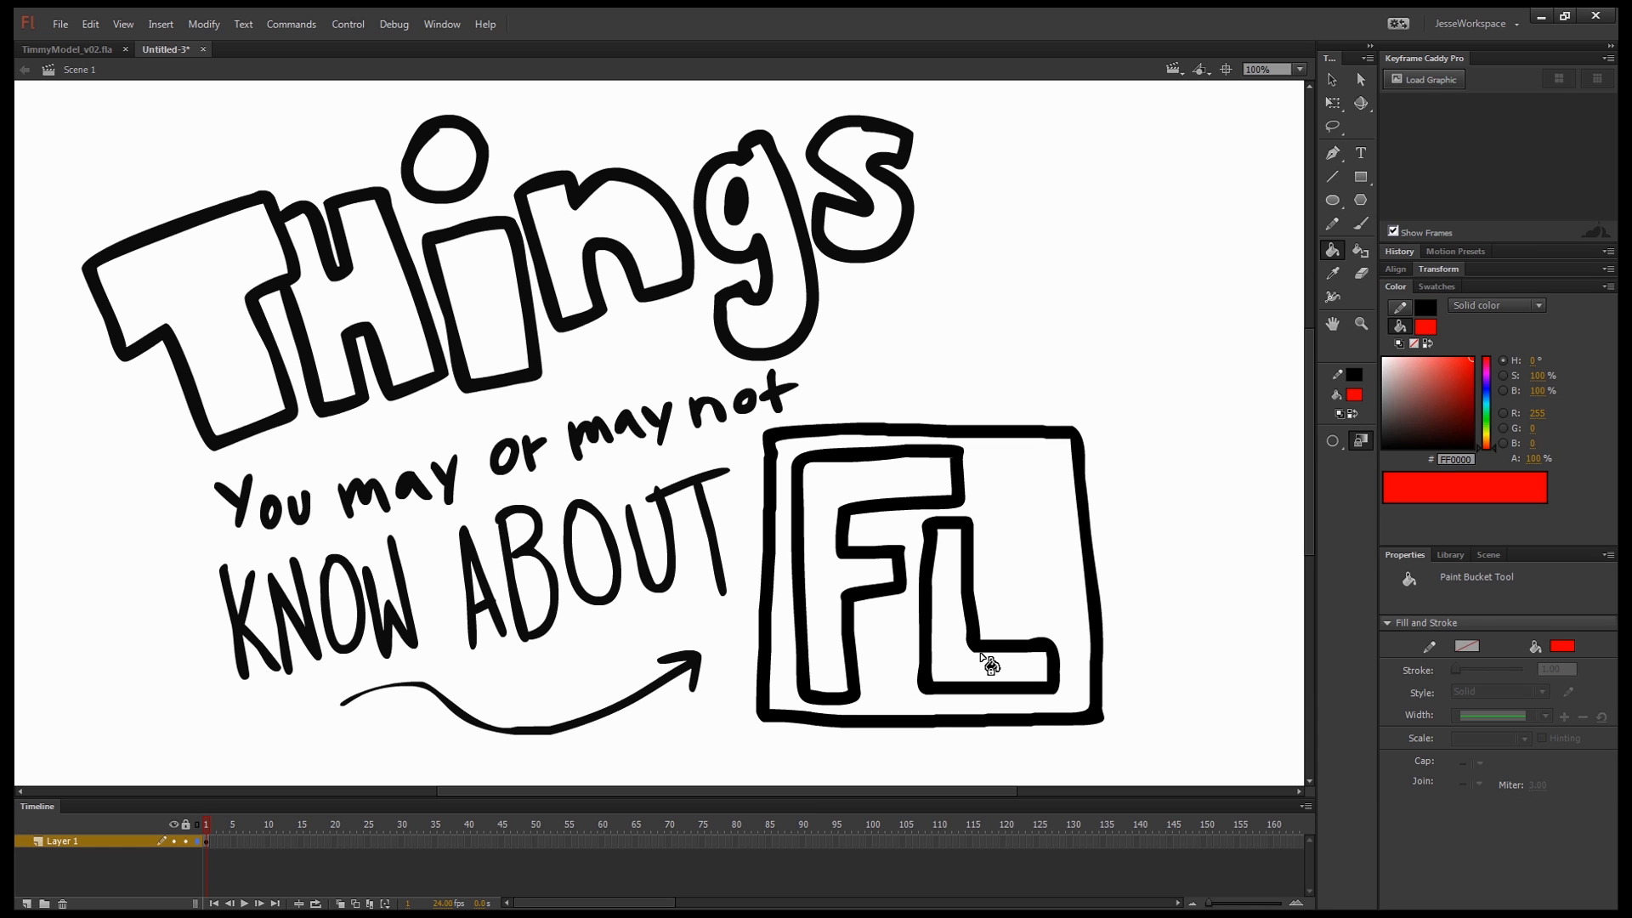
left_click(984, 663)
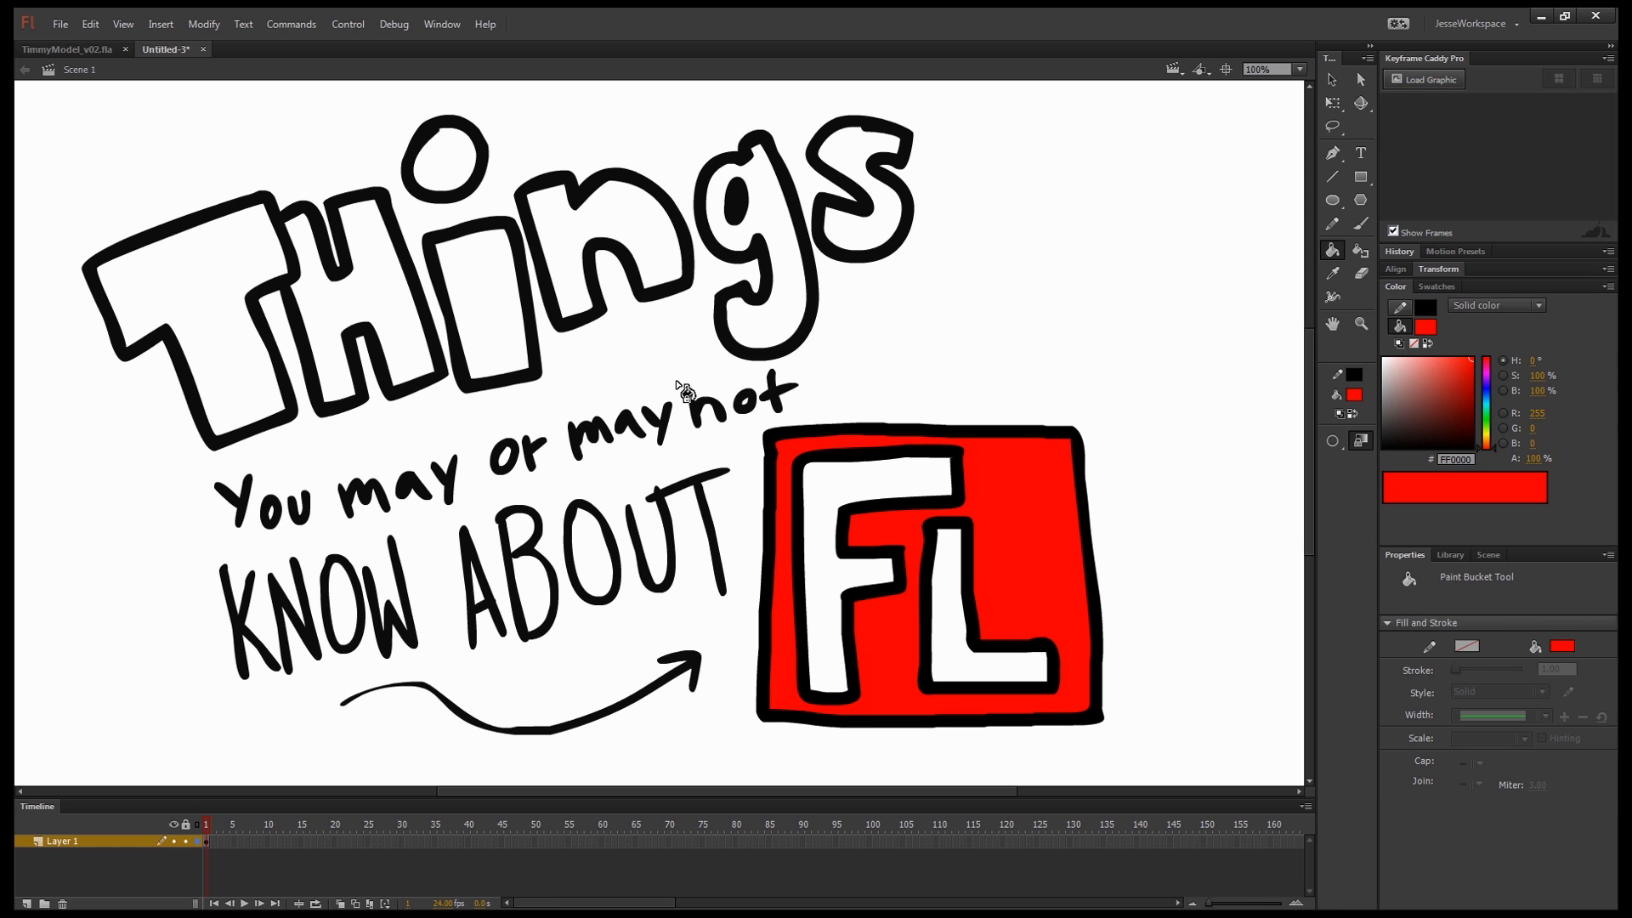
mouse_move(1020, 323)
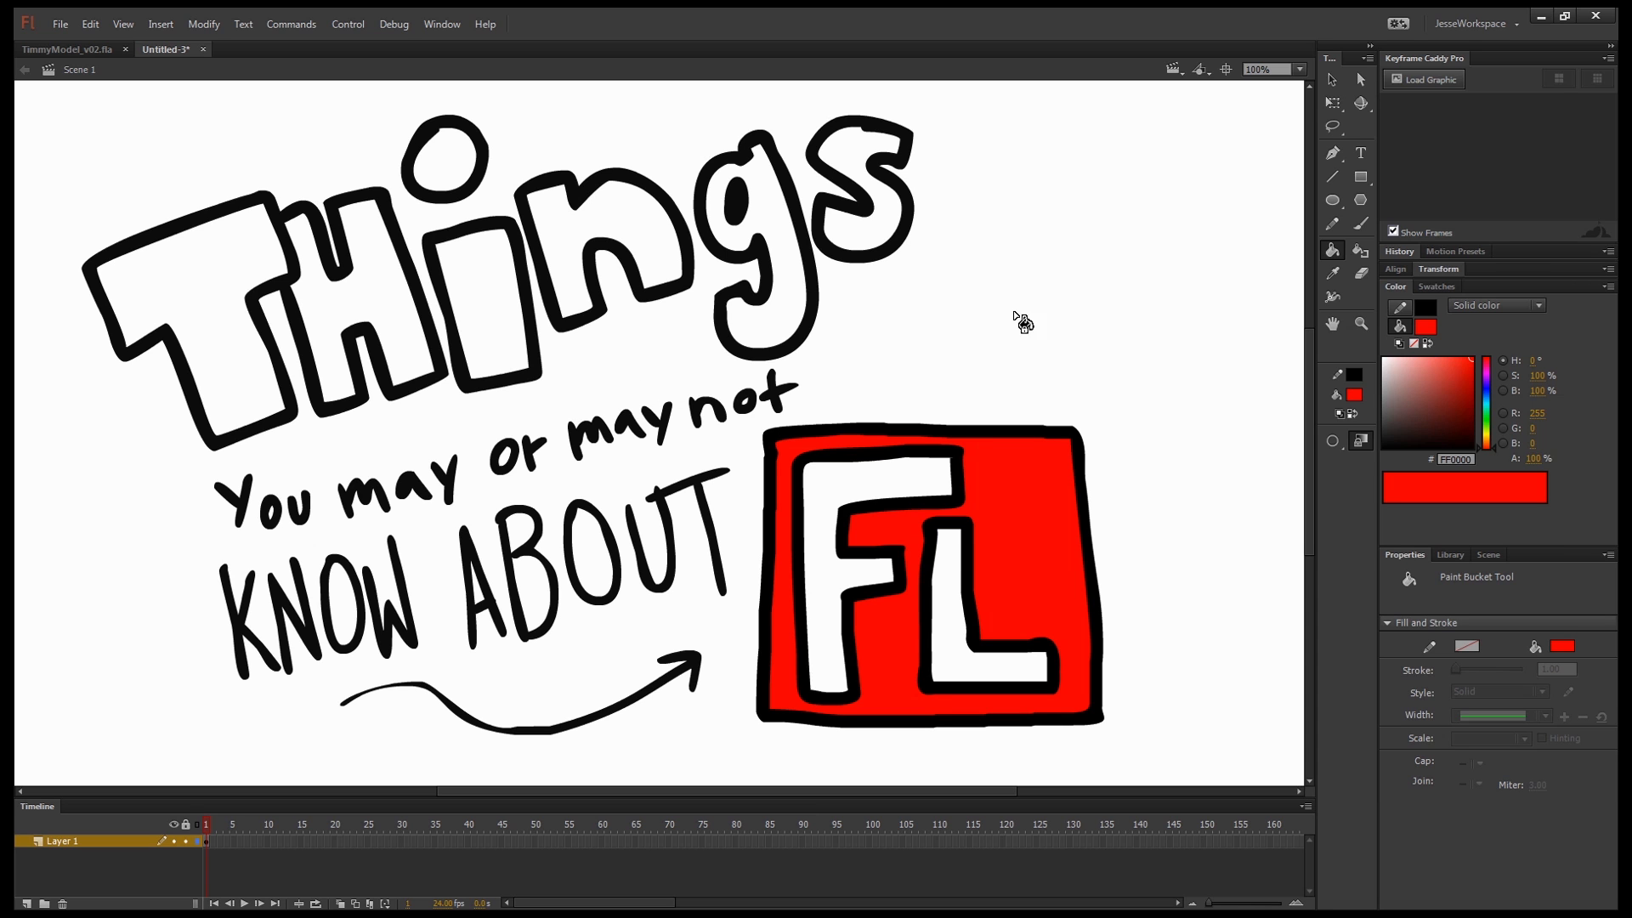
mouse_move(1008, 345)
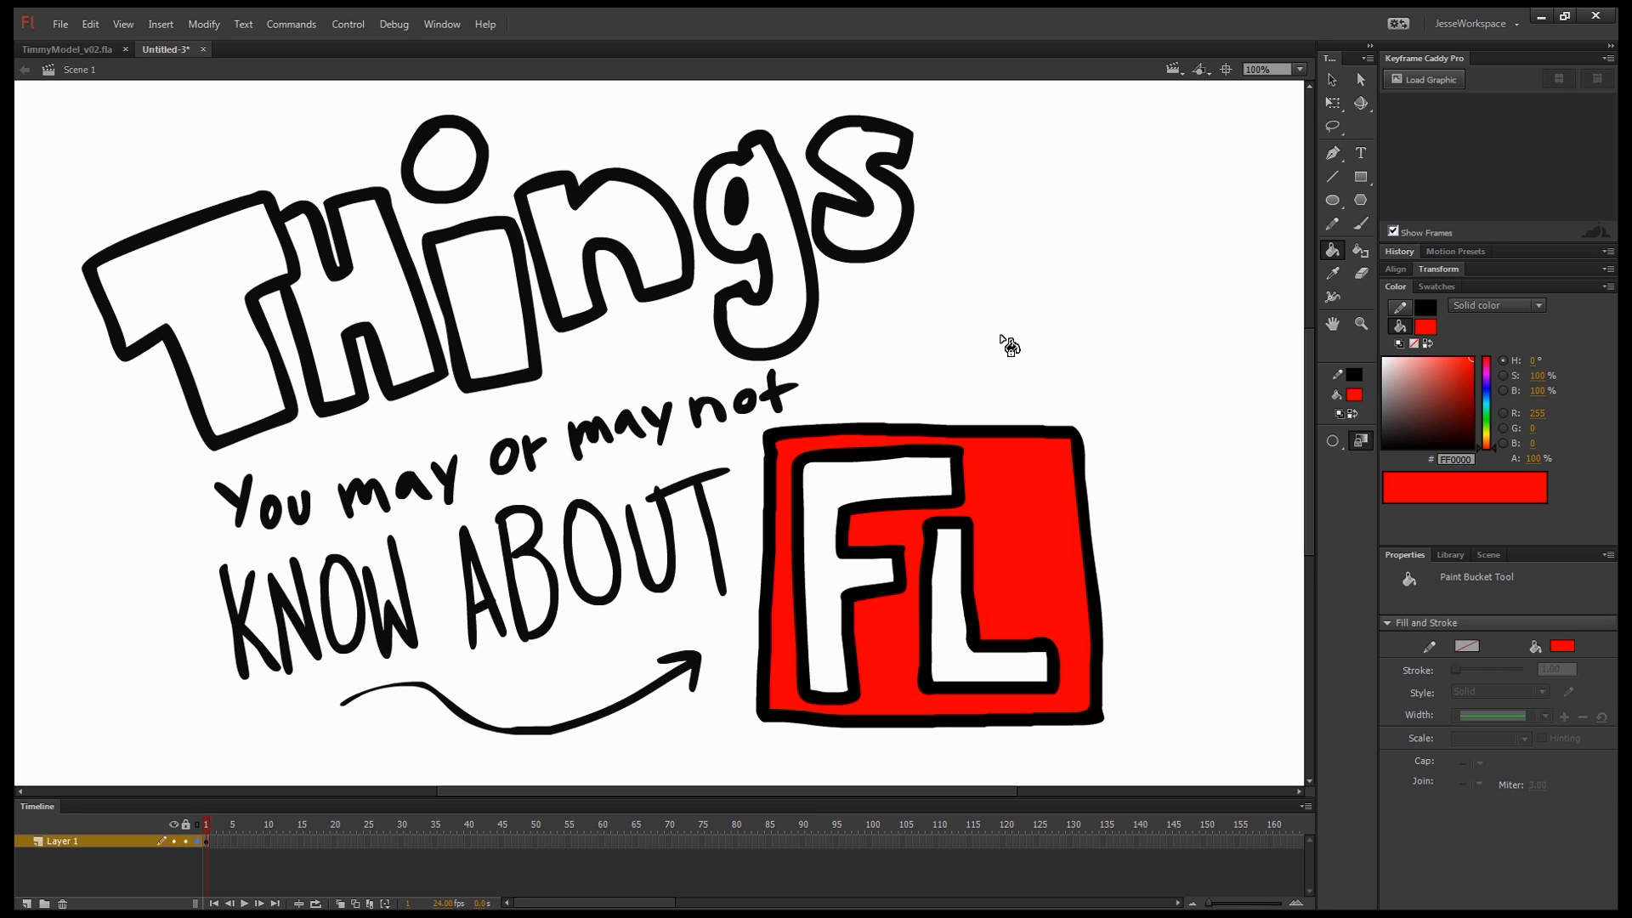
mouse_move(1137, 299)
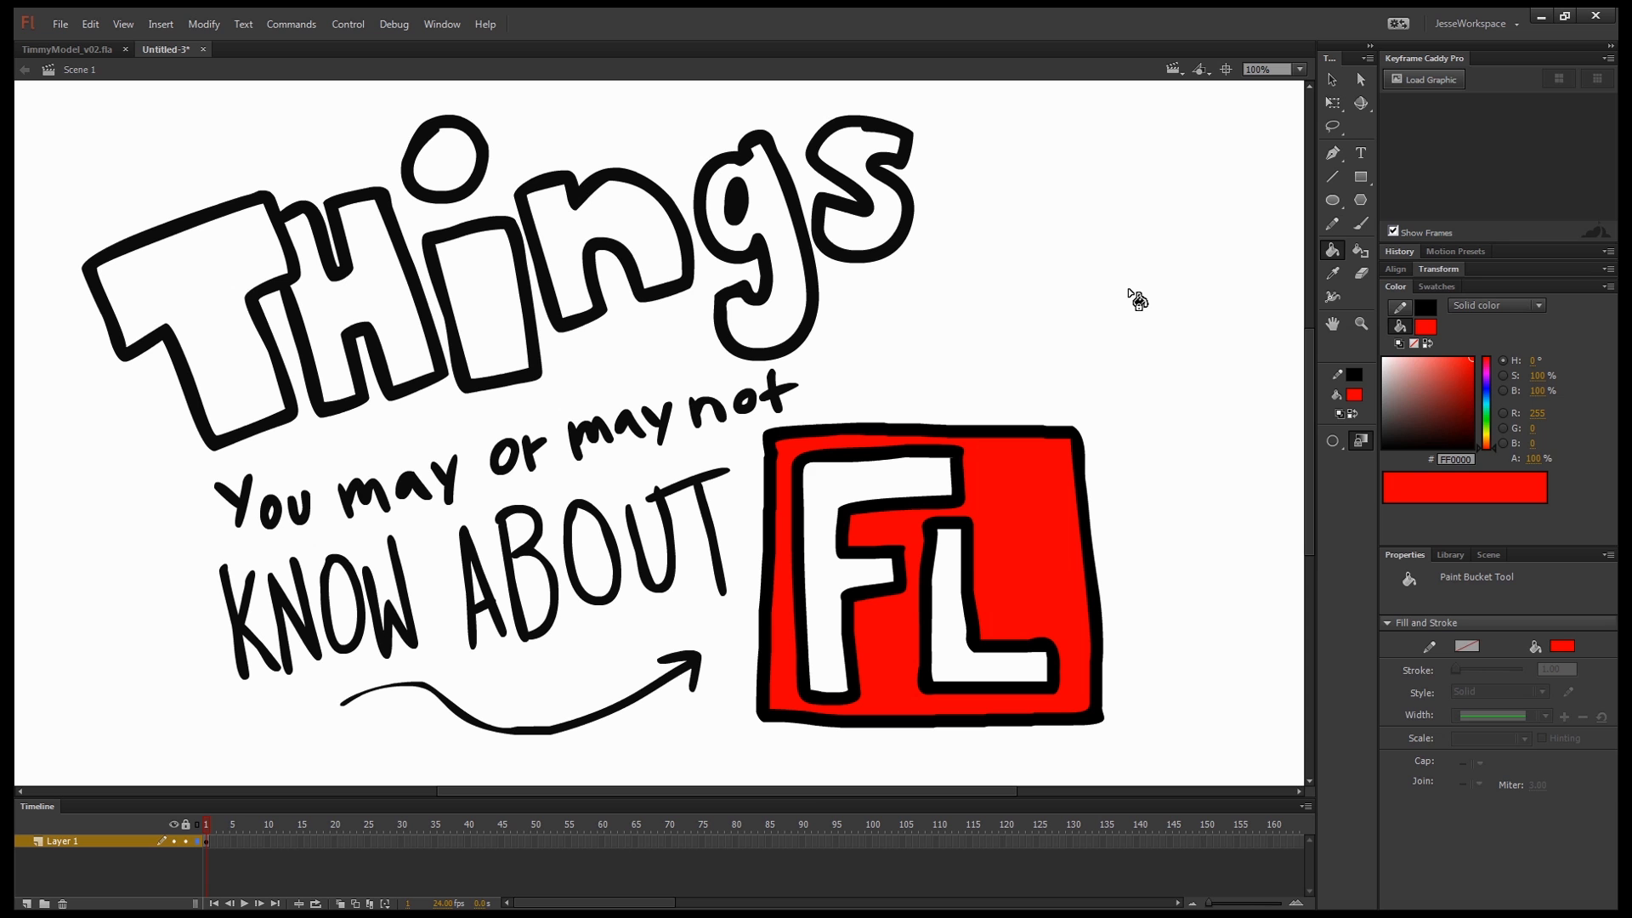
mouse_move(1022, 349)
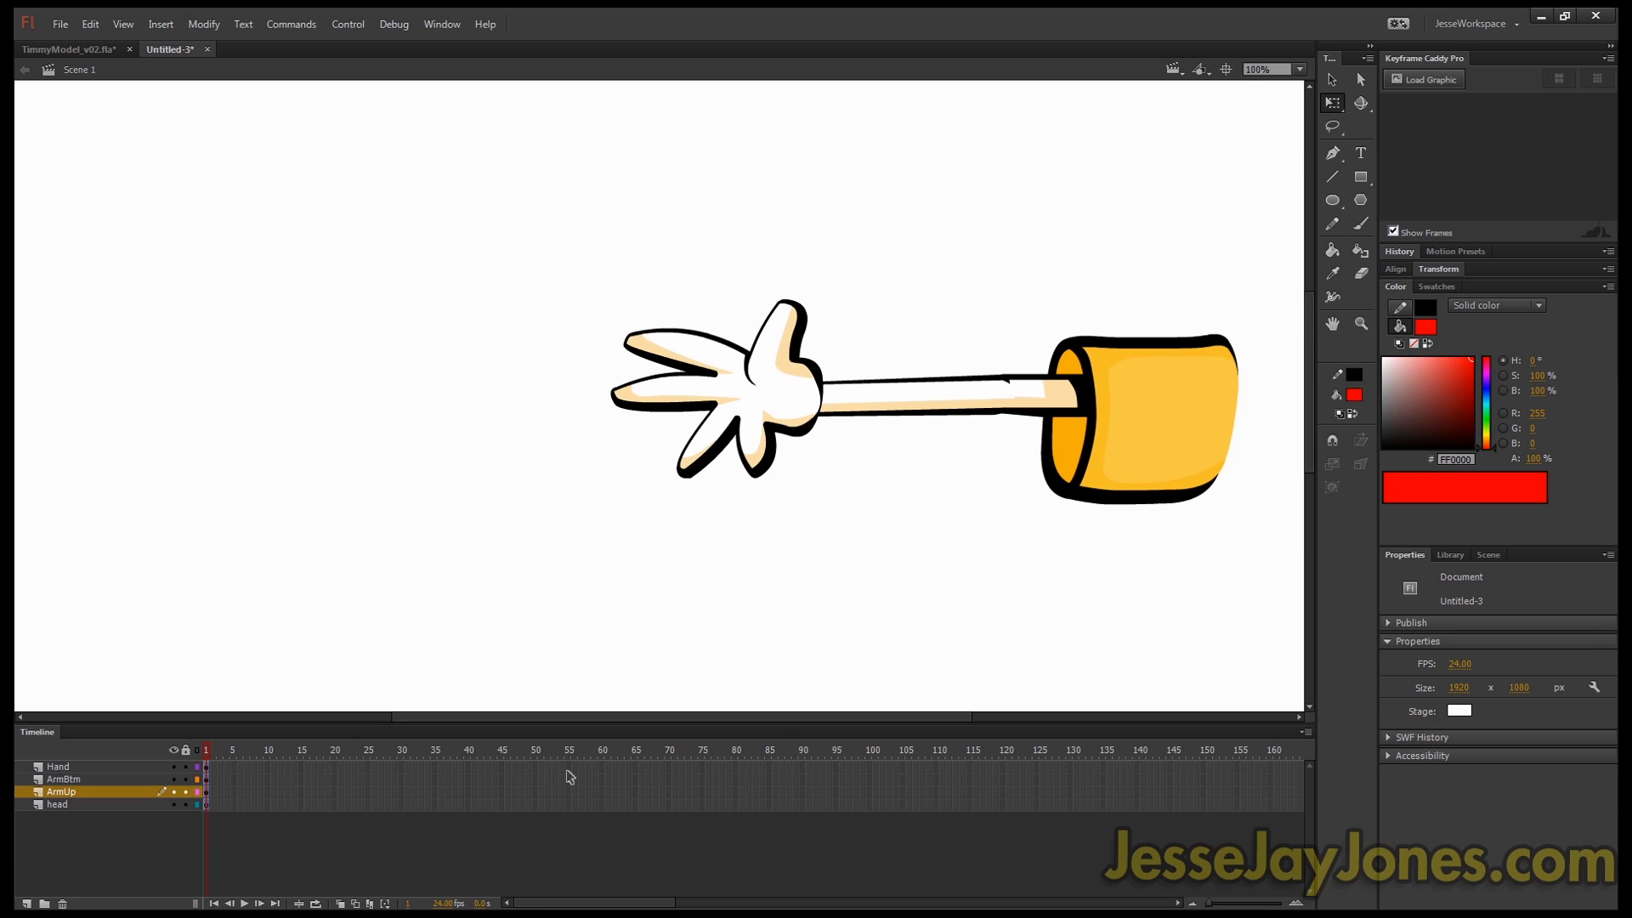
mouse_move(601, 771)
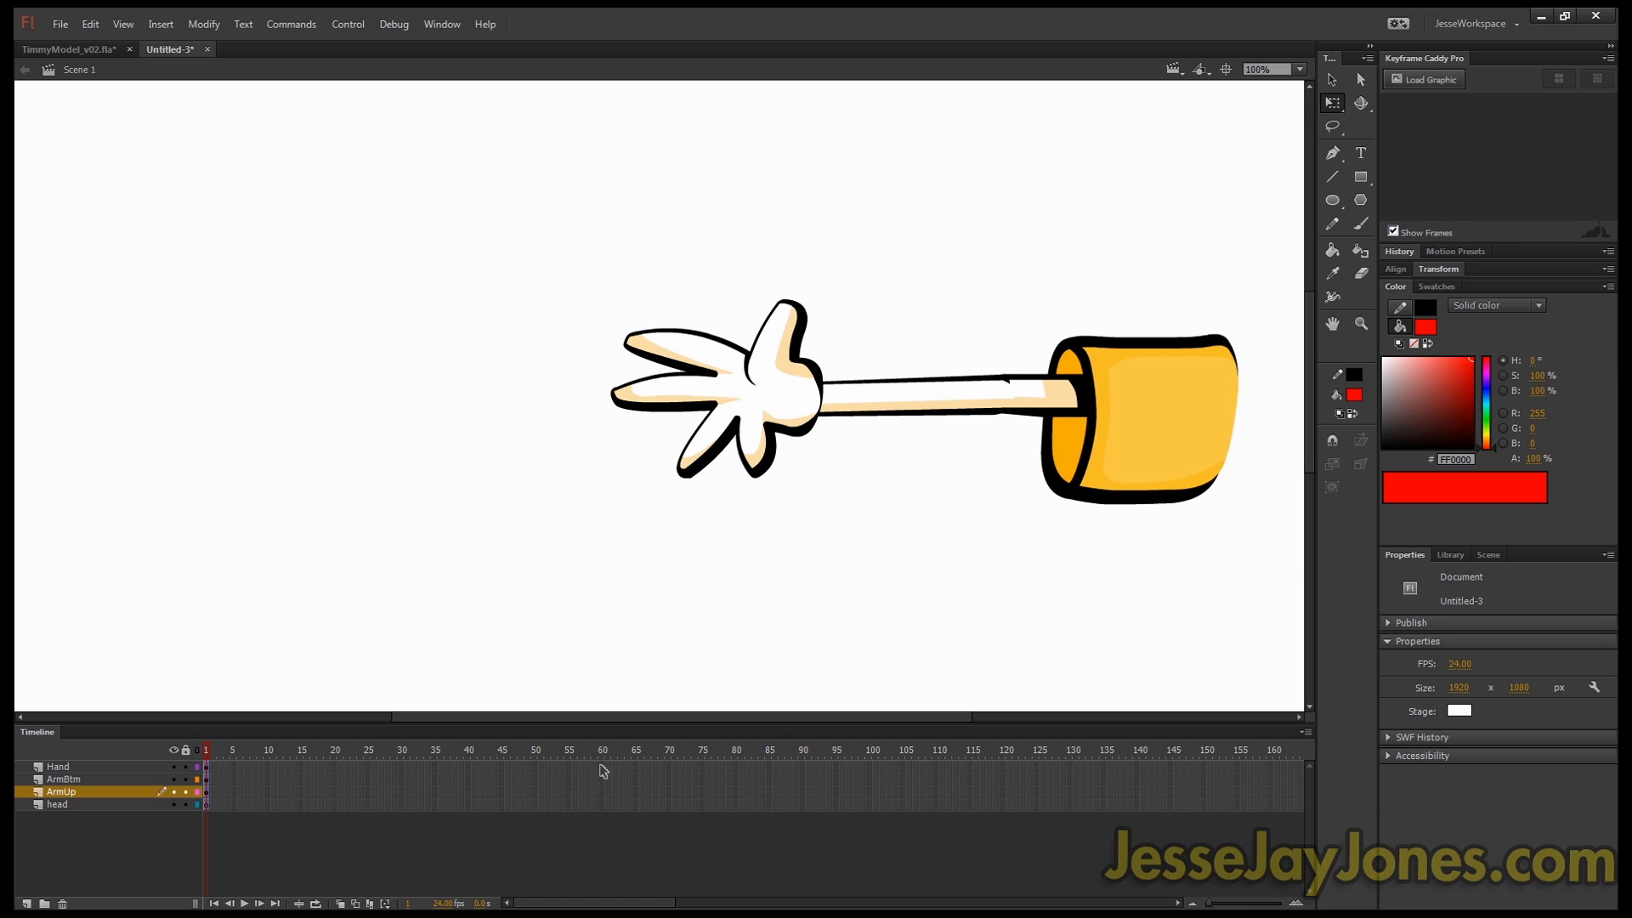
Step: Extend the Hand, ArmBtm and ArmUp layers to frame 60 with the arm posed raised
left_click(601, 767)
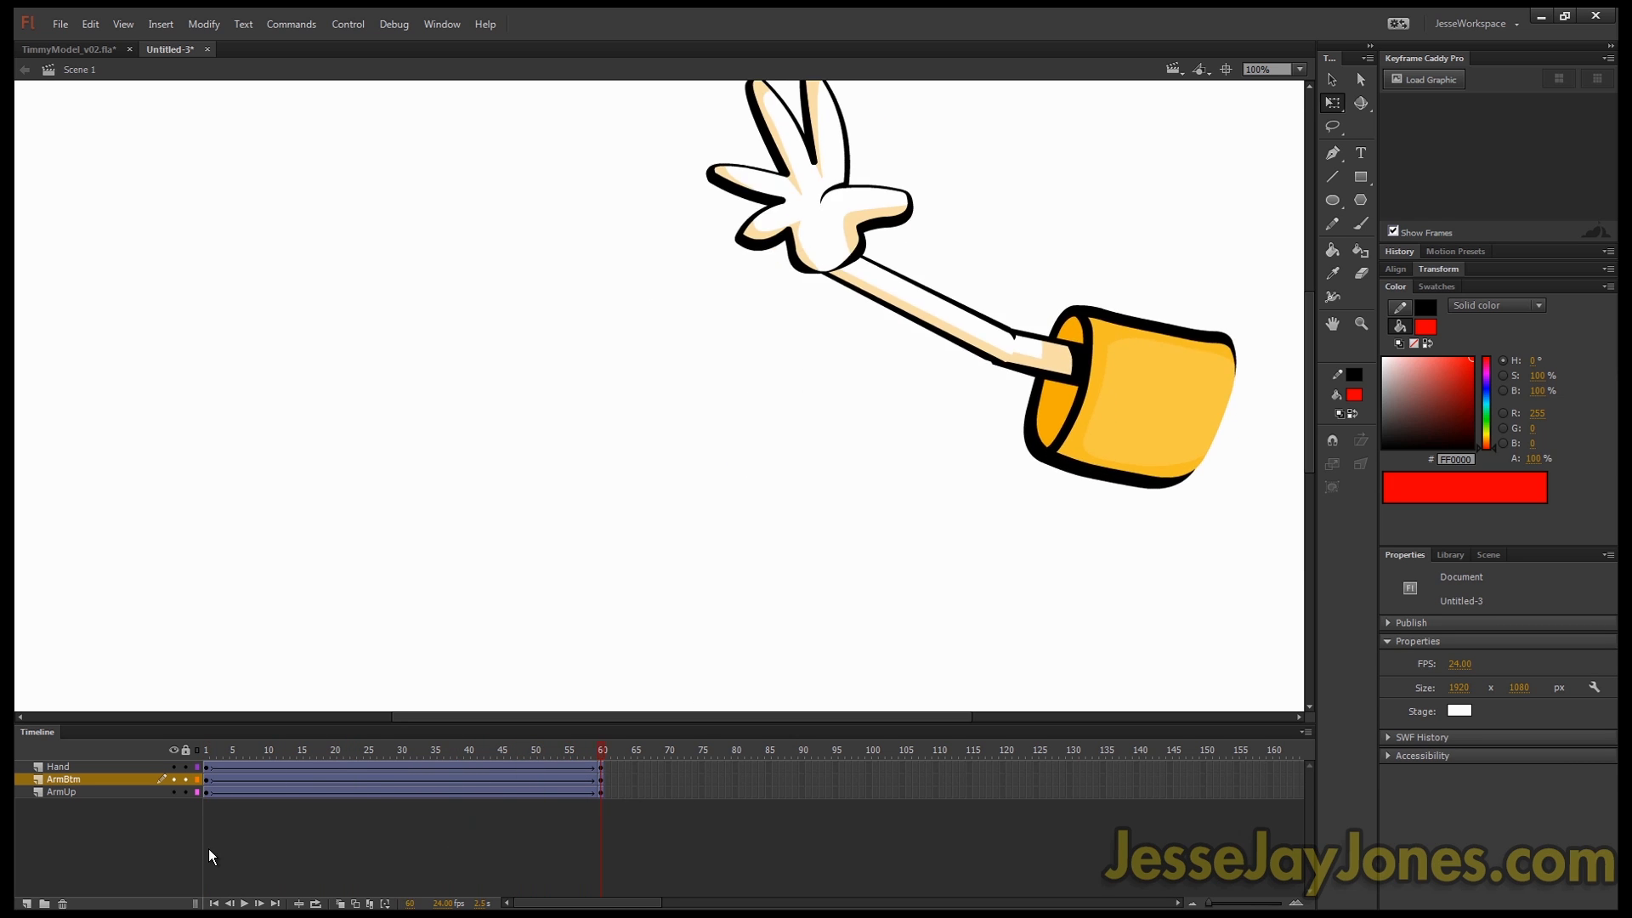
mouse_move(364, 736)
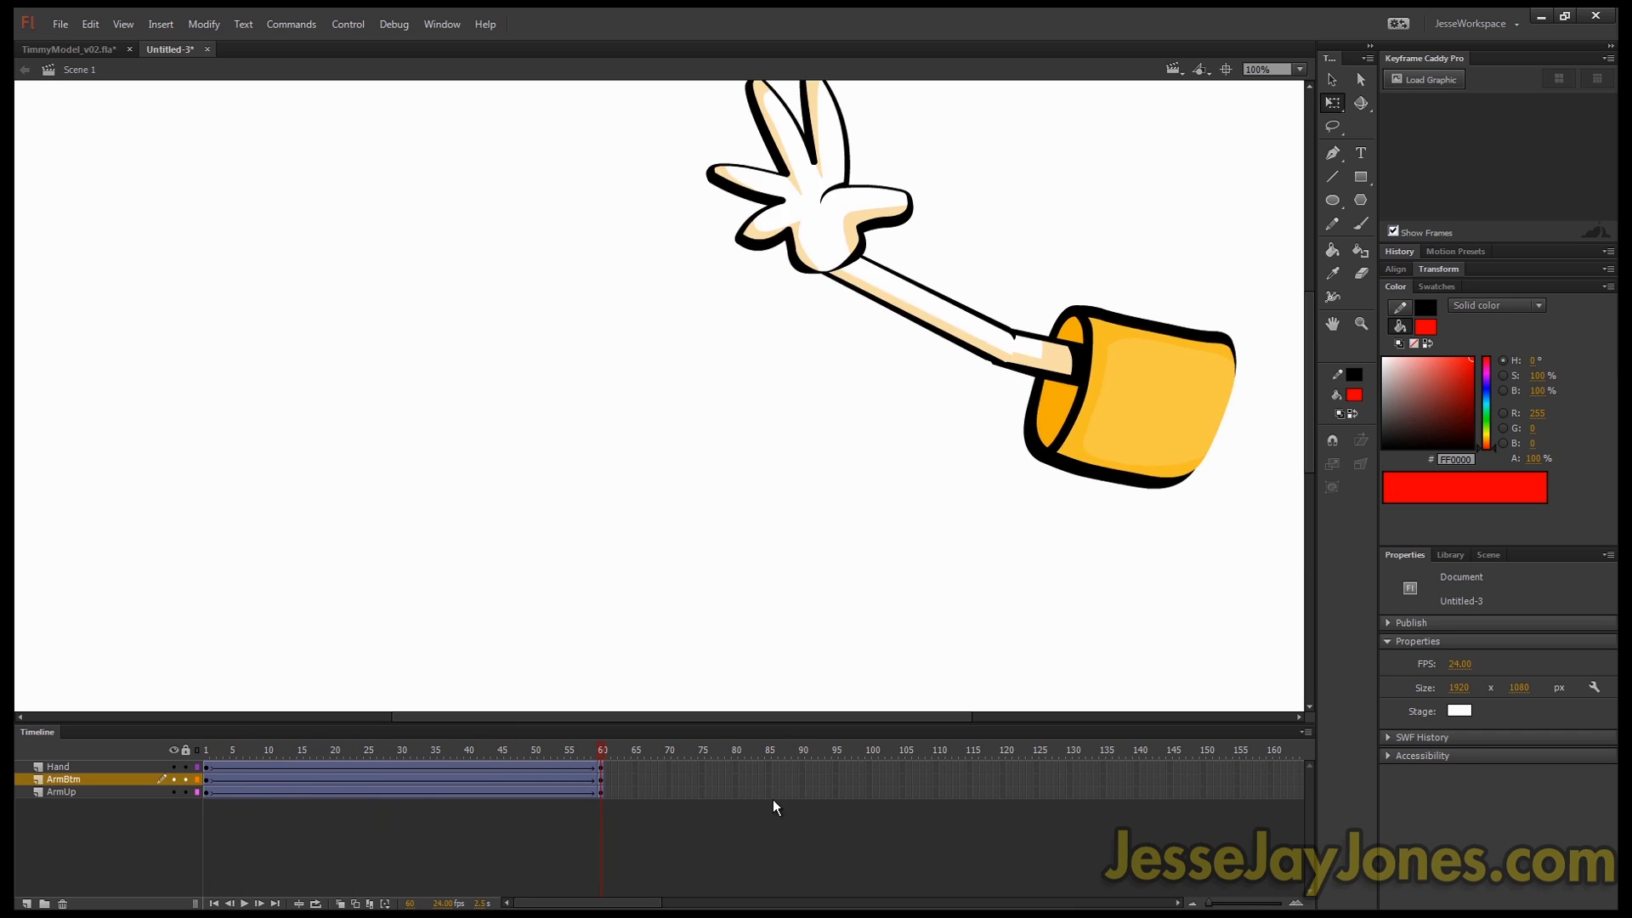
left_click(205, 749)
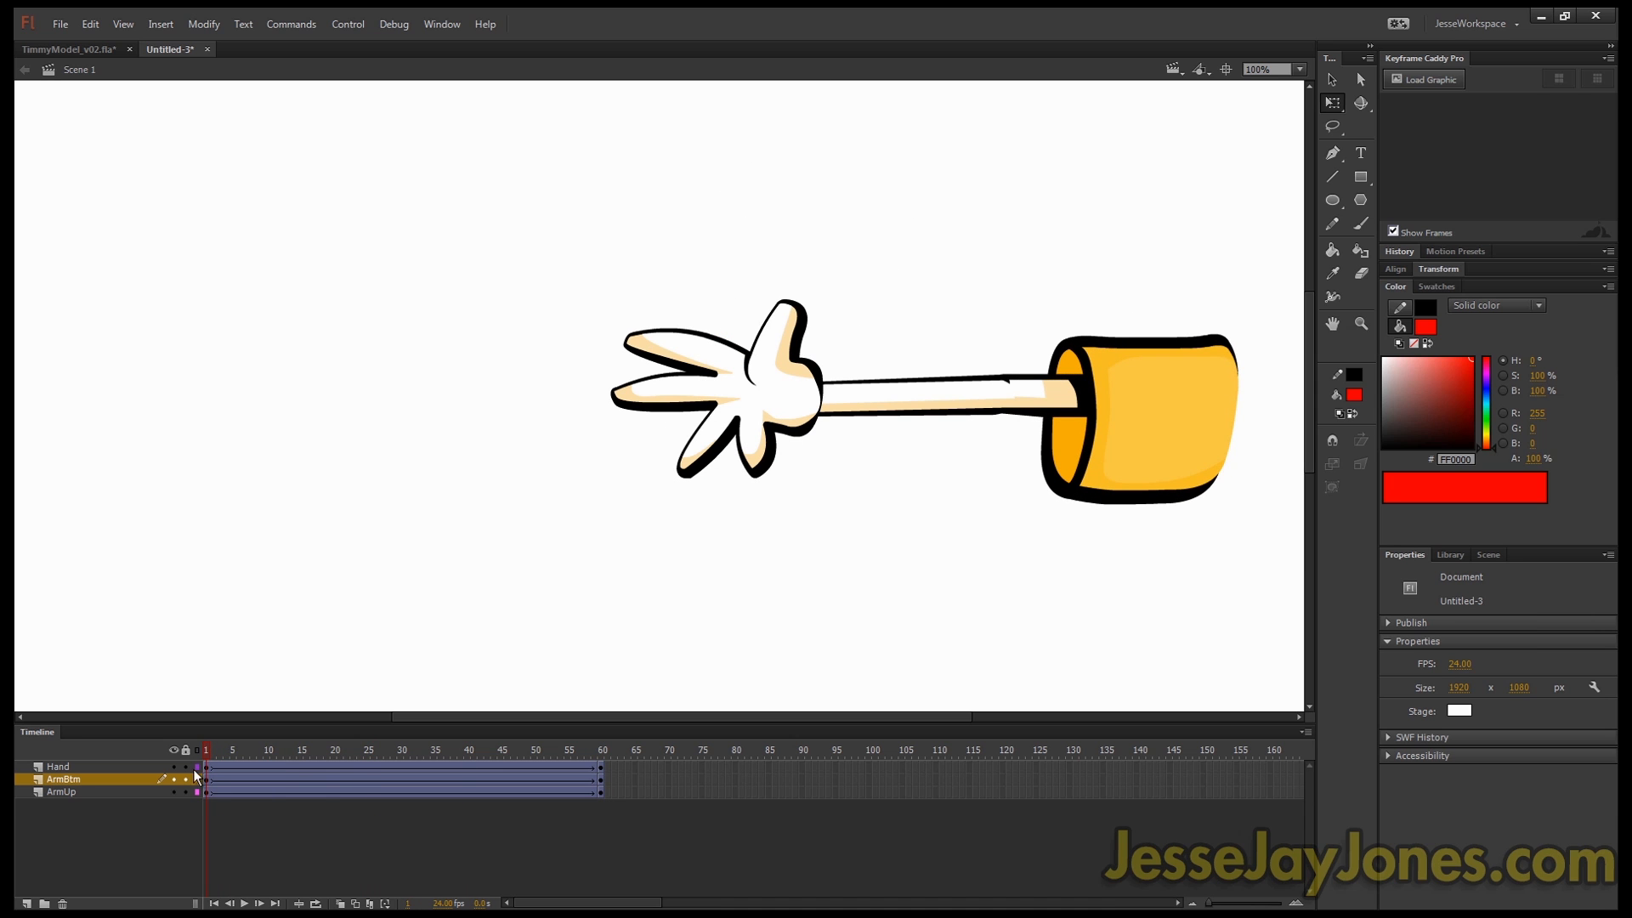
Step: Insert breakdown keyframes near frame 10 on the arm layers
left_click(61, 791)
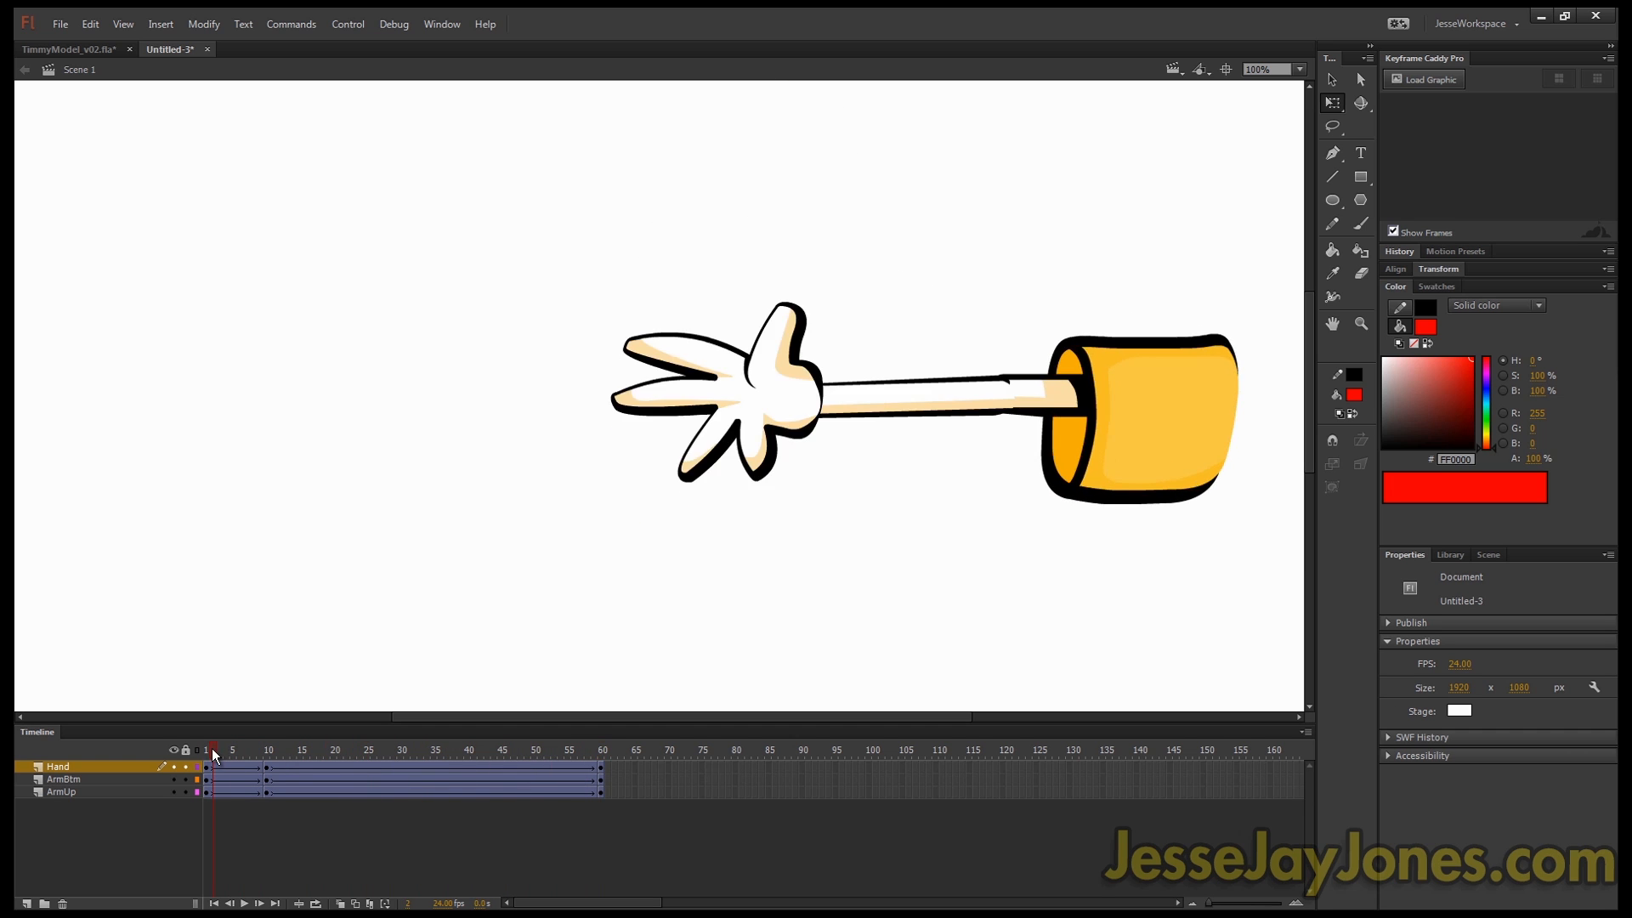
left_click(248, 750)
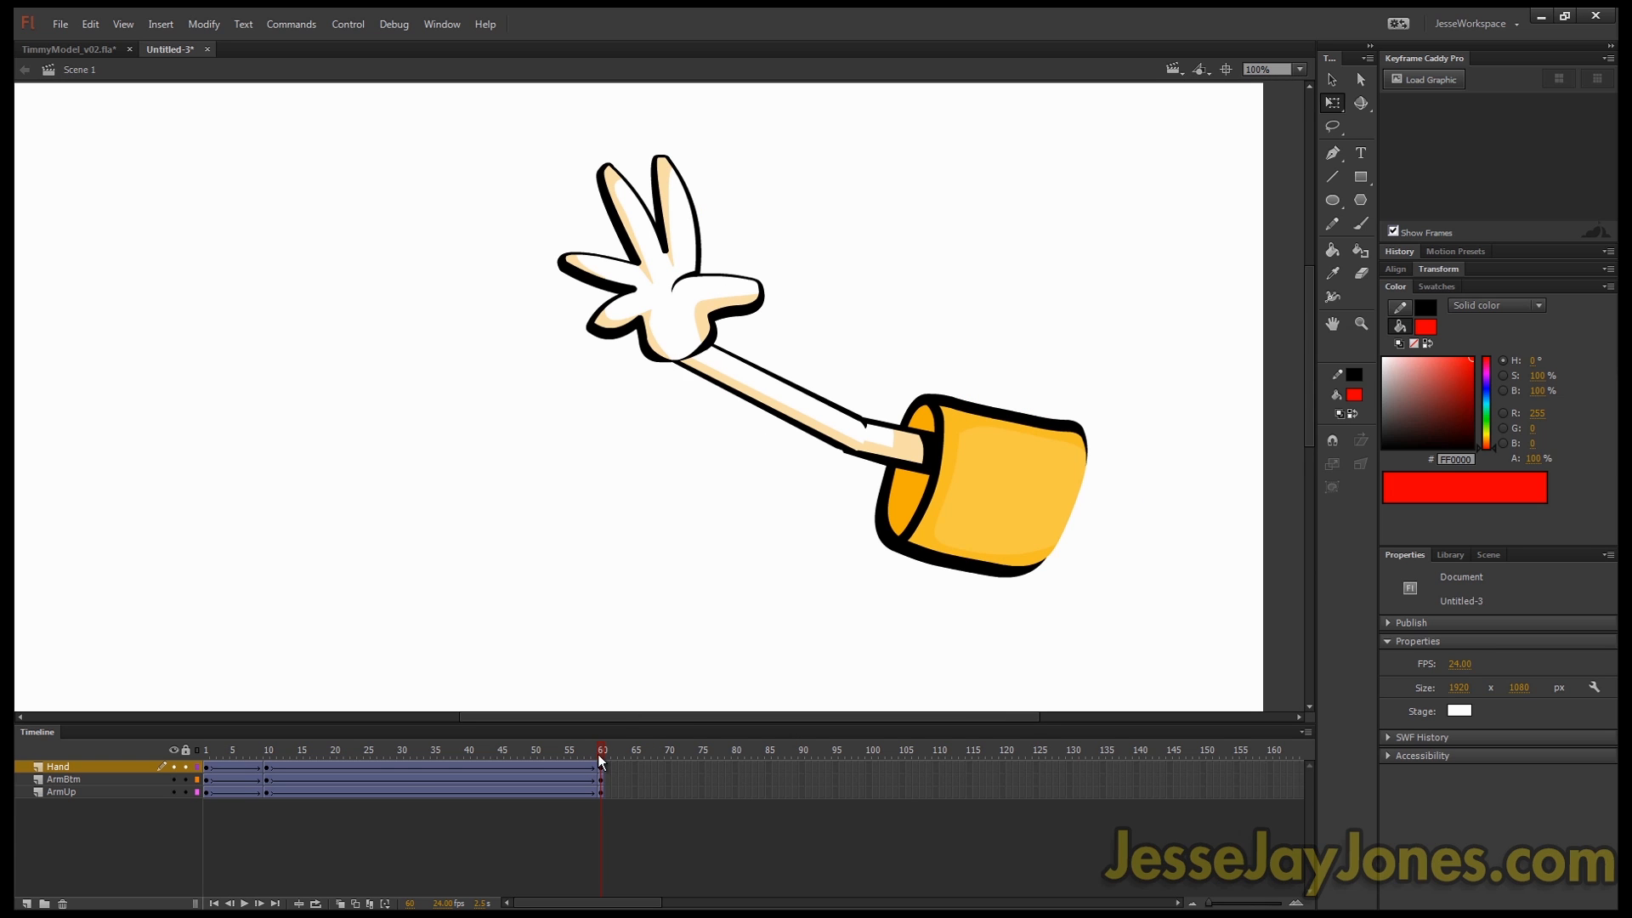
mouse_move(510, 142)
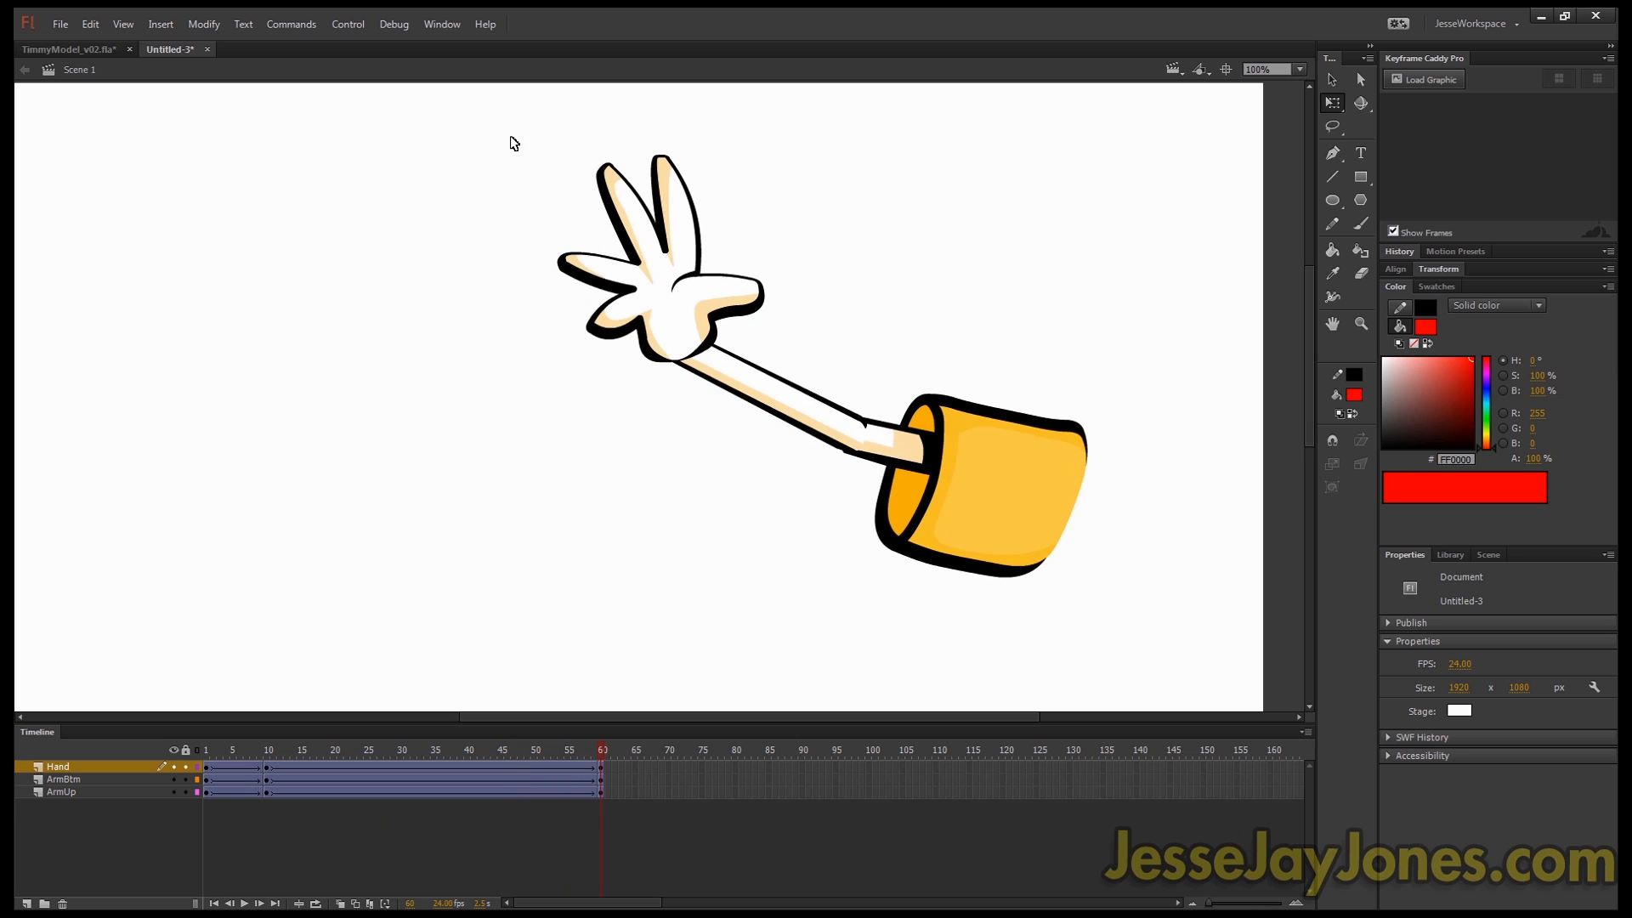
Step: Add keyframes at frame 75 so the raised pose holds past frame 60
left_click(970, 446)
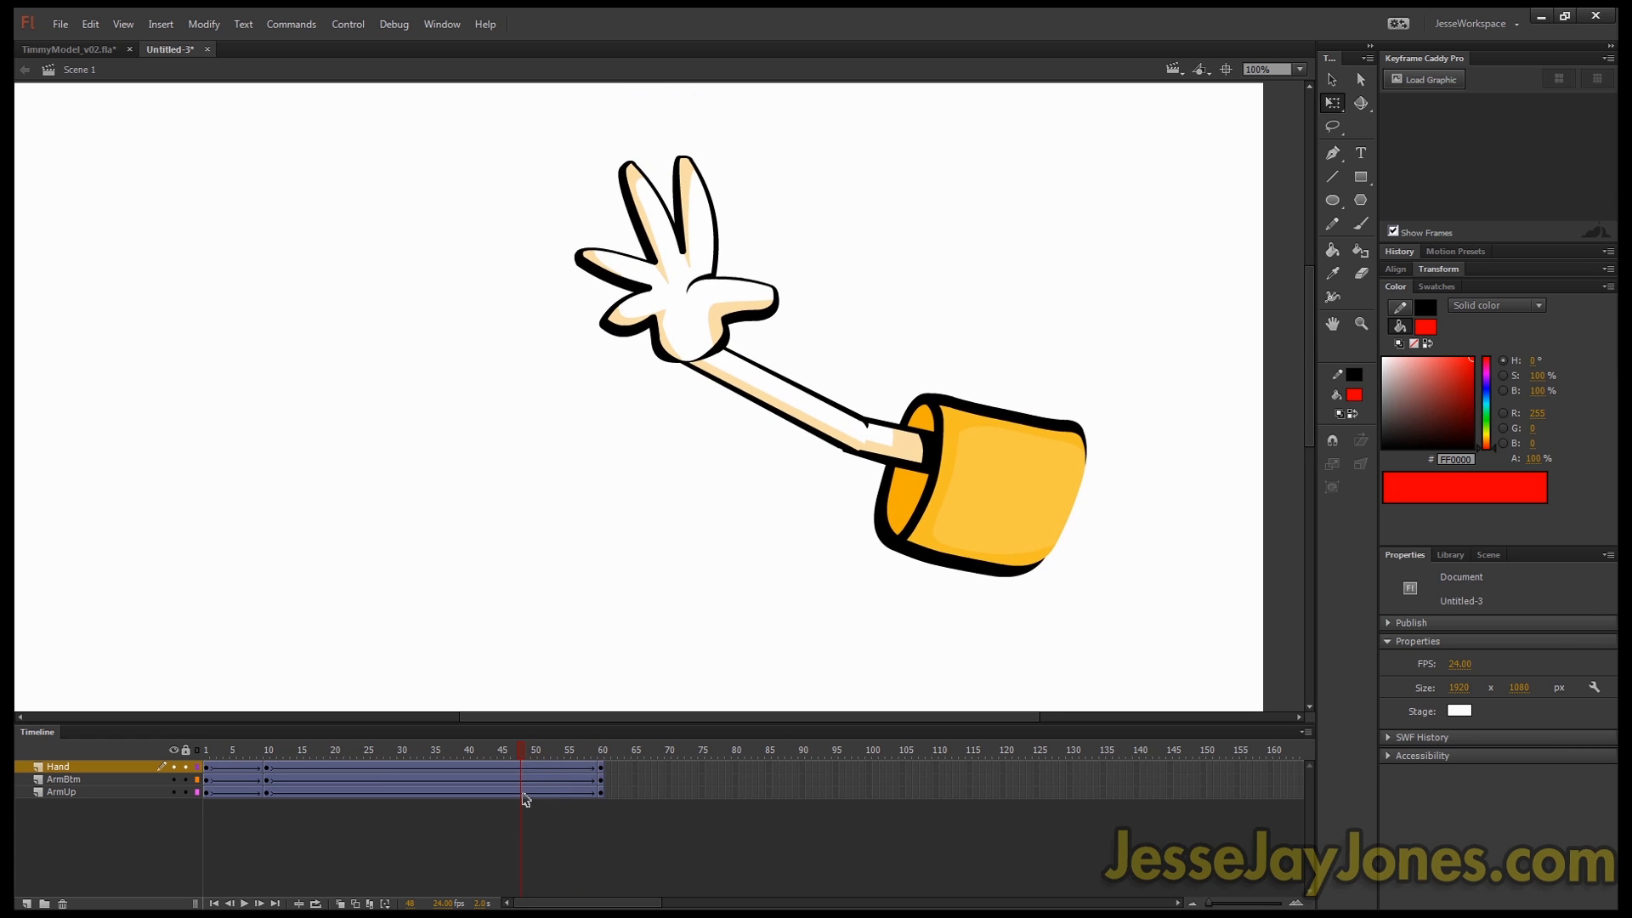
left_click(521, 792)
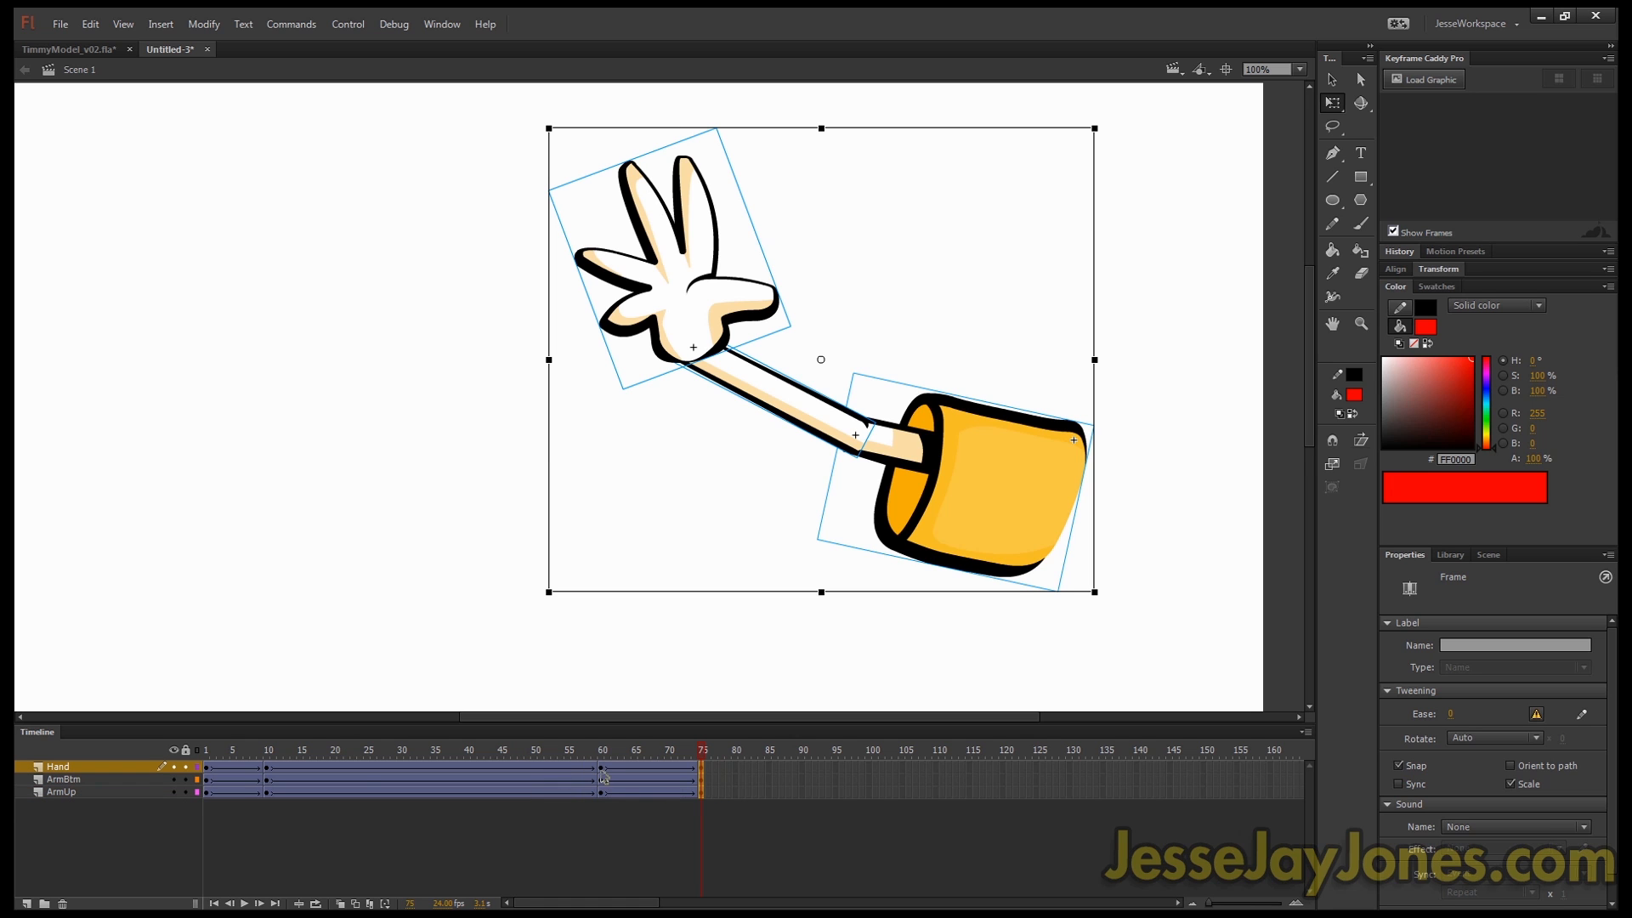
left_click(547, 749)
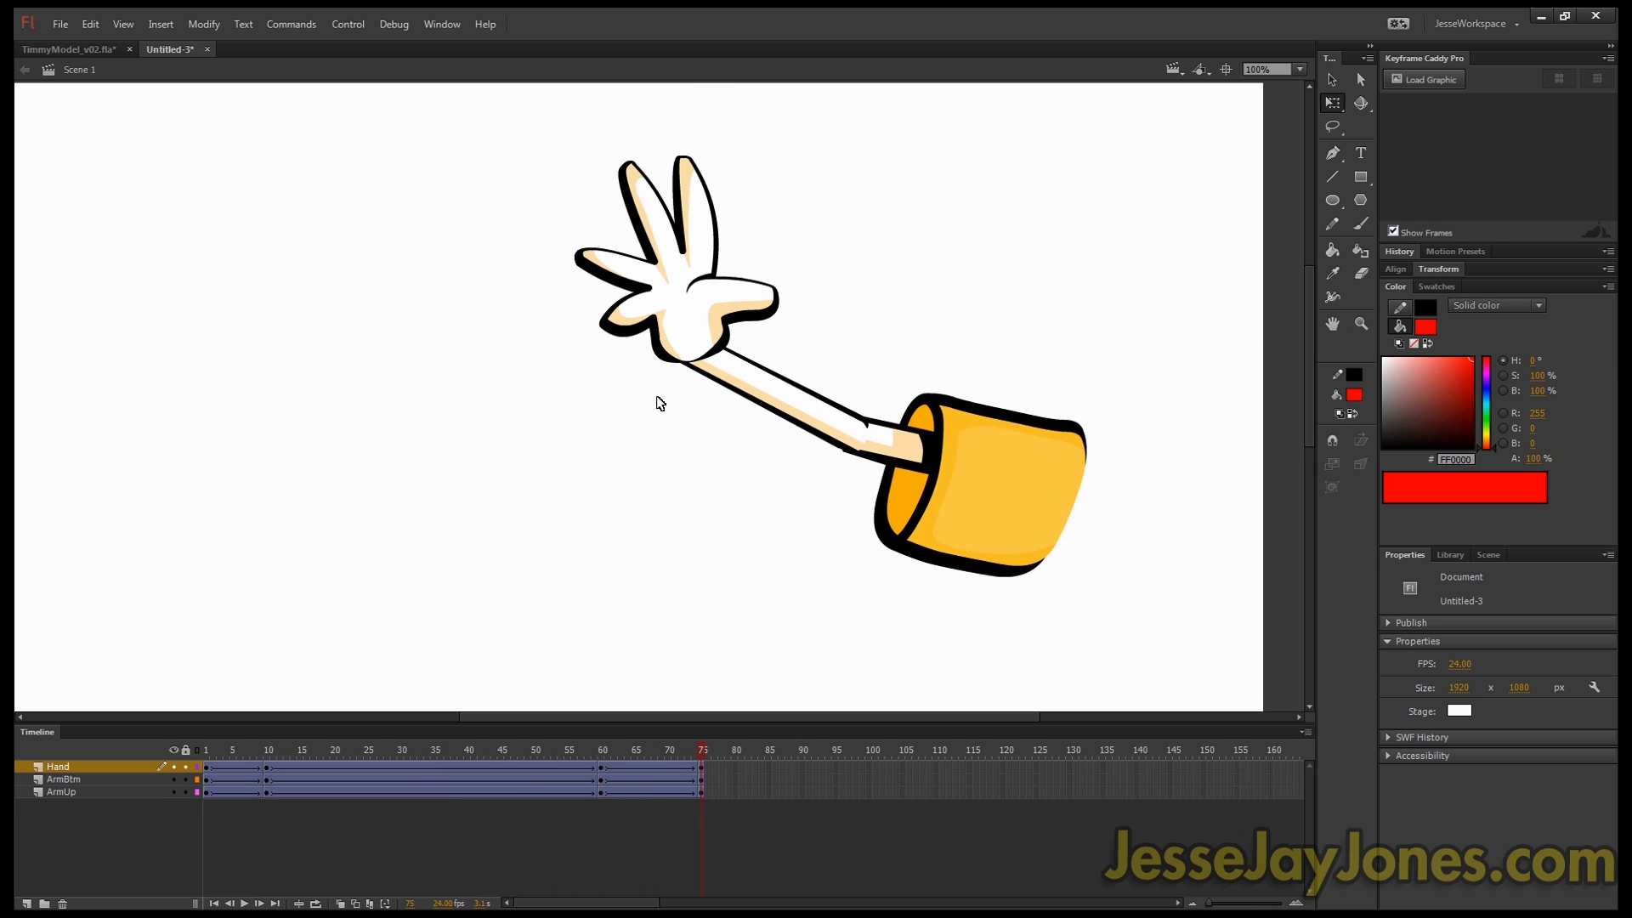
left_click(369, 750)
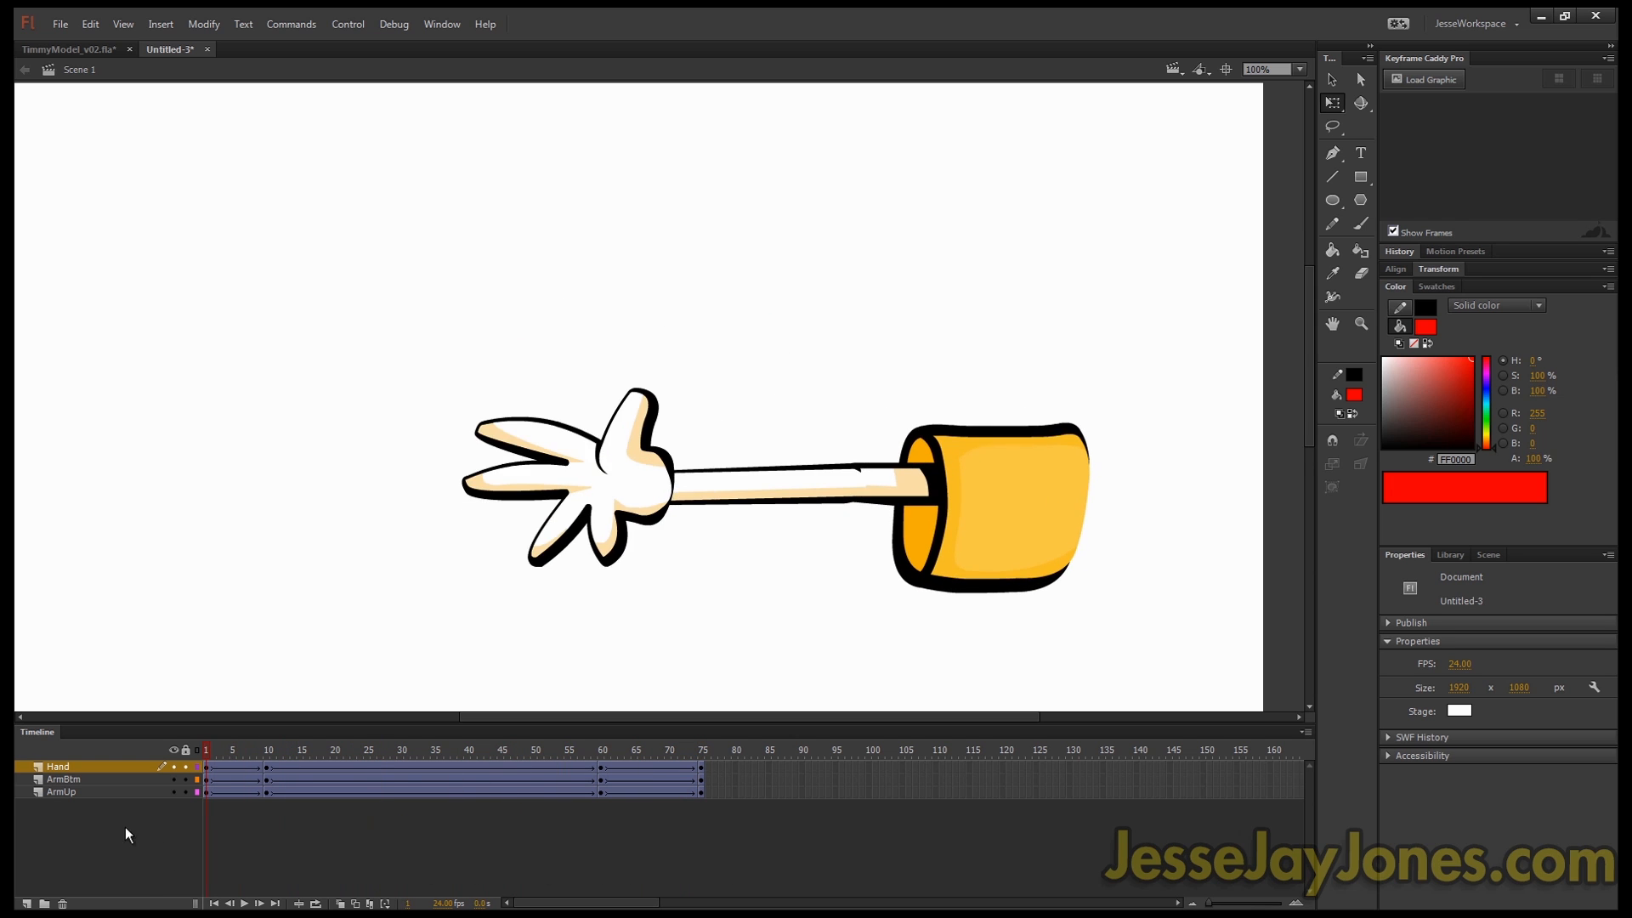
left_click(402, 750)
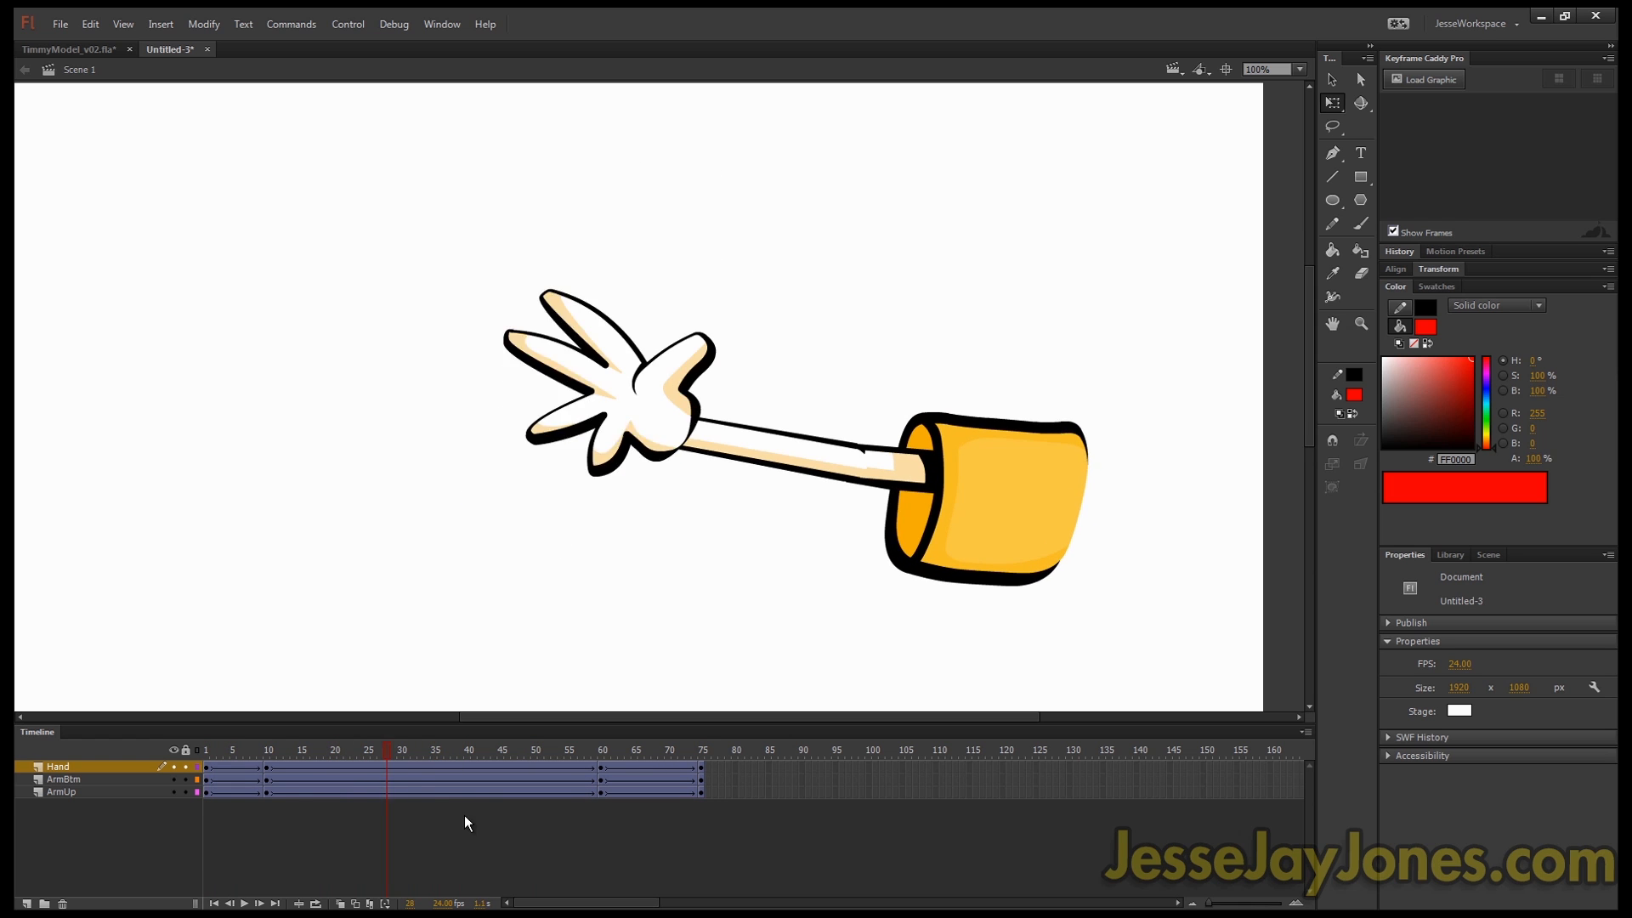
left_click(415, 750)
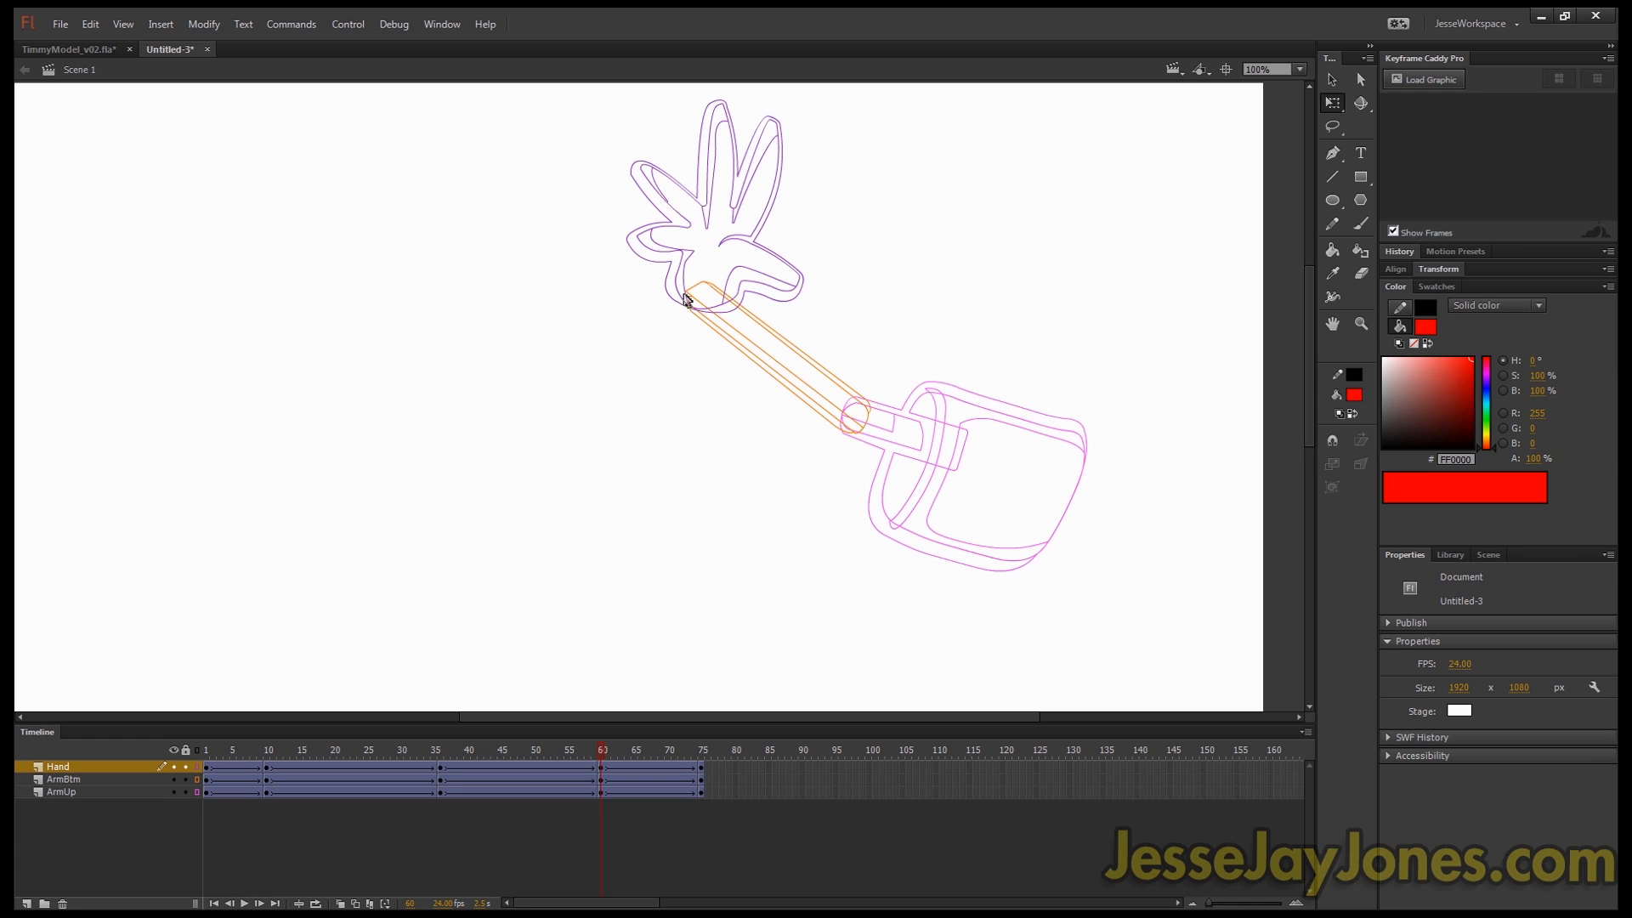
mouse_move(610, 559)
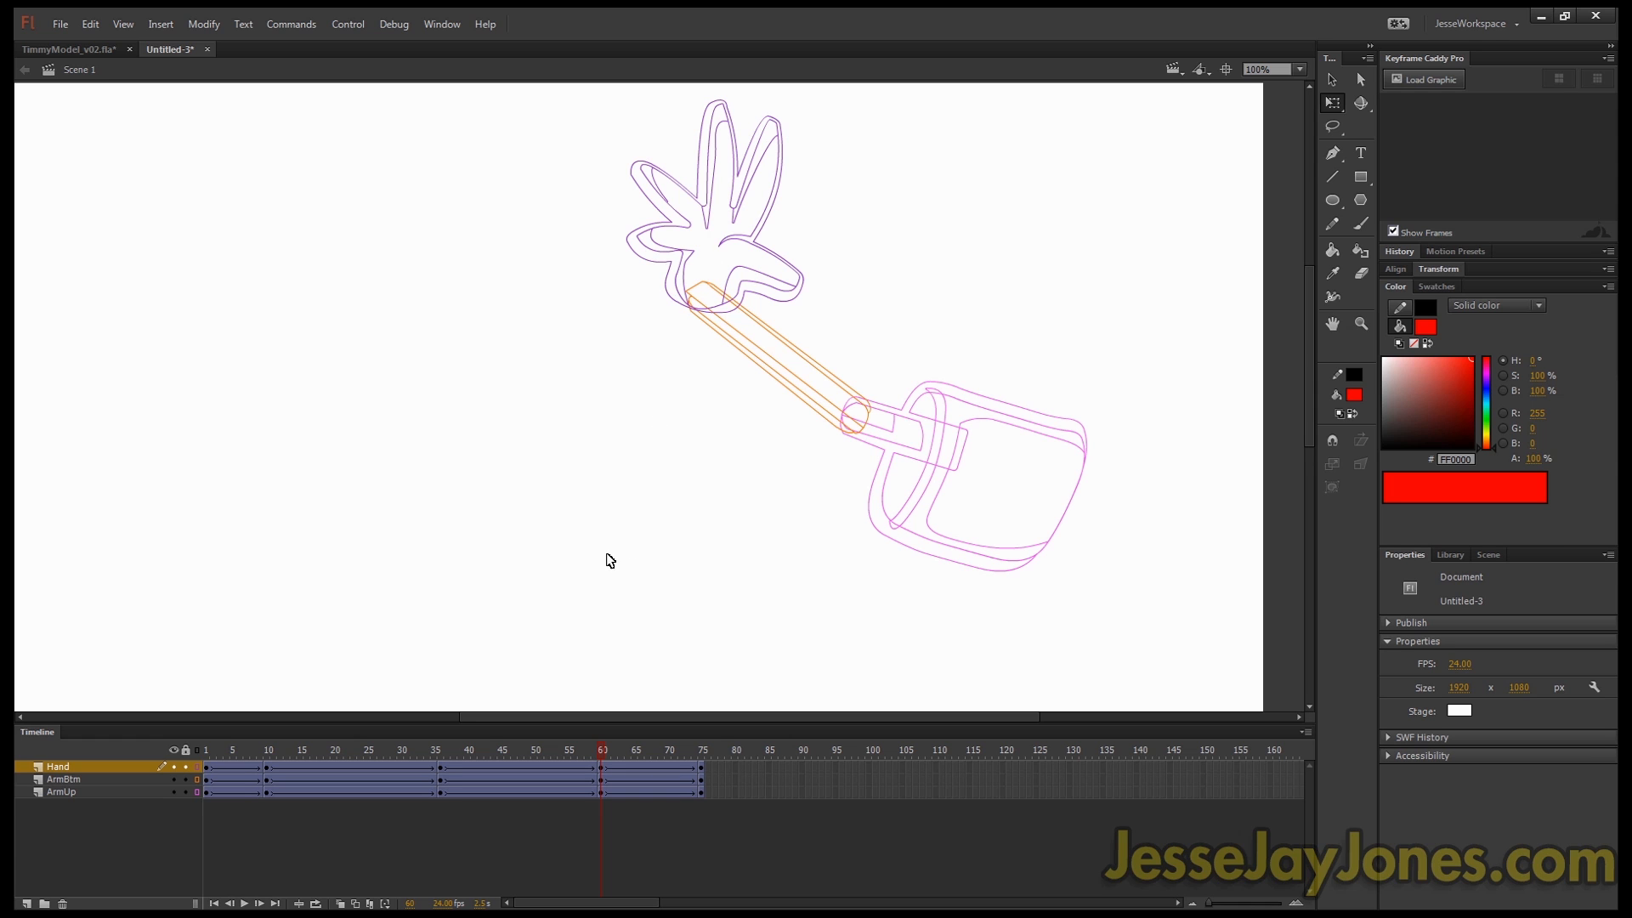
mouse_move(539, 564)
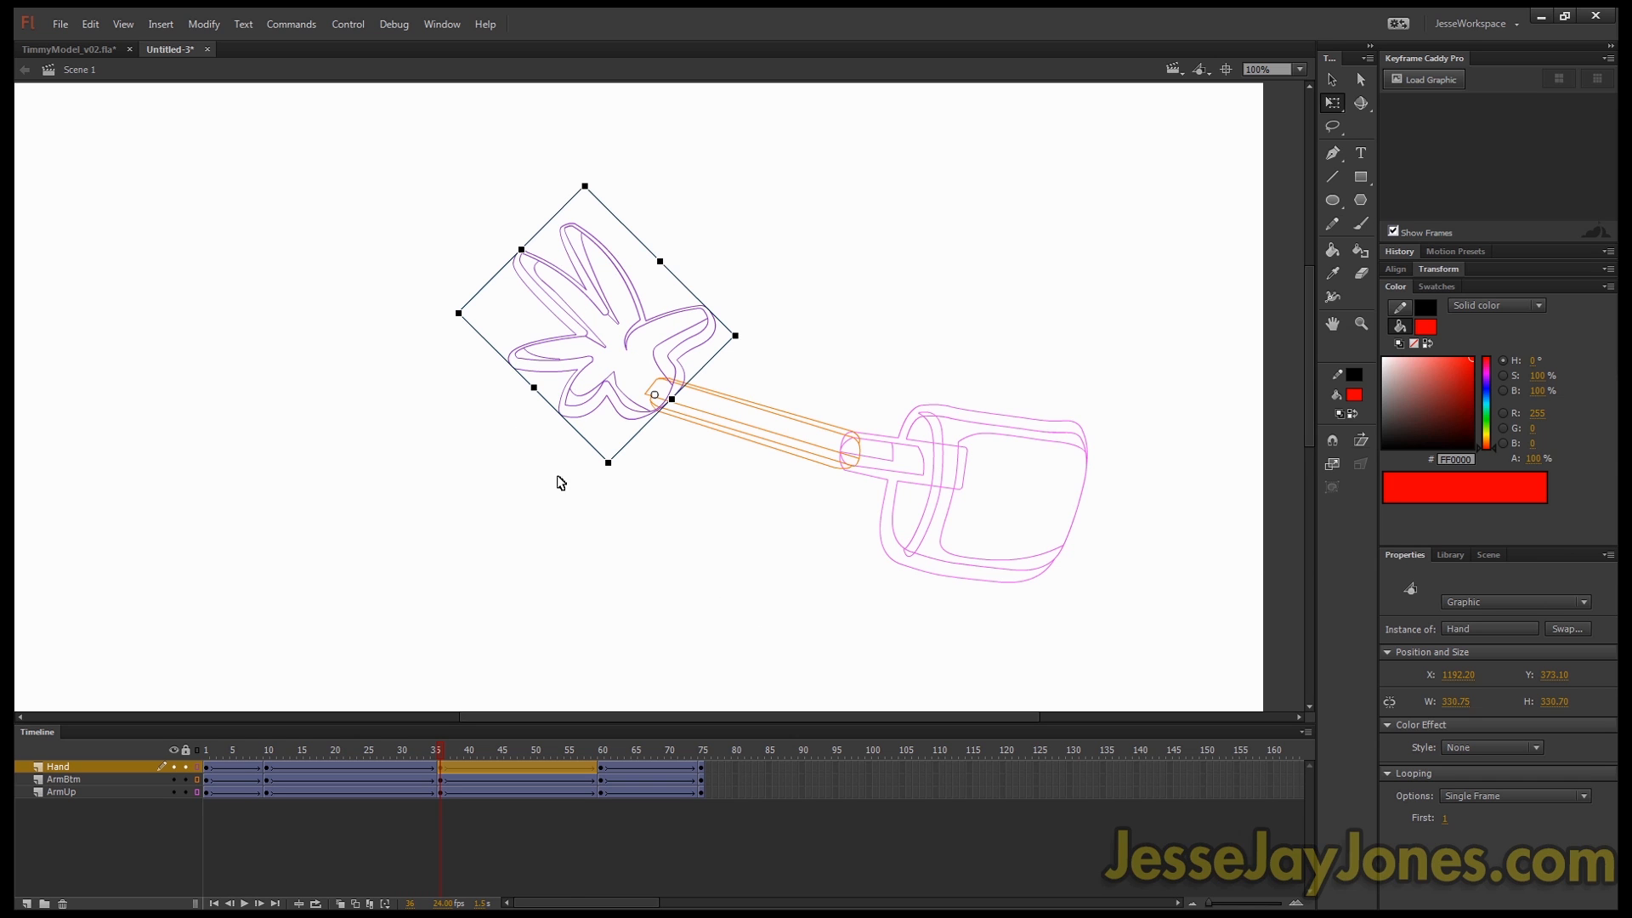
mouse_move(597, 189)
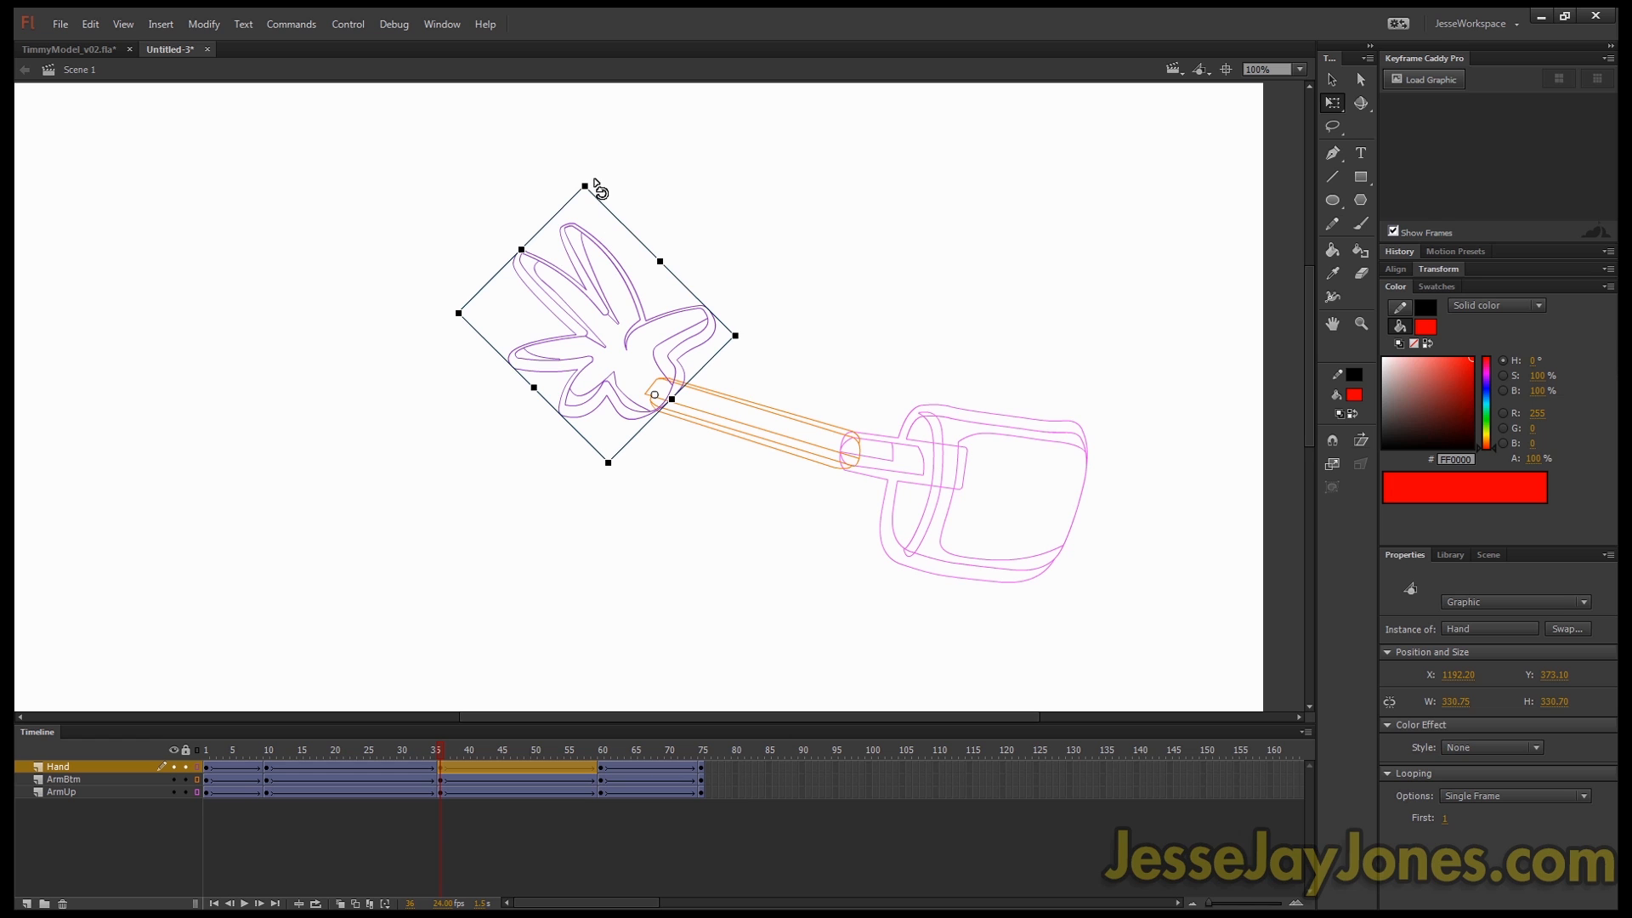
Step: Deselect the rotated hand and scrub from the start to the end of the raise
left_click(469, 805)
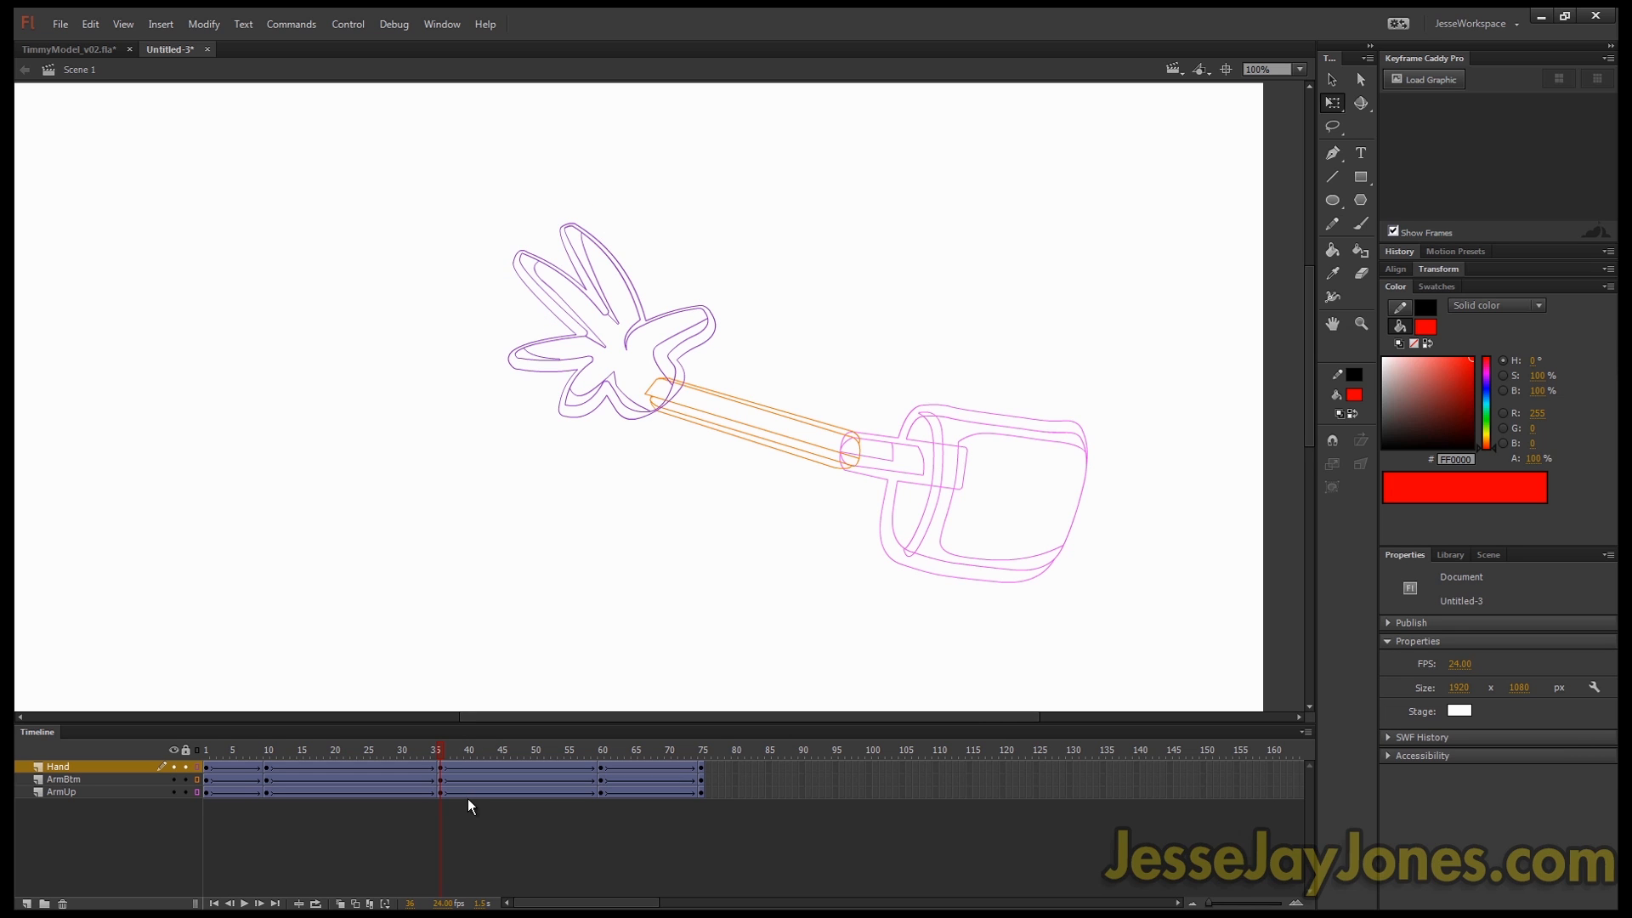
mouse_move(611, 257)
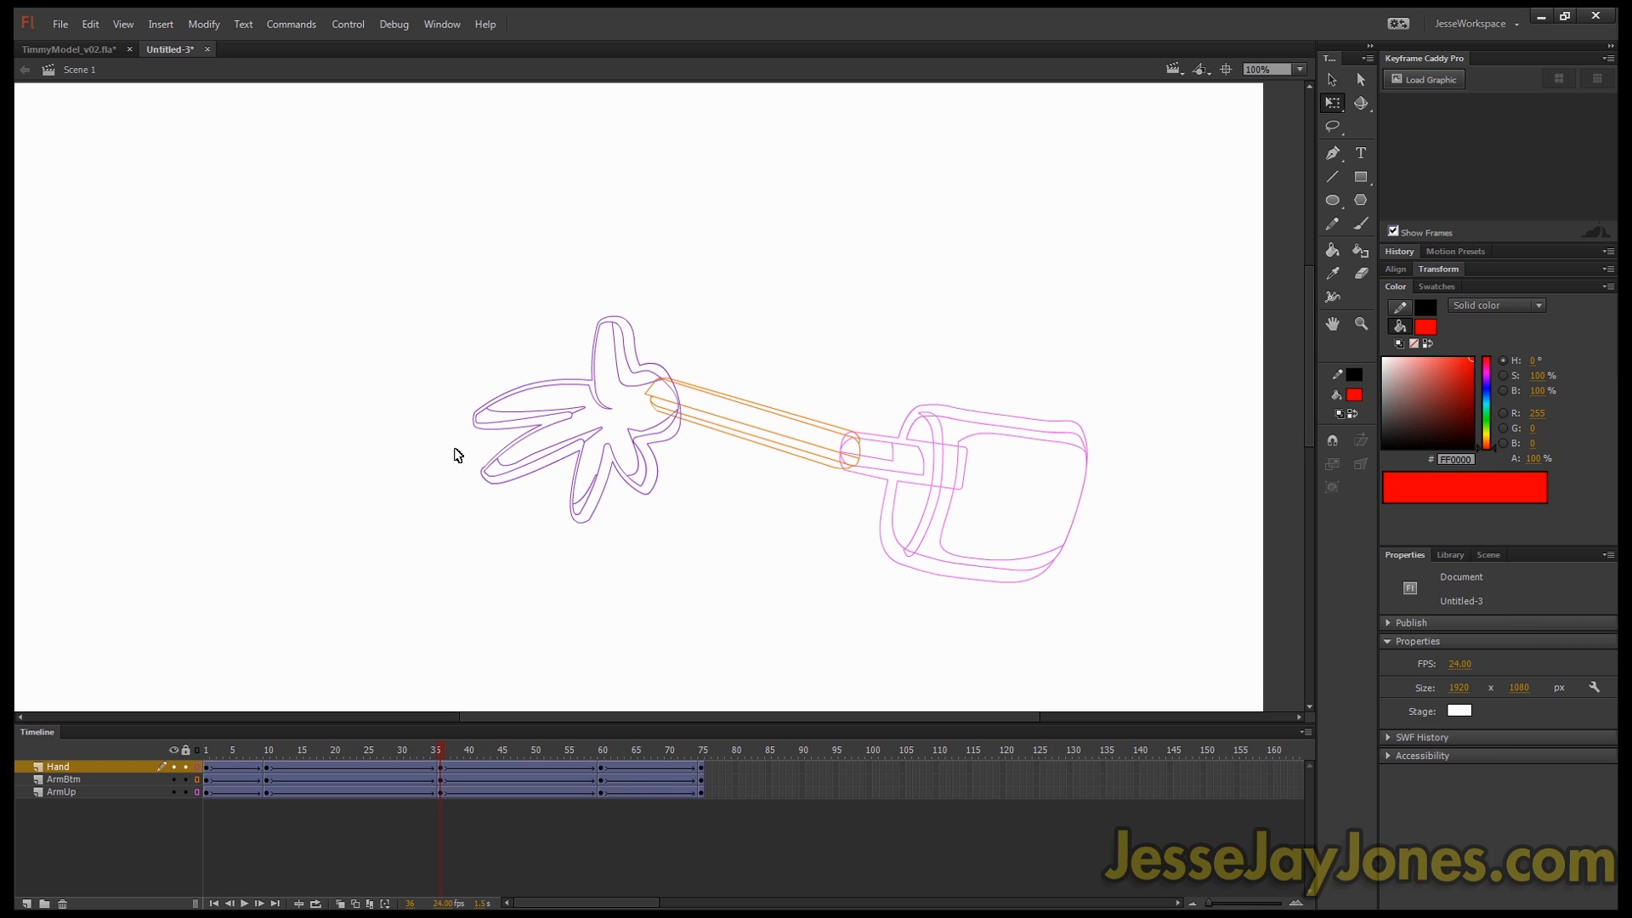
left_click(213, 750)
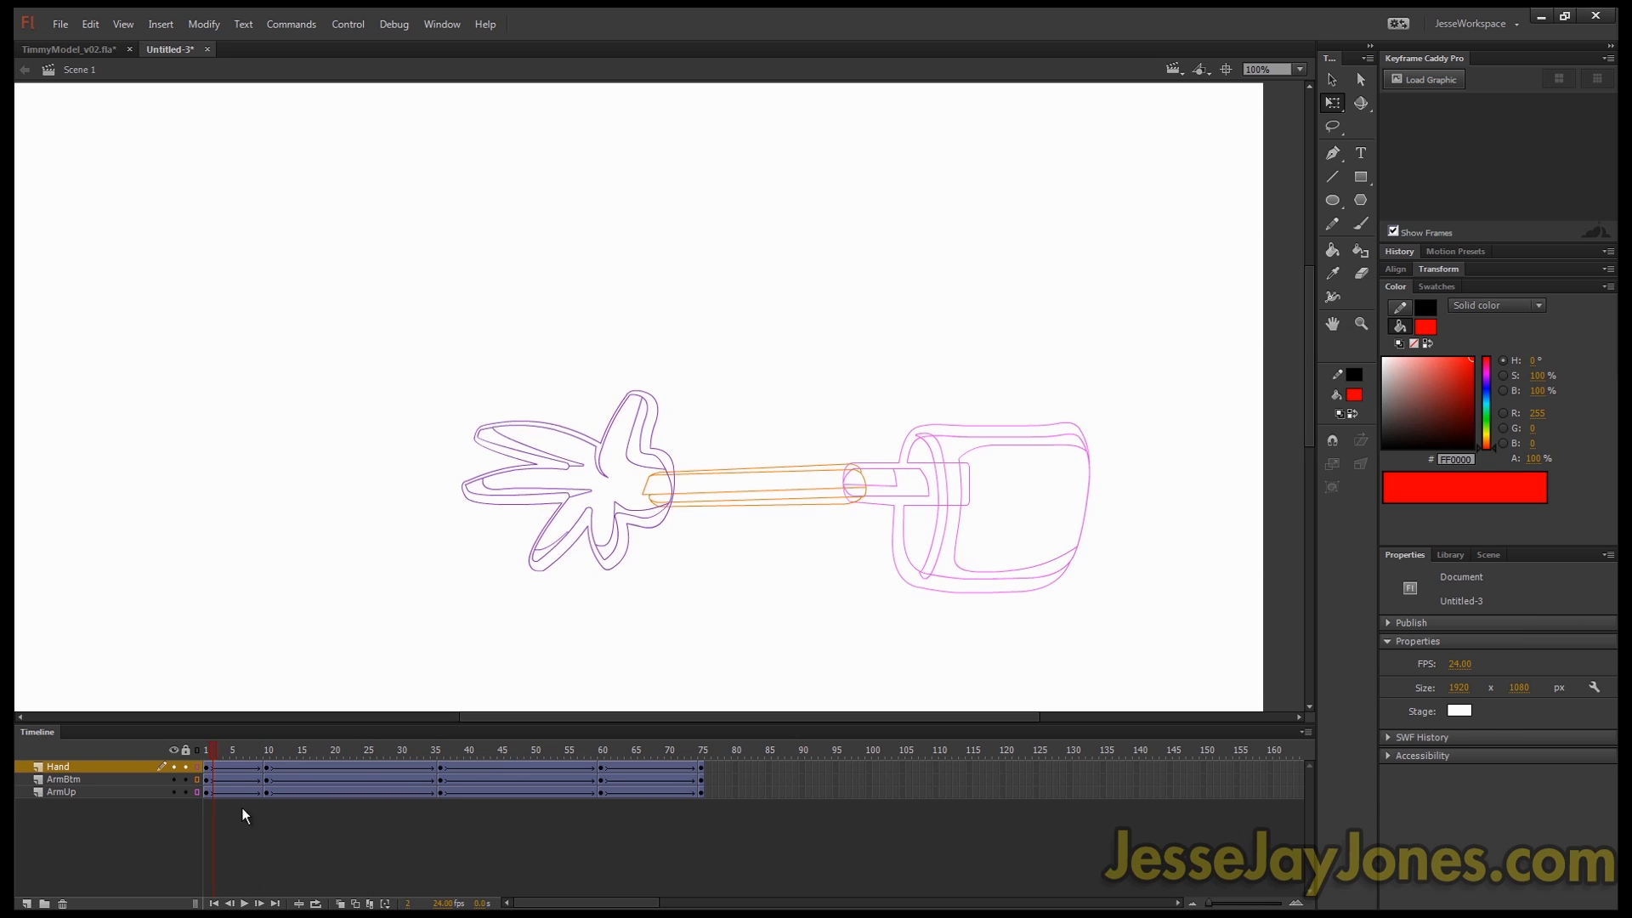
left_click(702, 749)
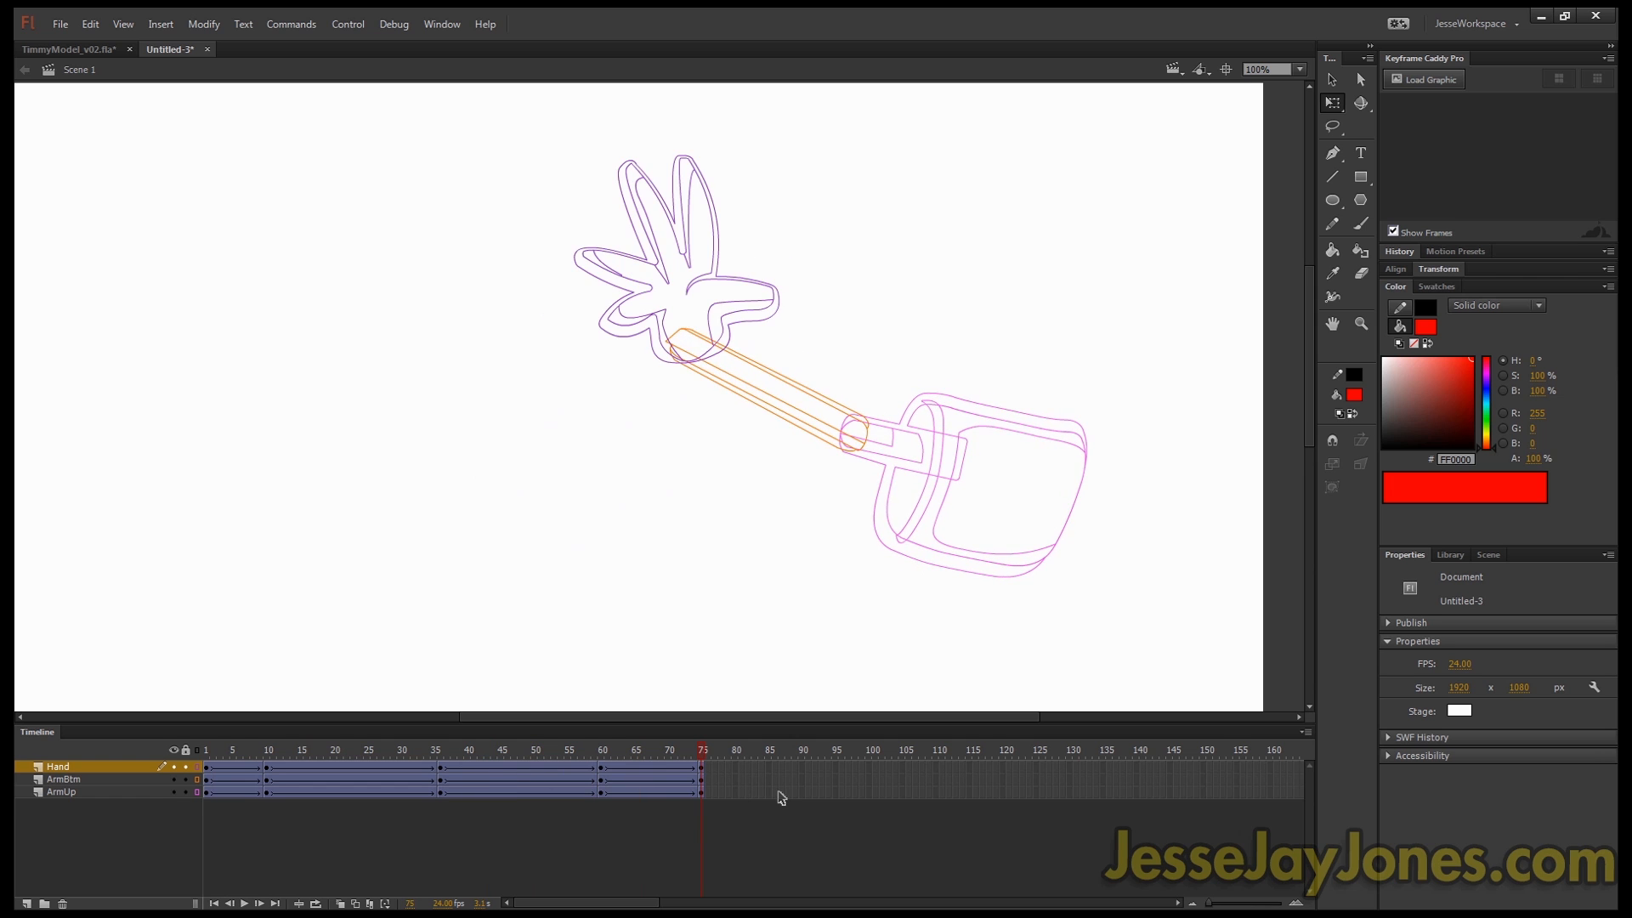
Step: Scrub across the respaced keyframes and select the ArmUp layer
left_click(382, 749)
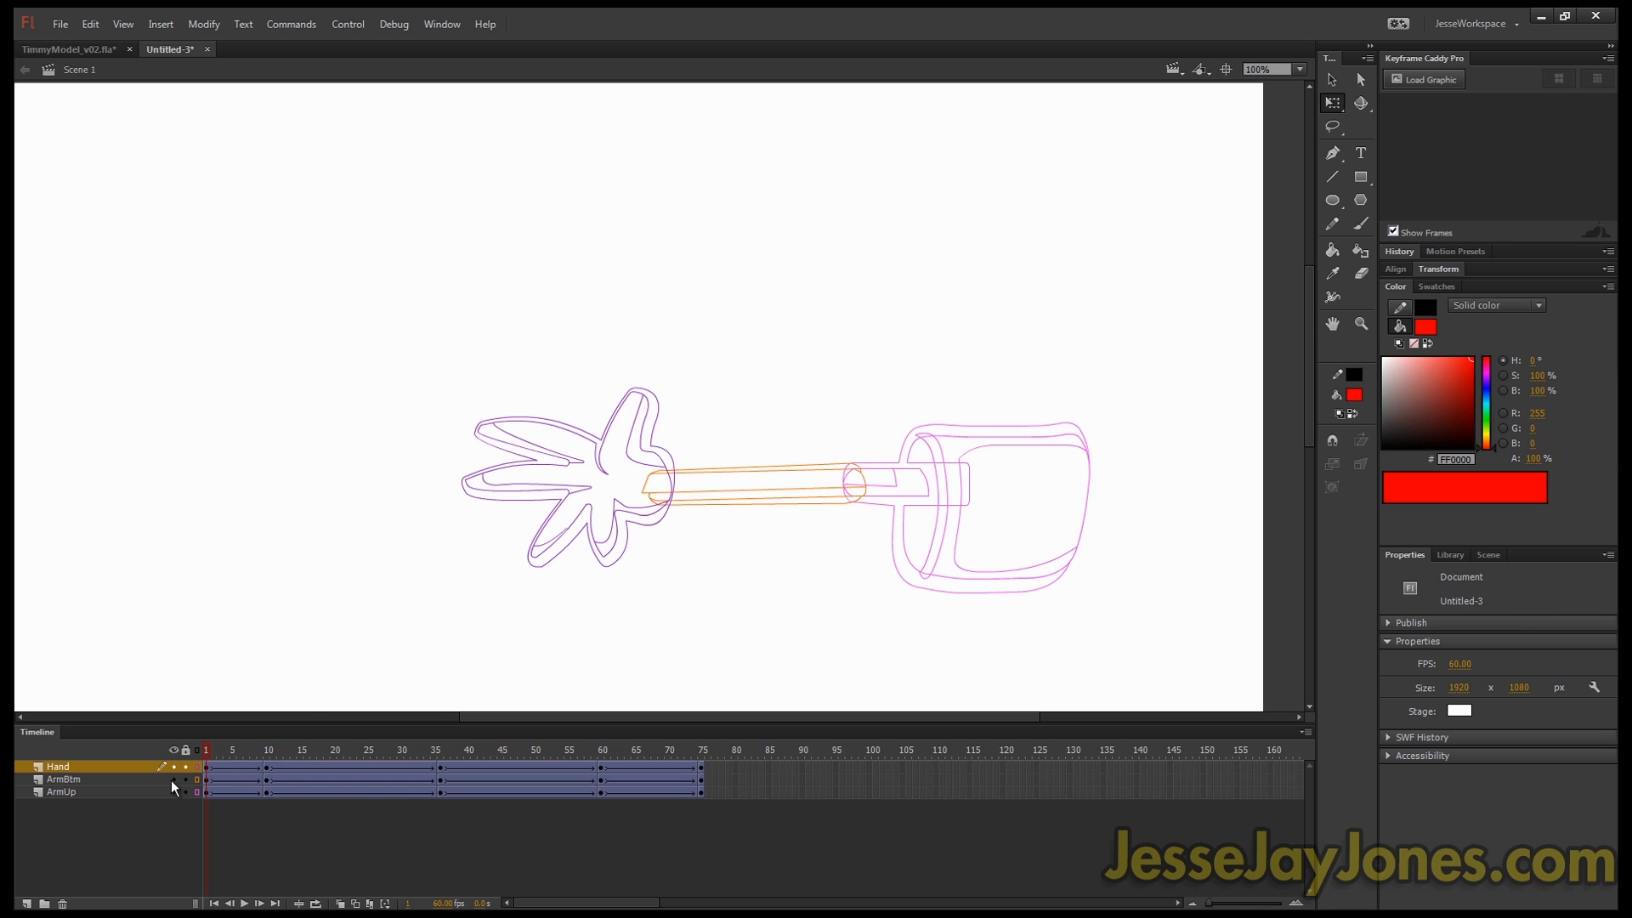
left_click(702, 750)
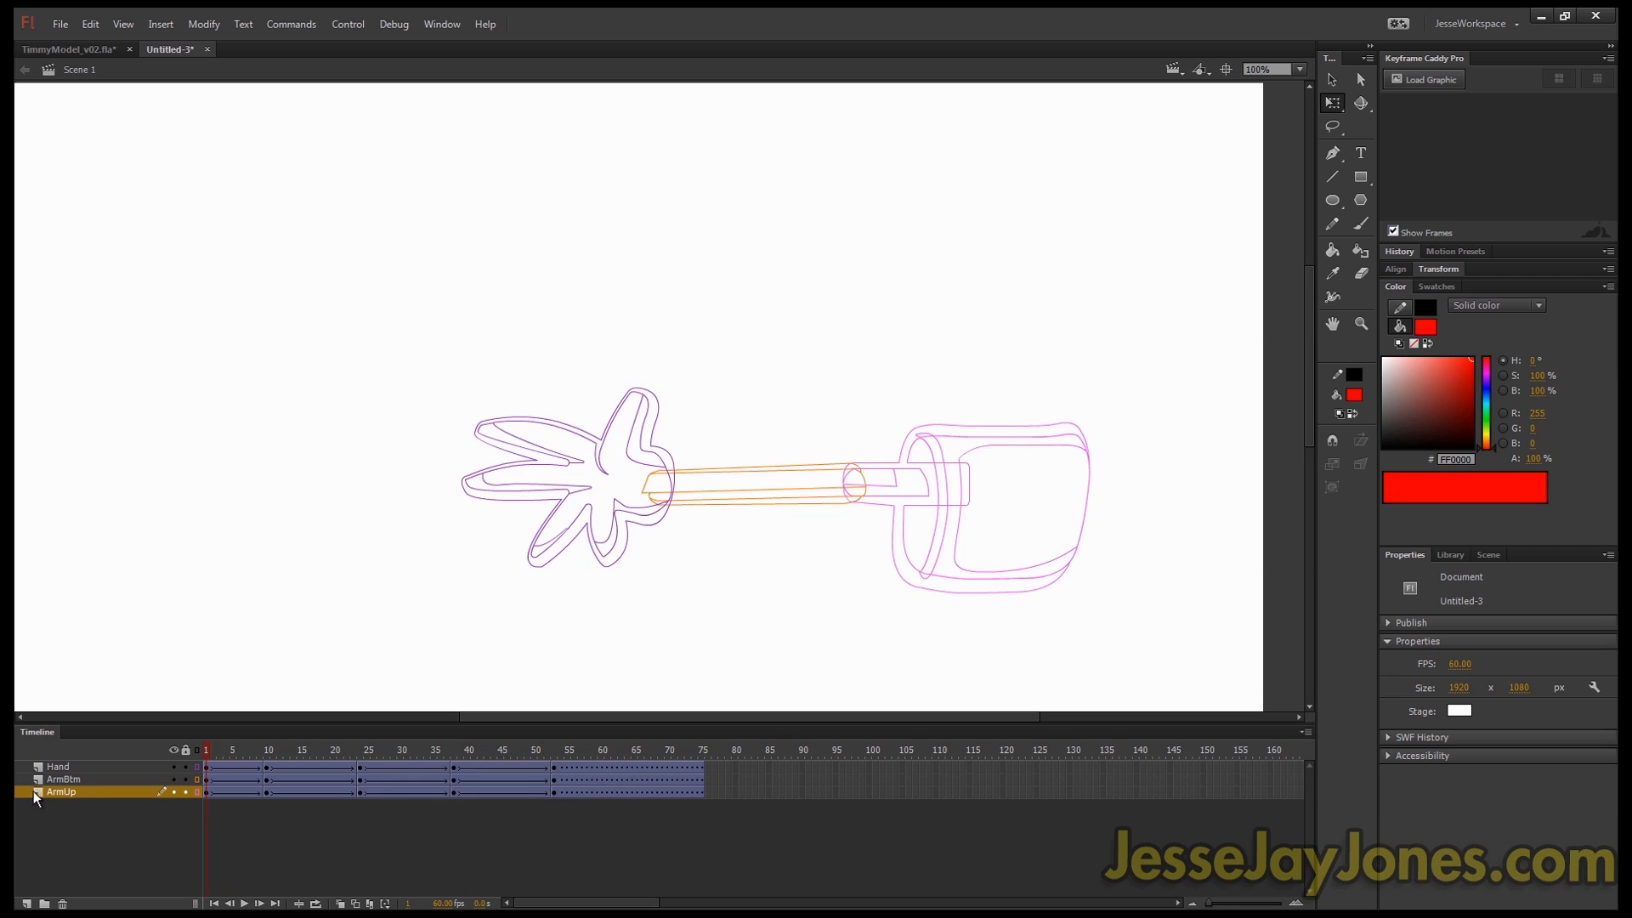
left_click(702, 749)
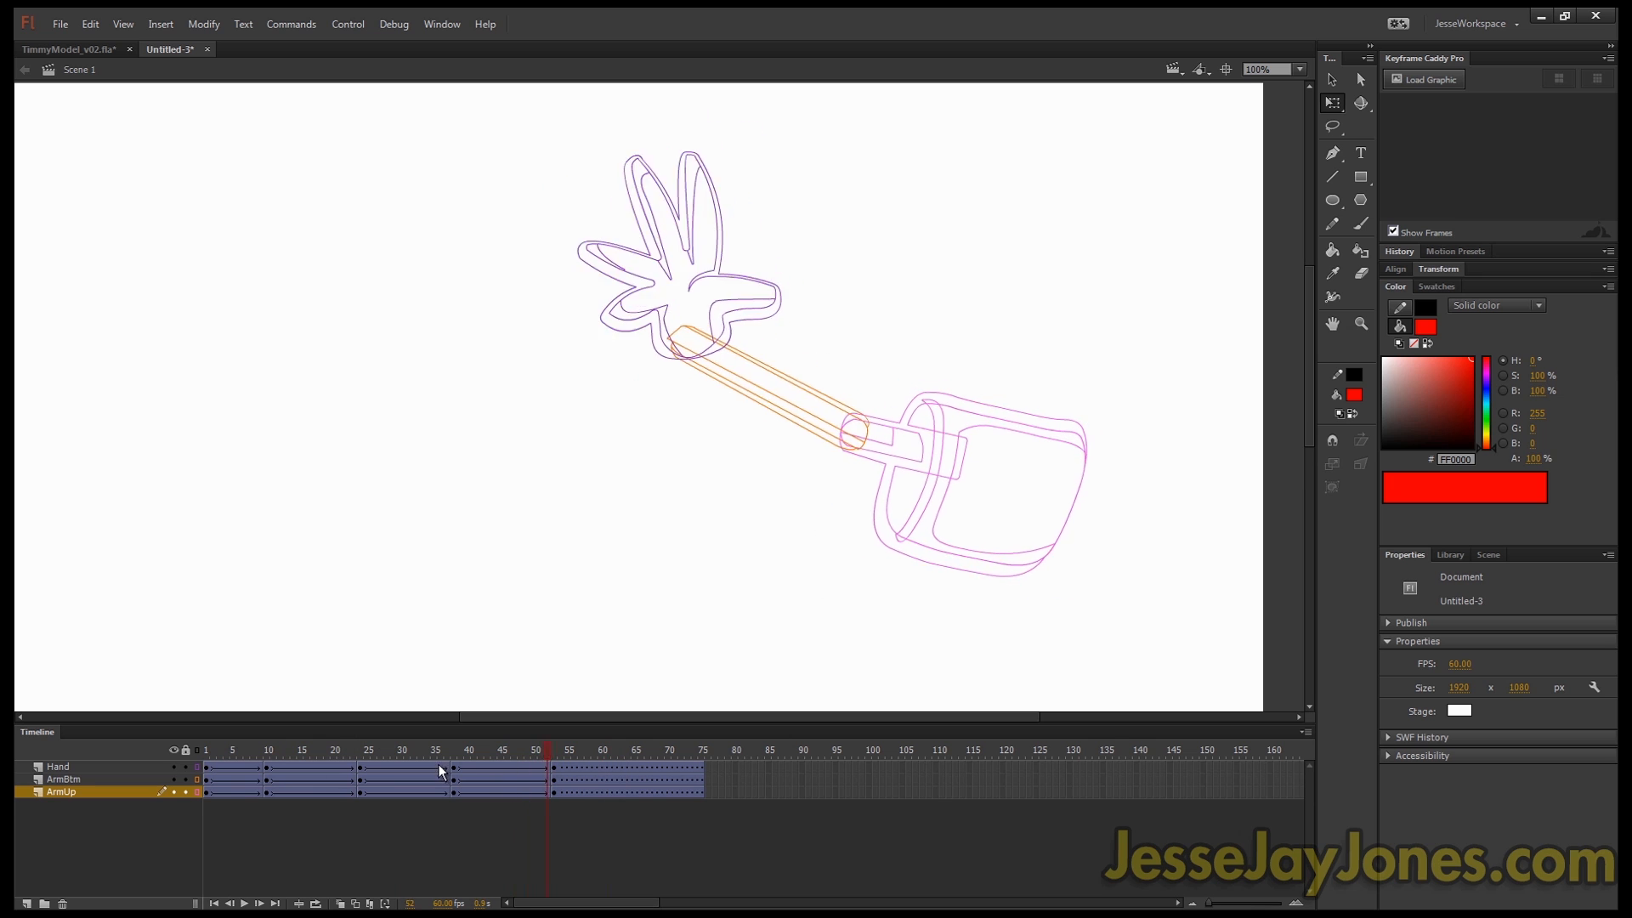
Step: Preview the raised arm pose at the keyframe around frame 38
left_click(450, 749)
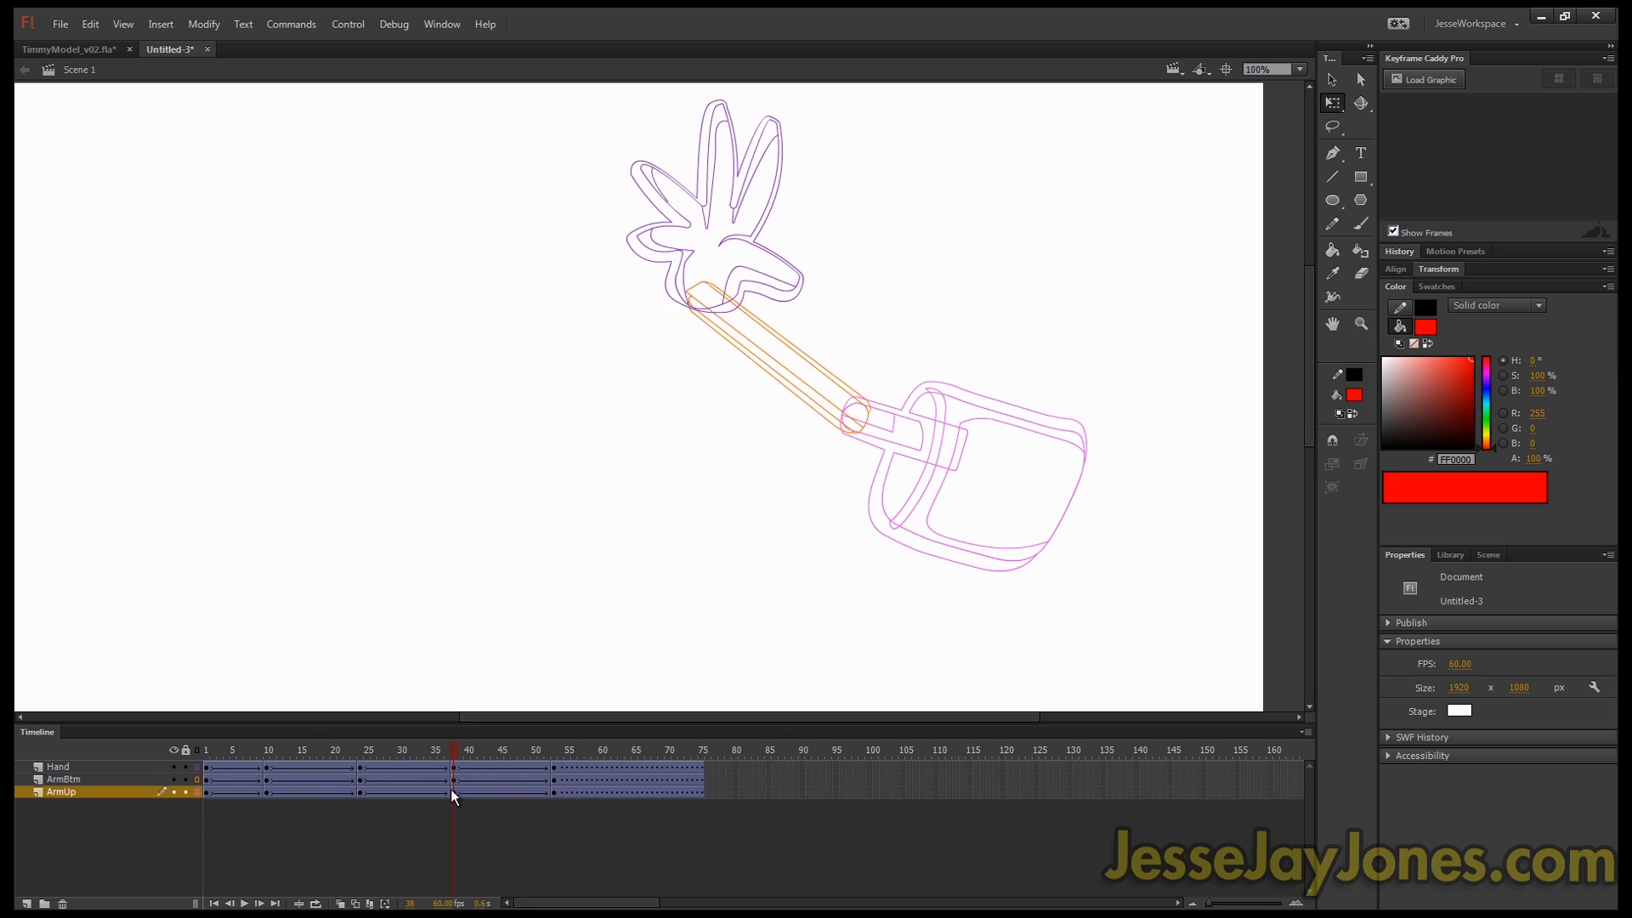
left_click(445, 778)
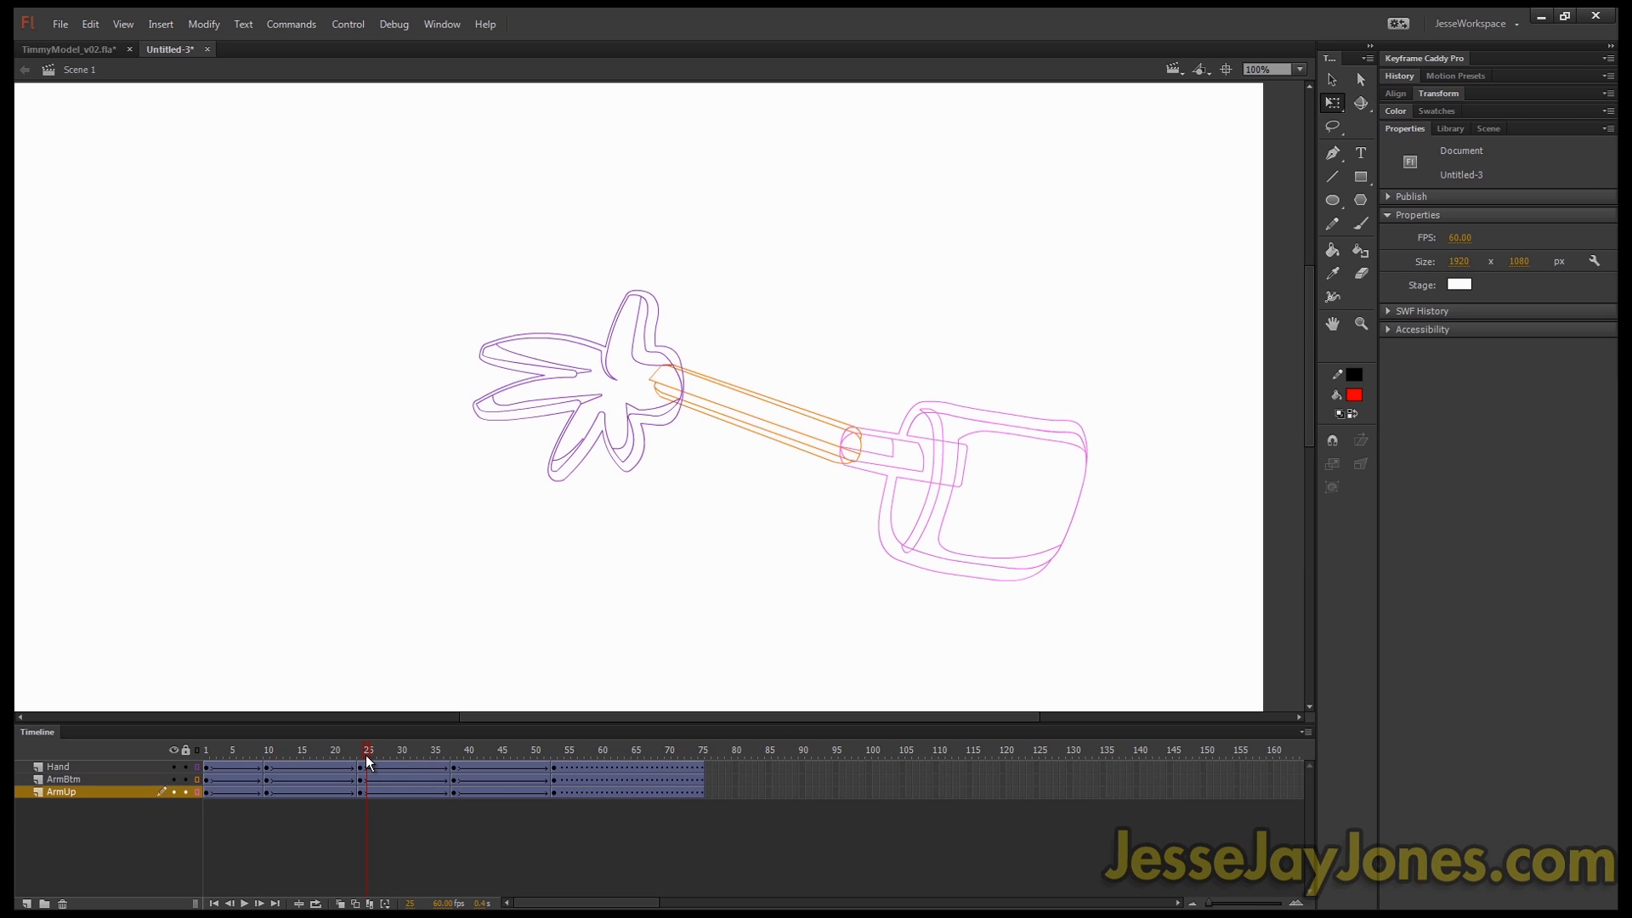
left_click(435, 749)
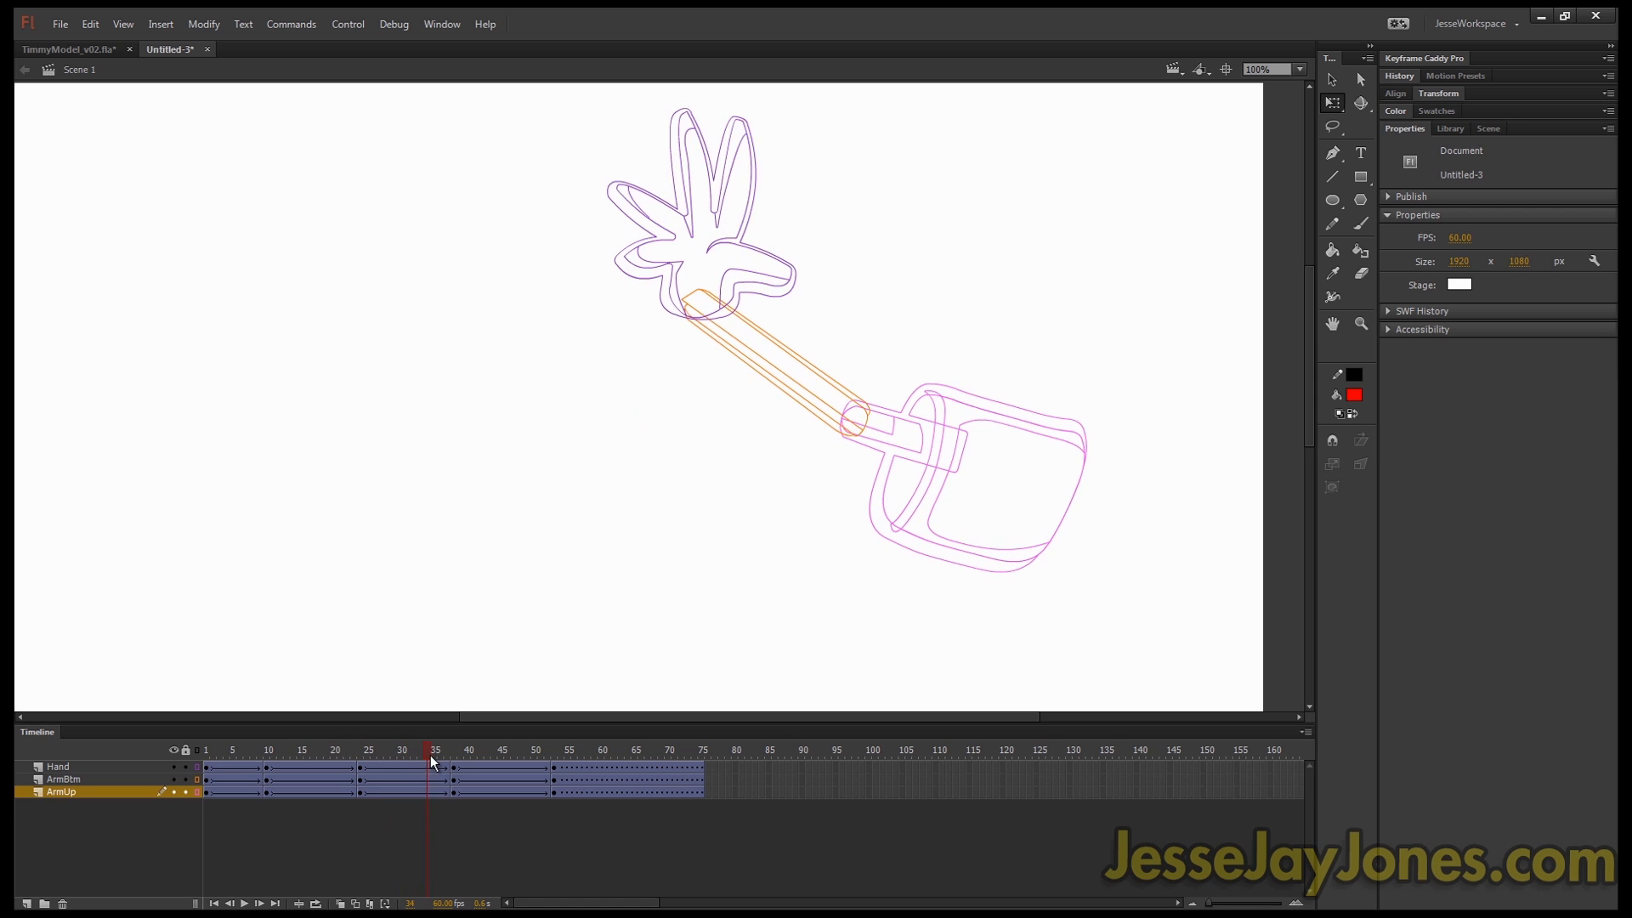
left_click(360, 749)
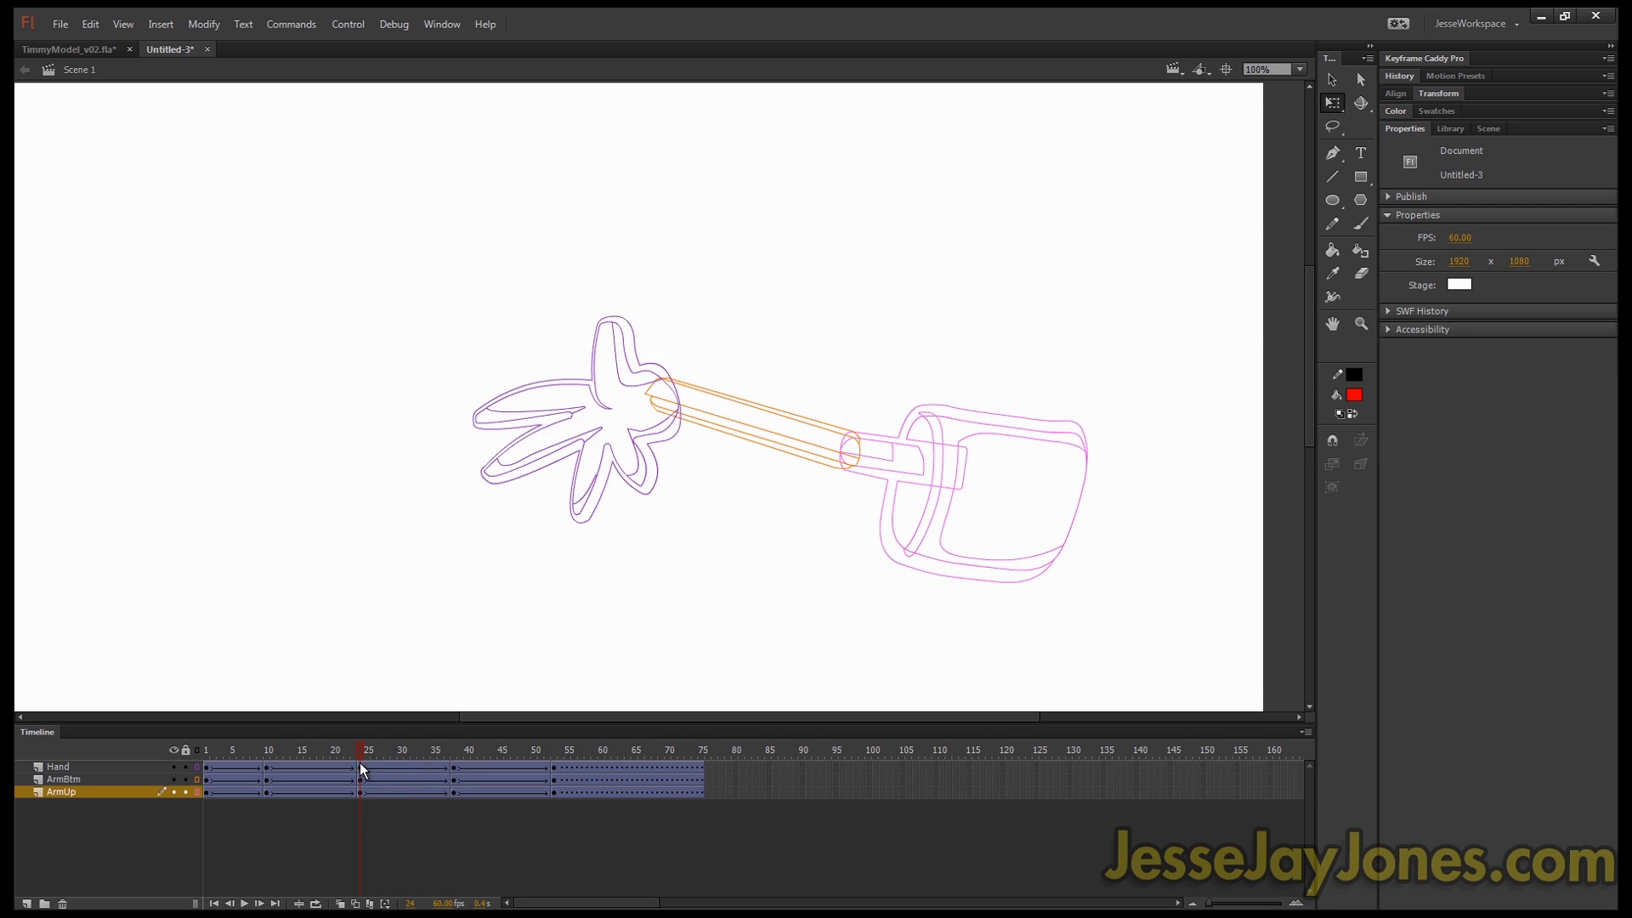
left_click(452, 749)
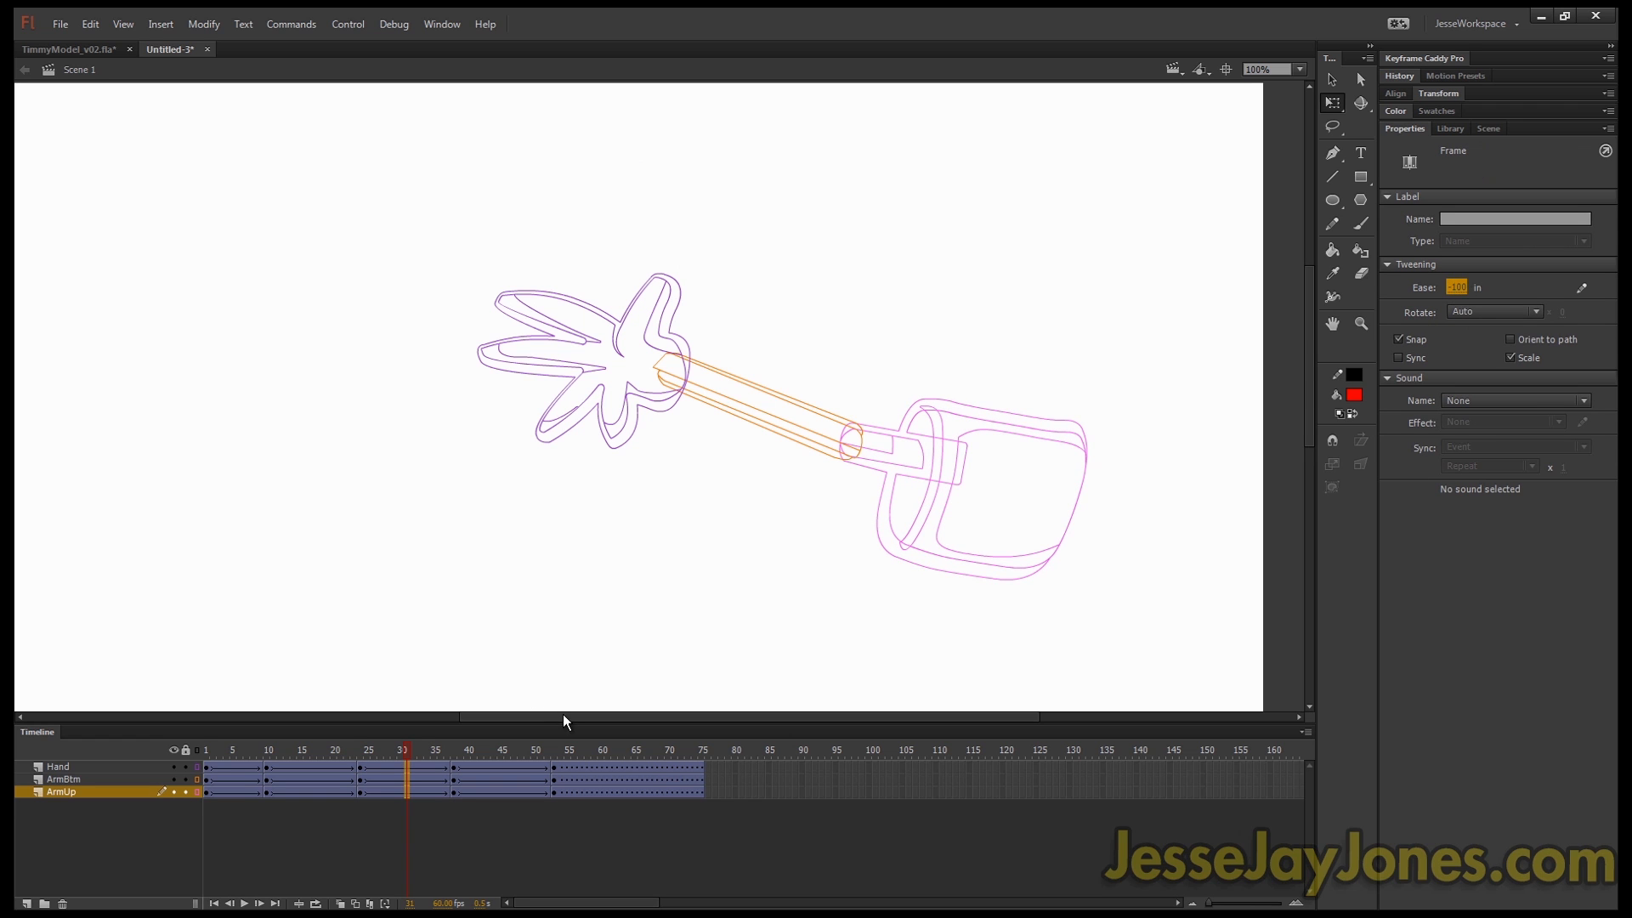
left_click(360, 750)
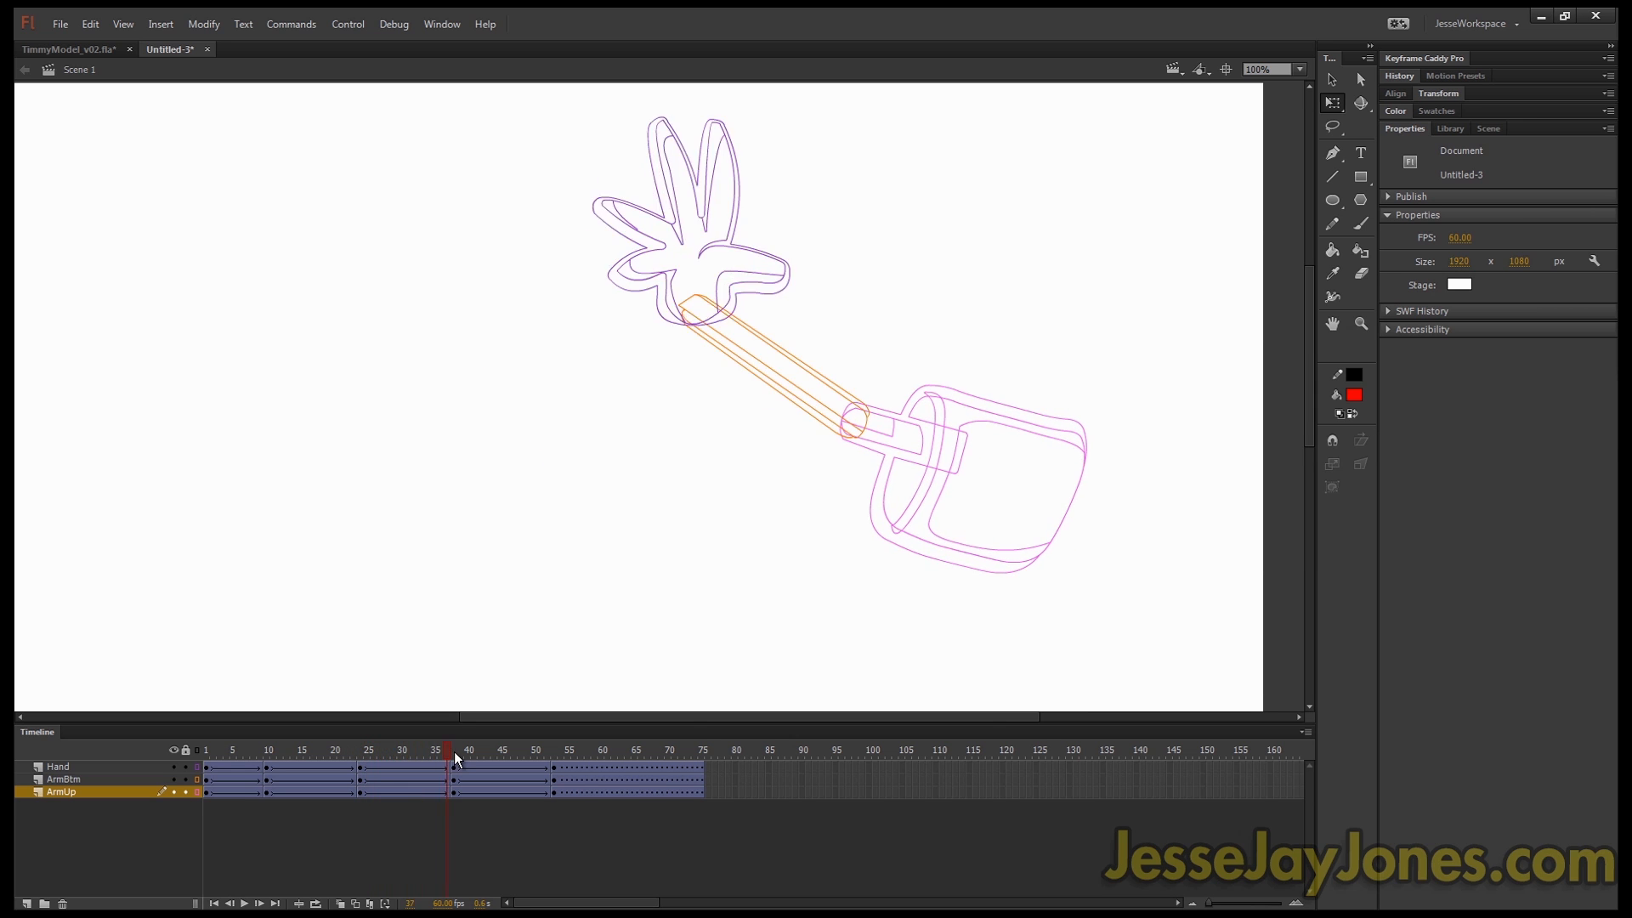
left_click(452, 750)
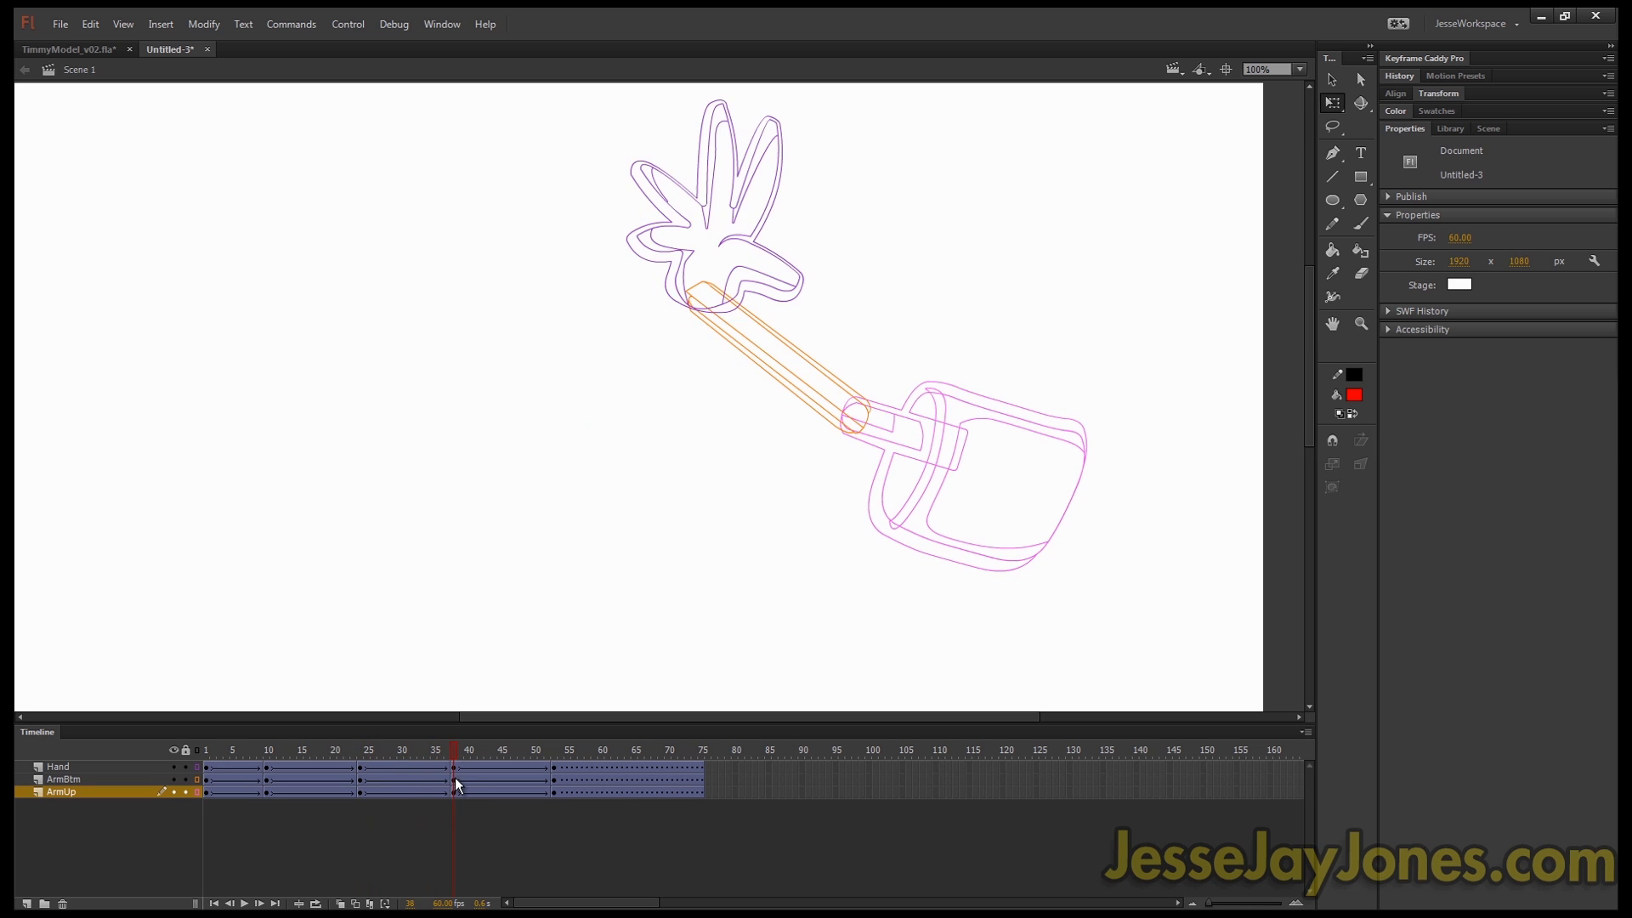
left_click(388, 786)
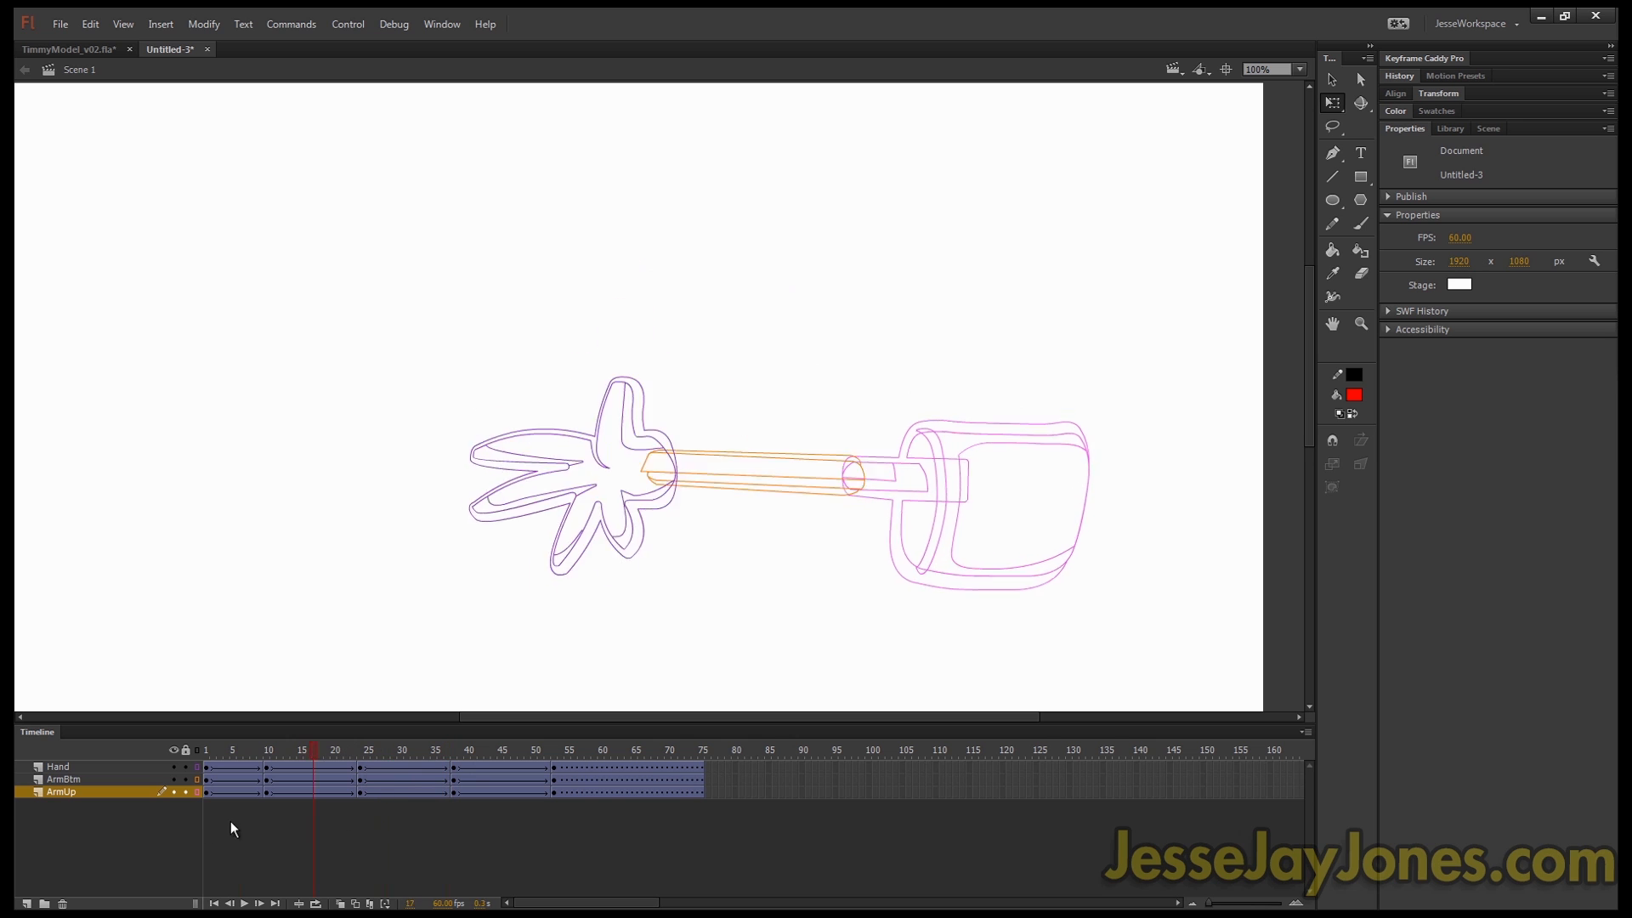
left_click(420, 750)
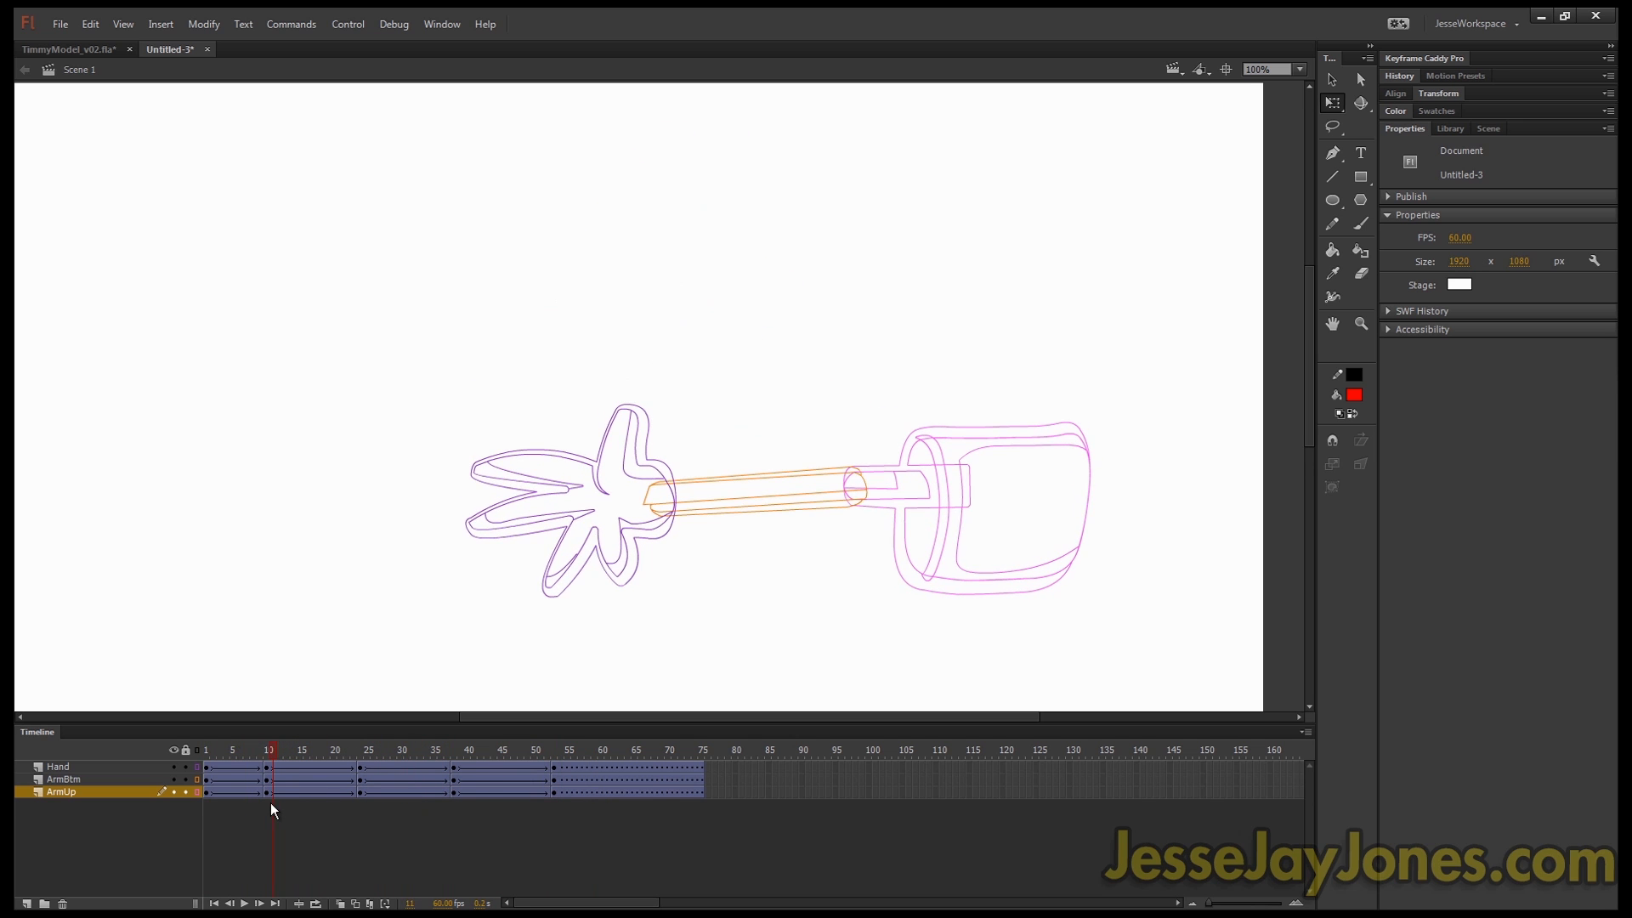
left_click(358, 749)
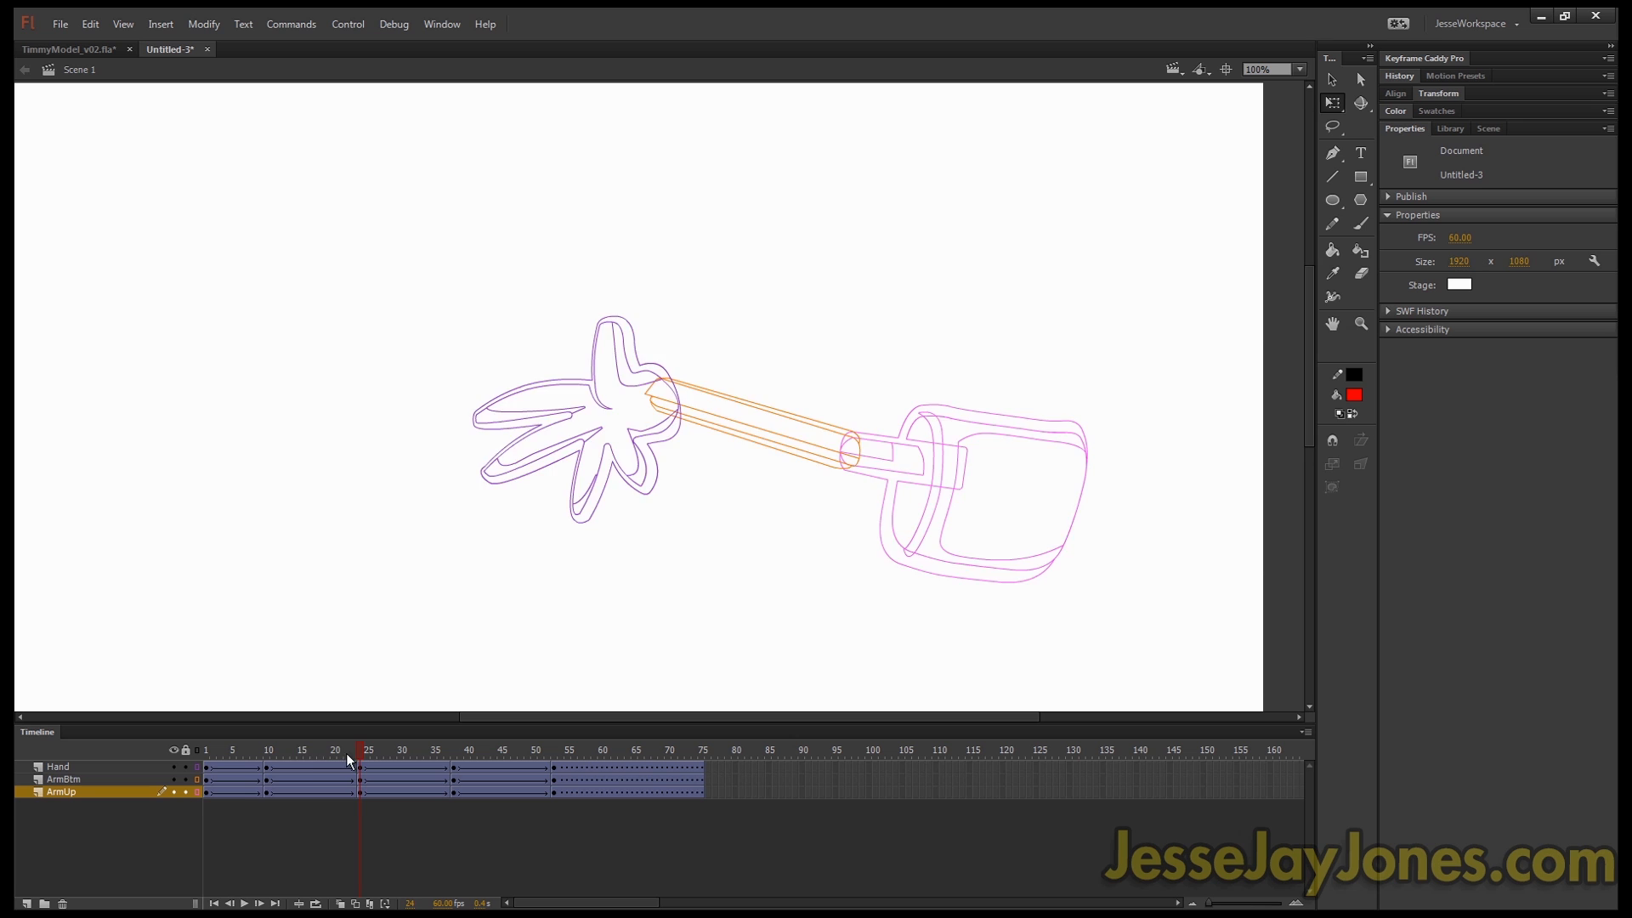
left_click(353, 770)
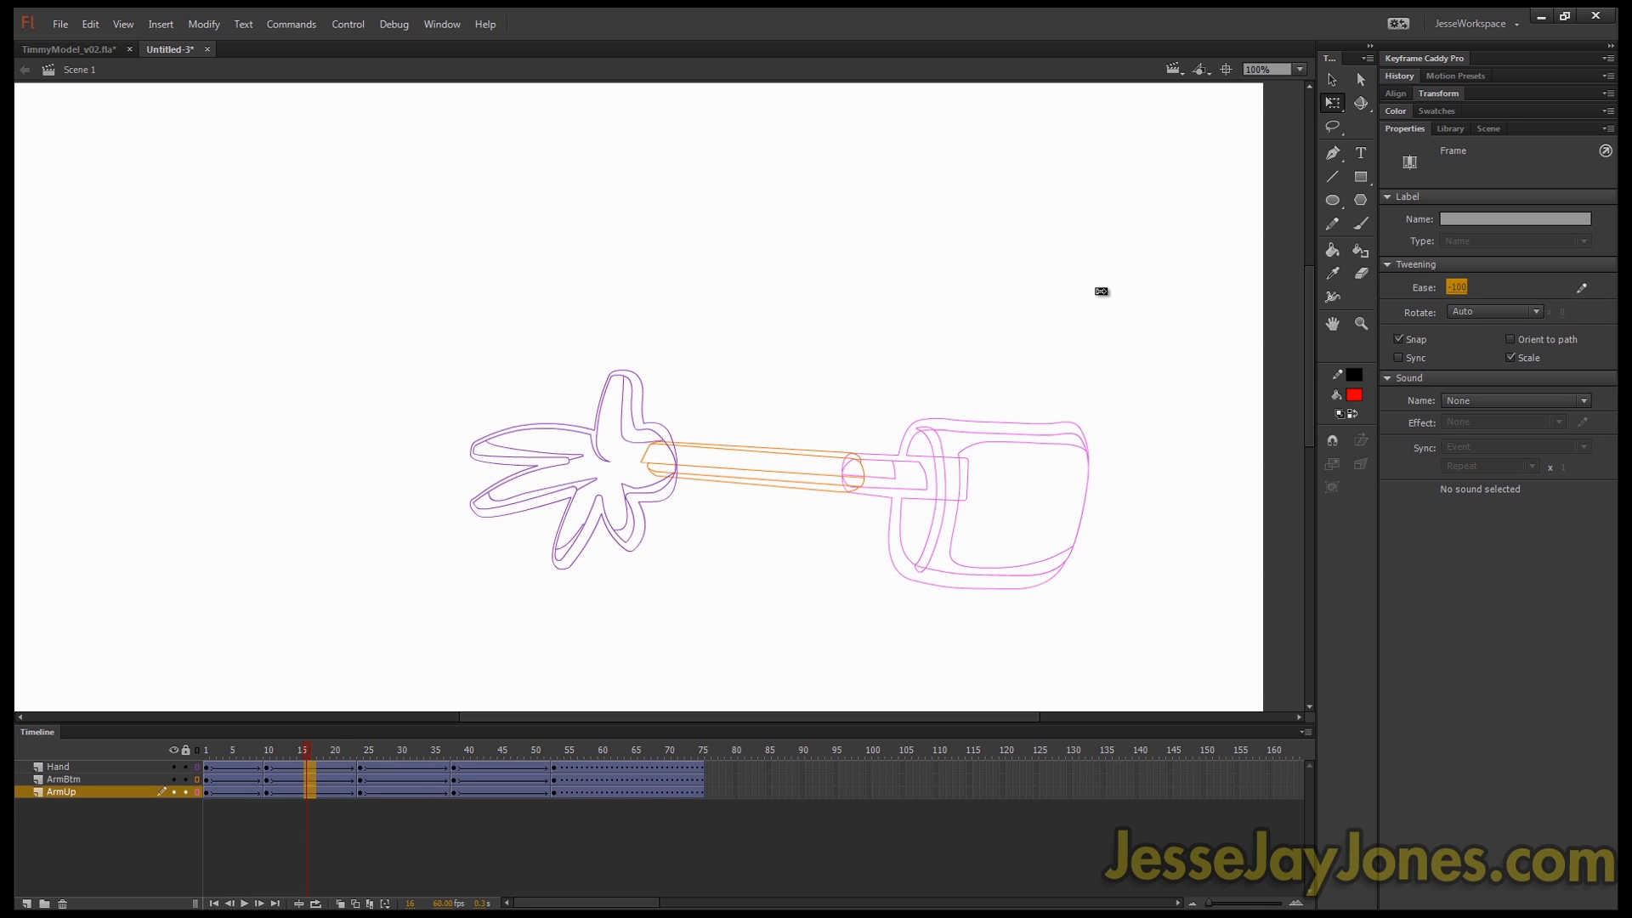
left_click(401, 749)
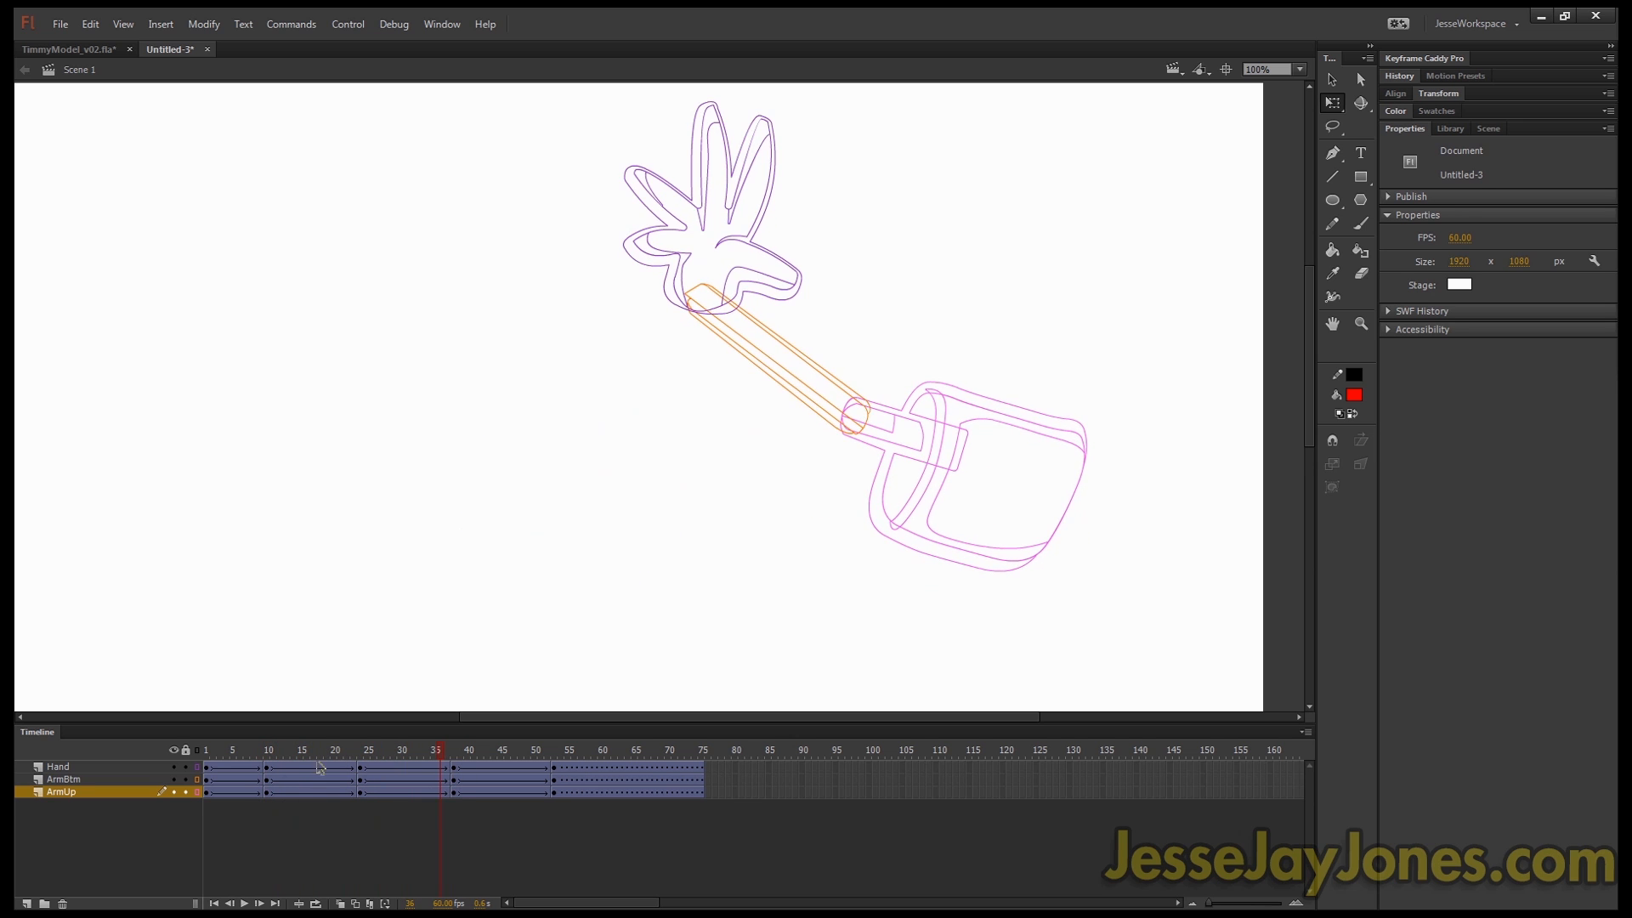
left_click(271, 750)
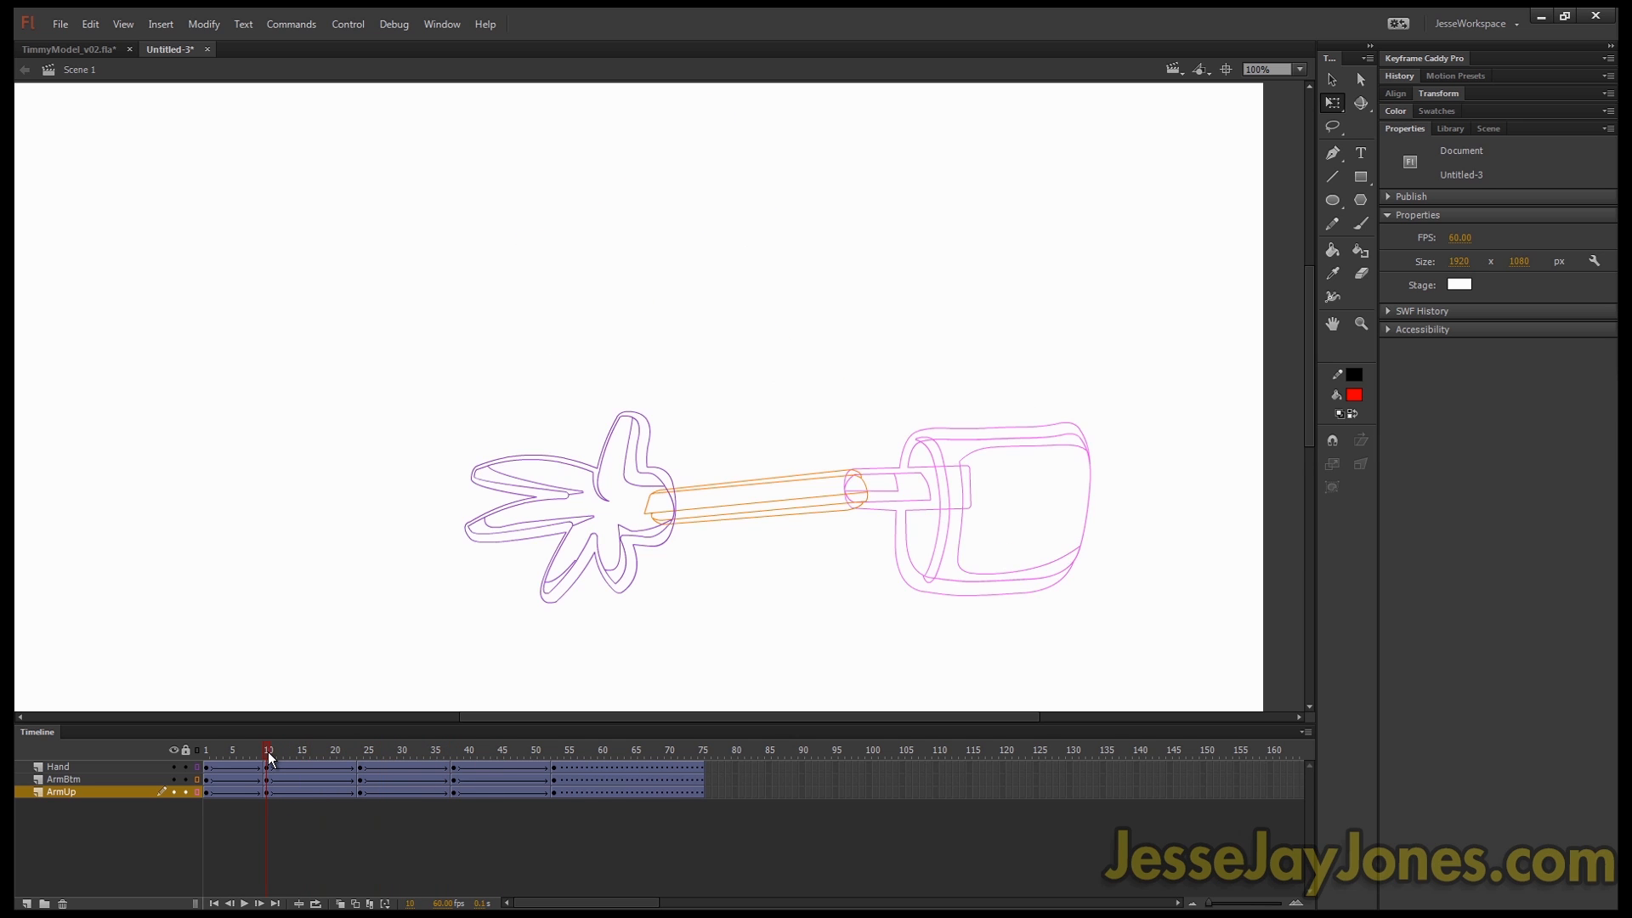
left_click(454, 749)
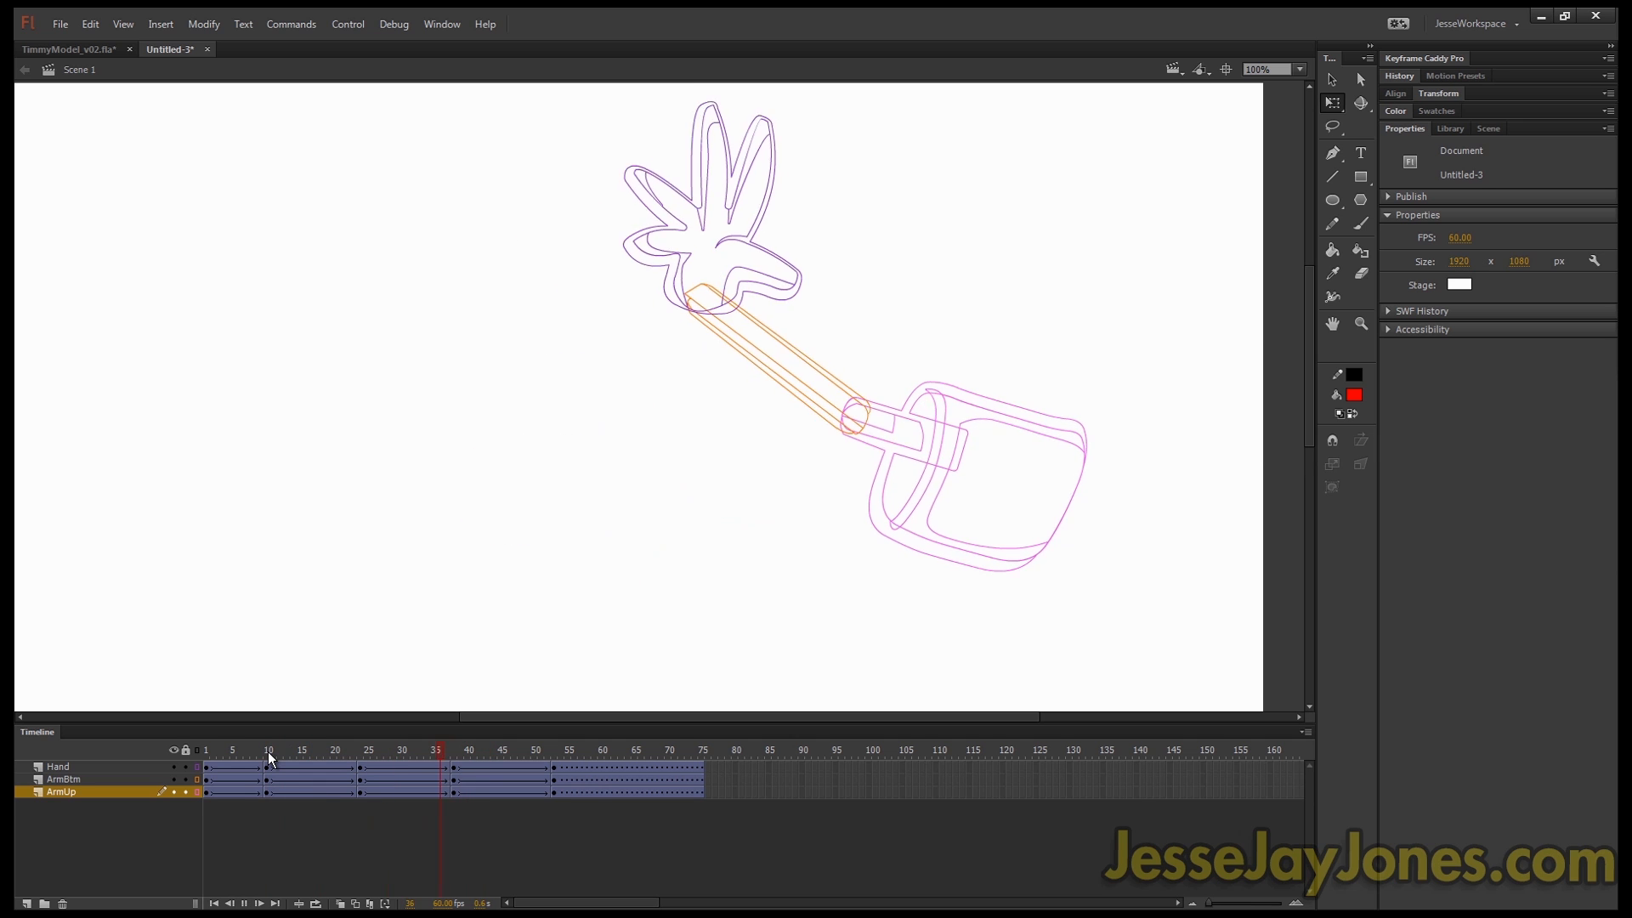
left_click(362, 749)
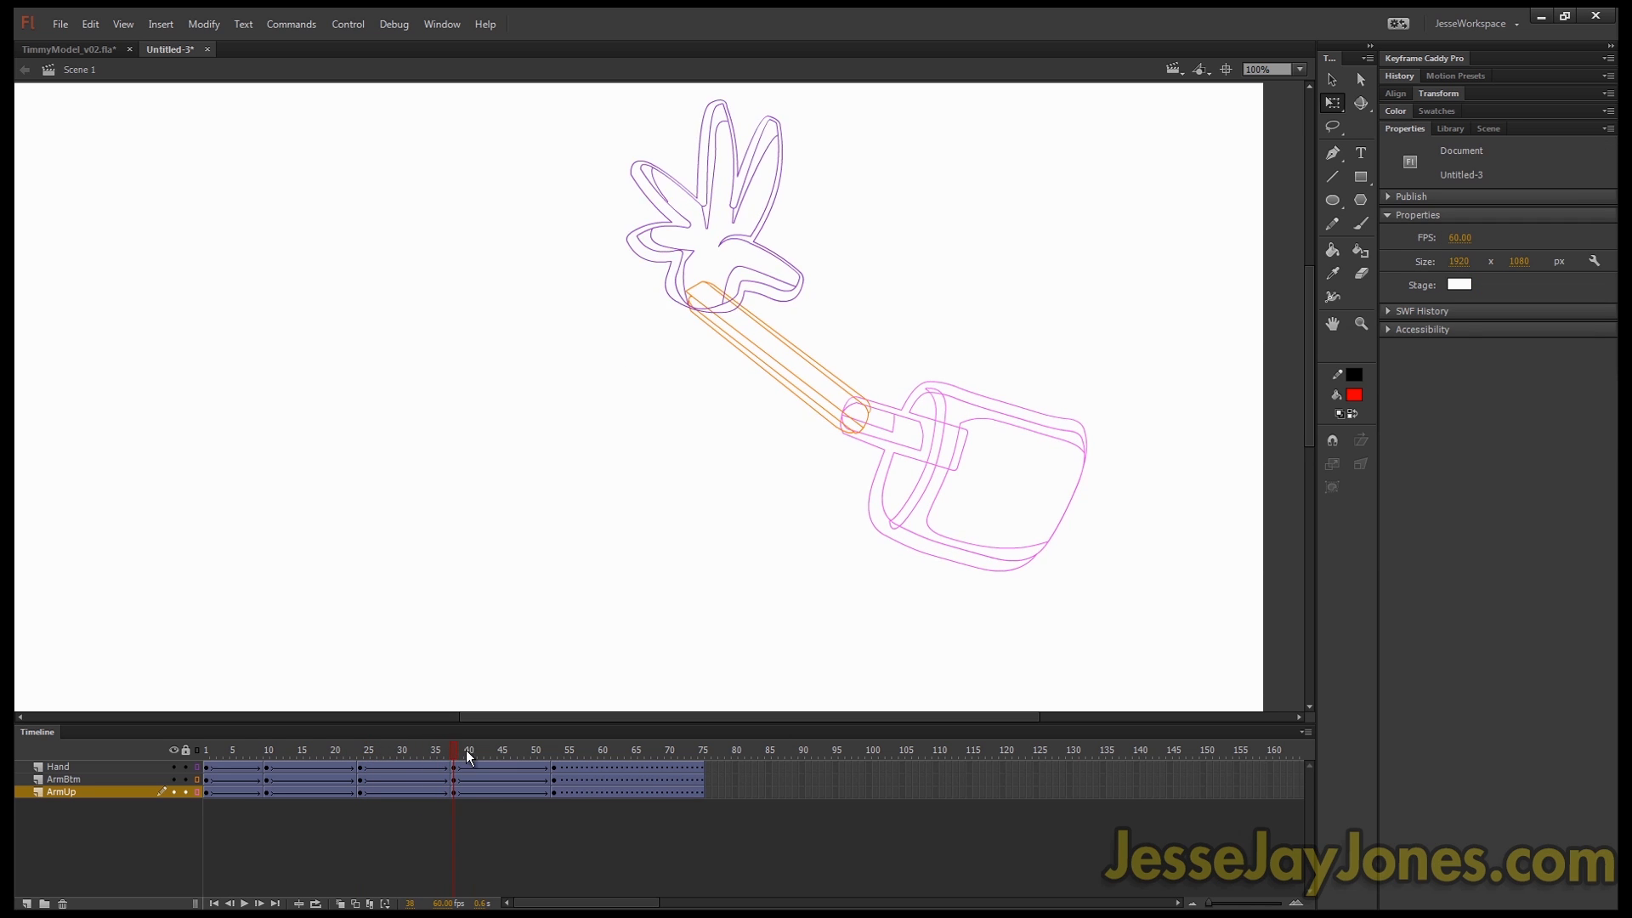
Step: Insert a keyframe at frame 45 of the ArmUp tween and select its arm pose
left_click(481, 750)
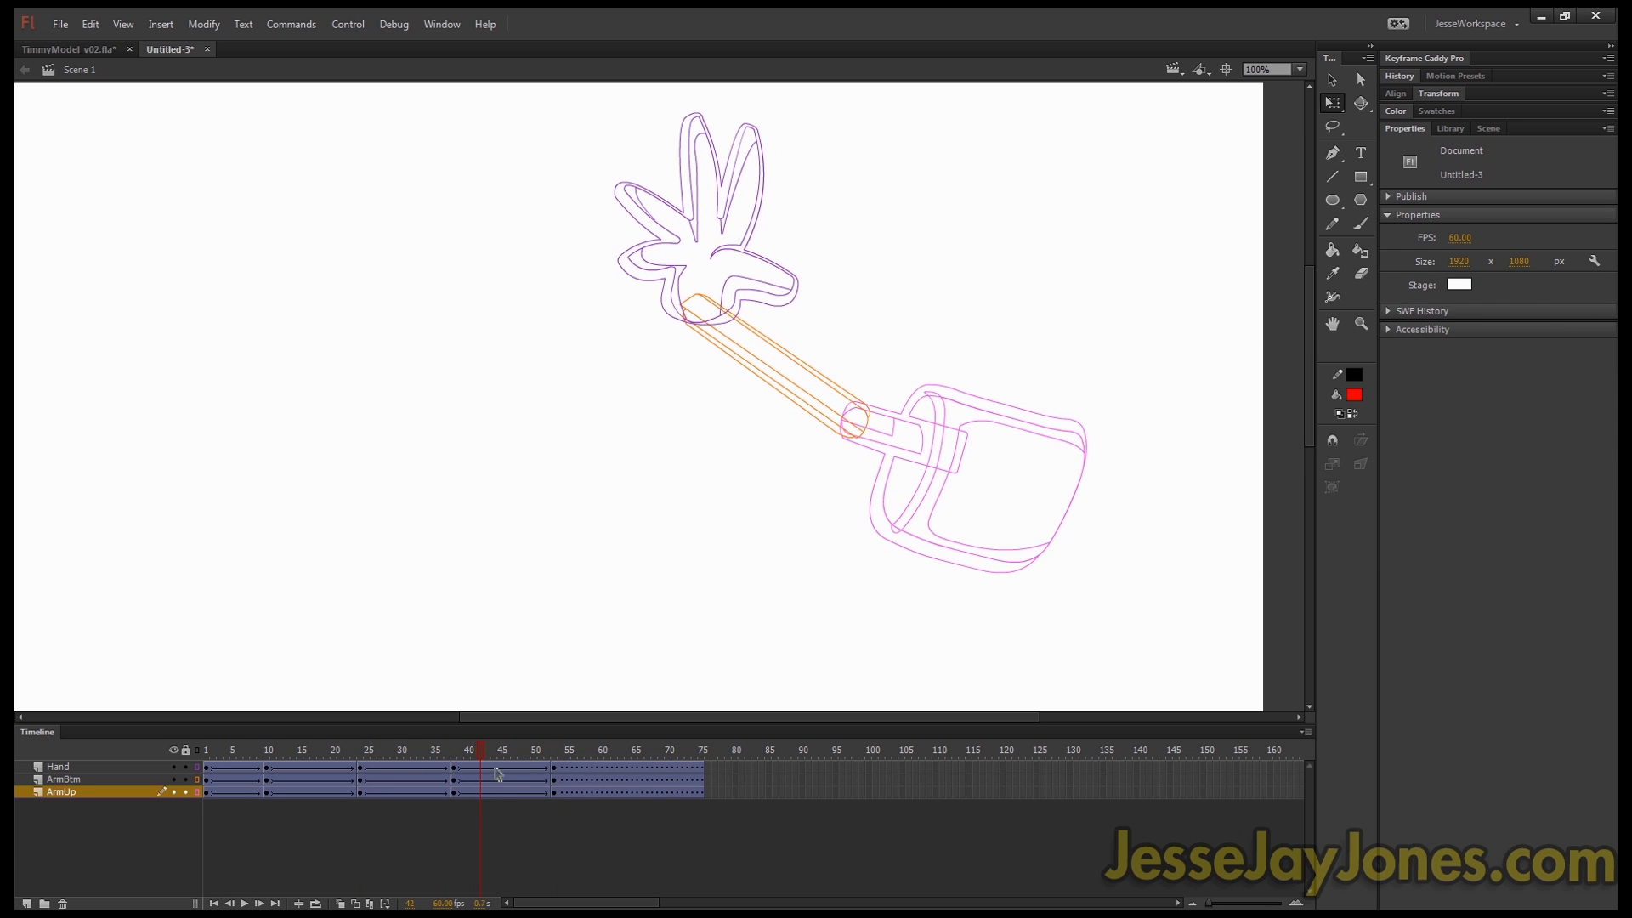
left_click(503, 750)
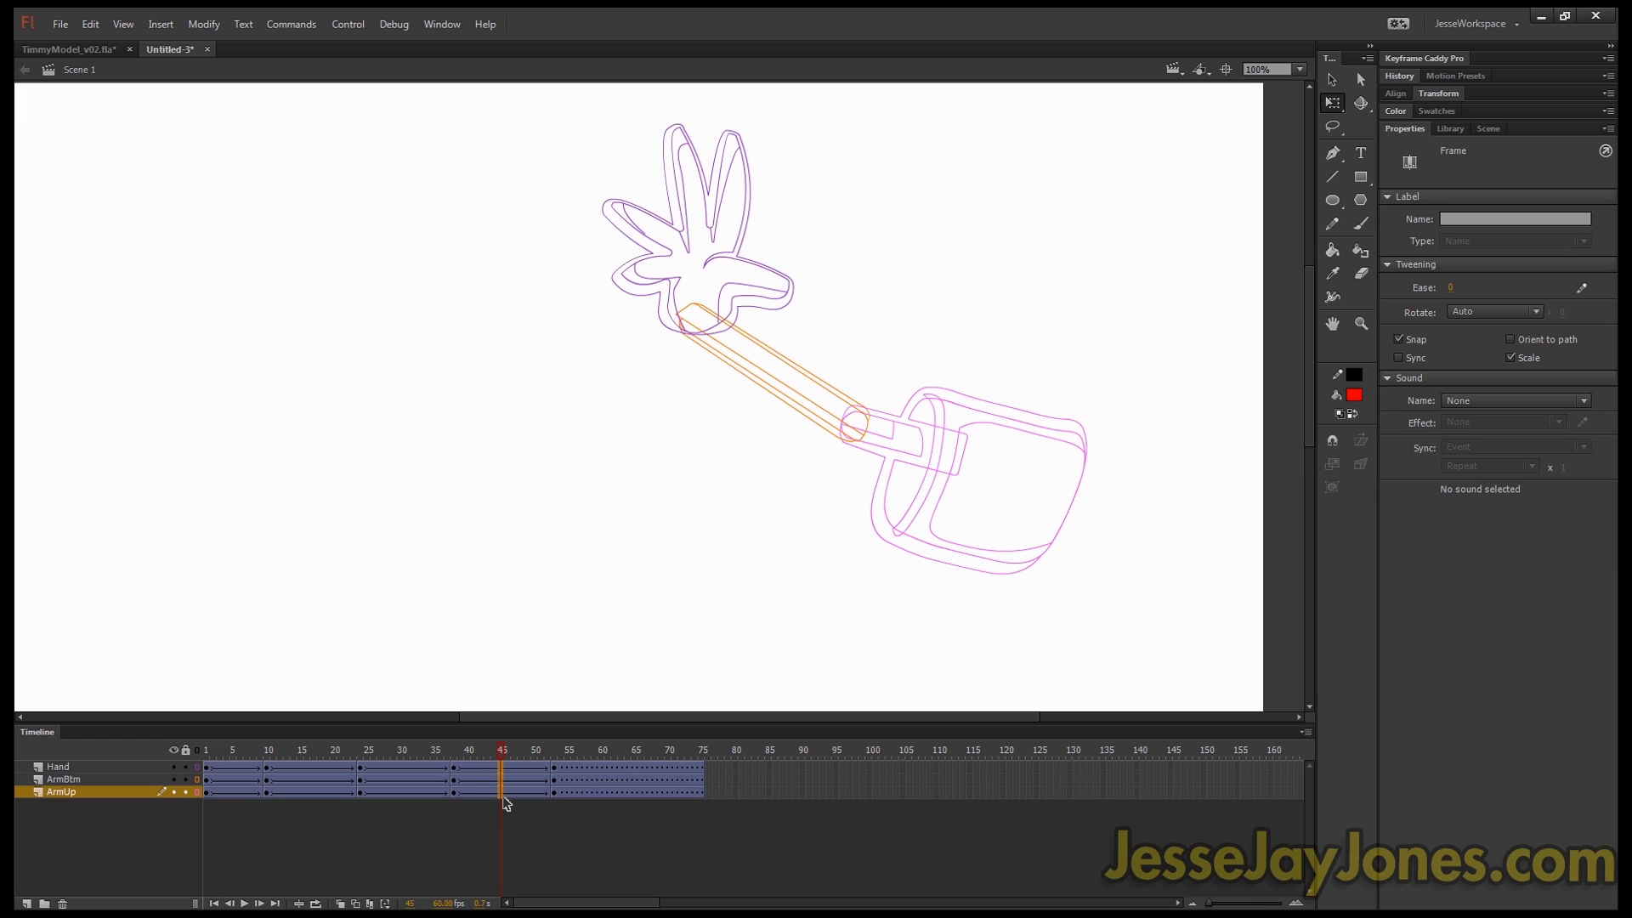
left_click(478, 749)
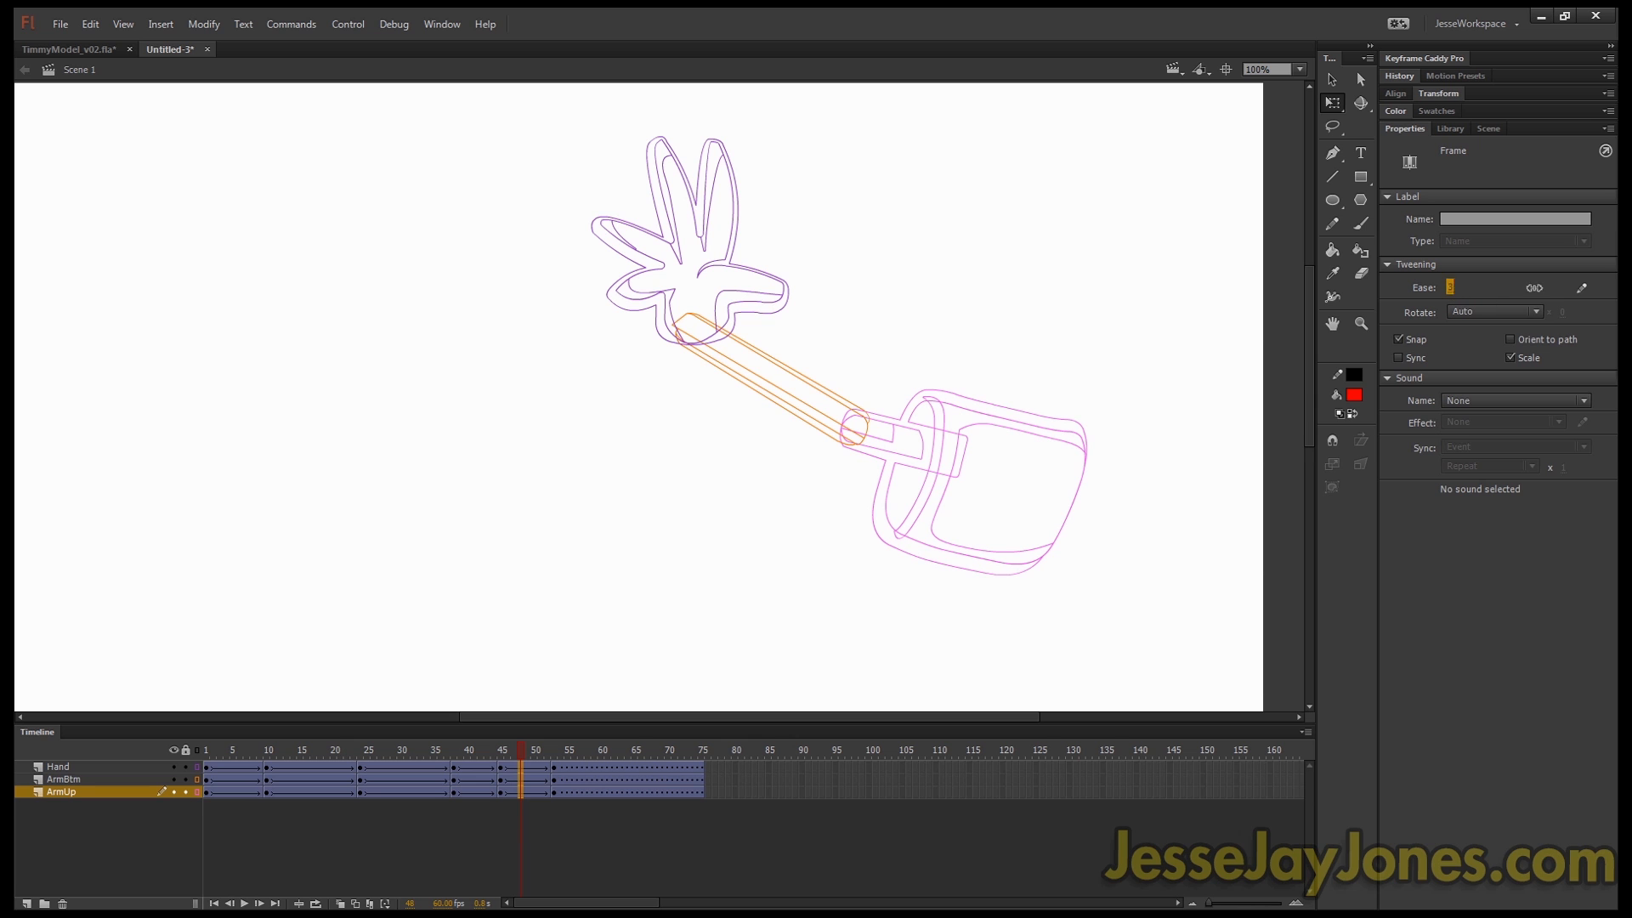
left_click(453, 750)
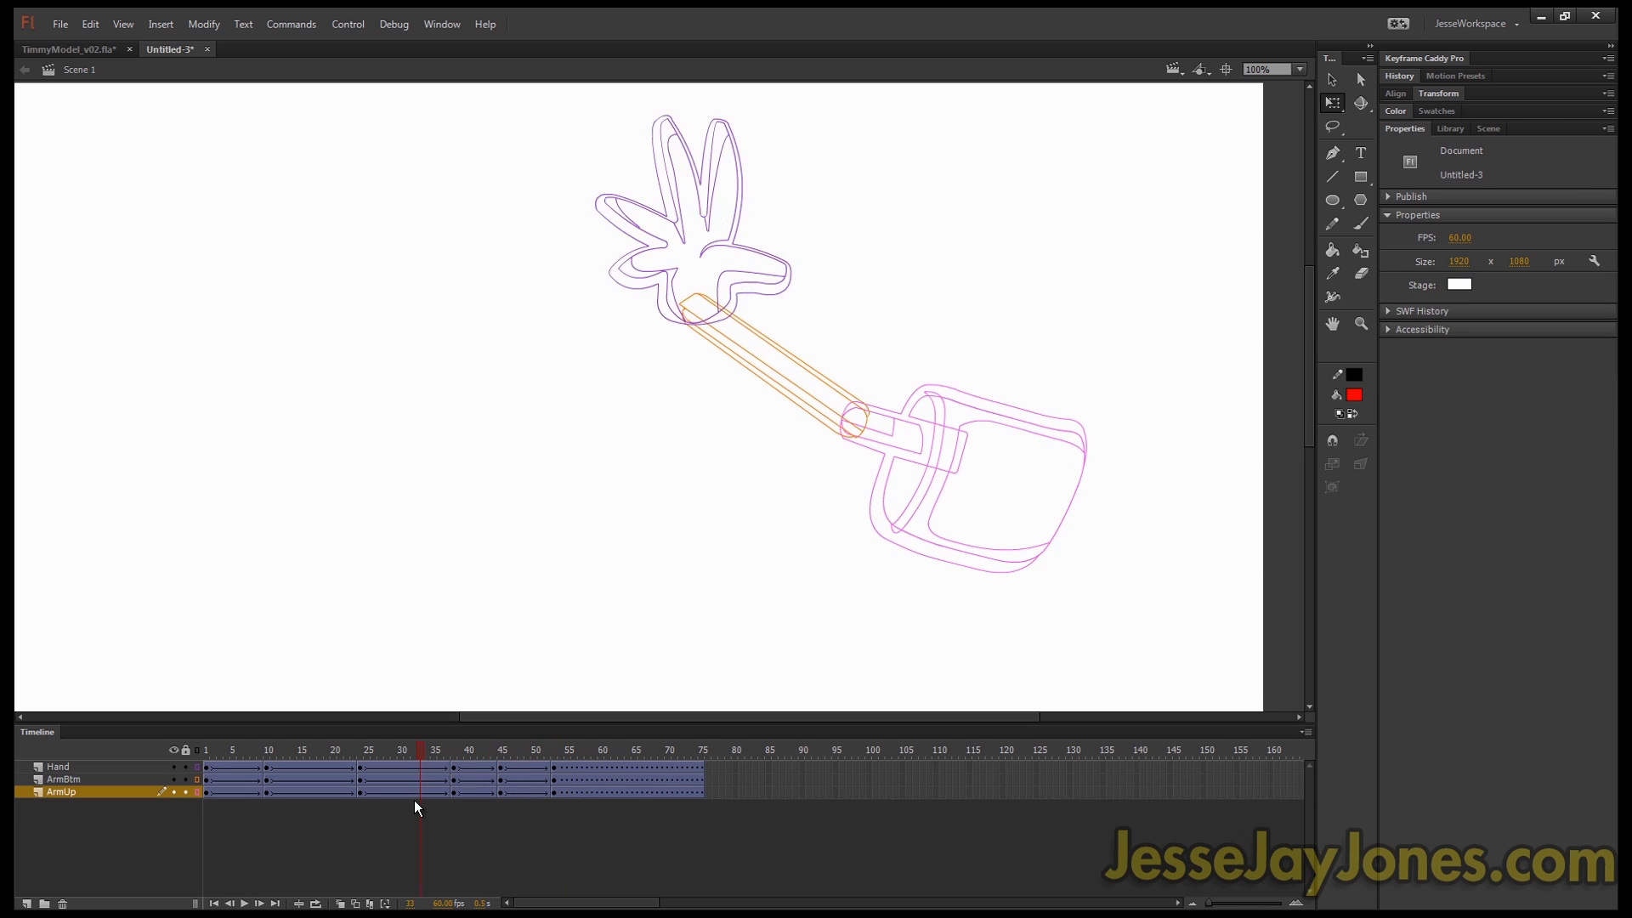
left_click(488, 749)
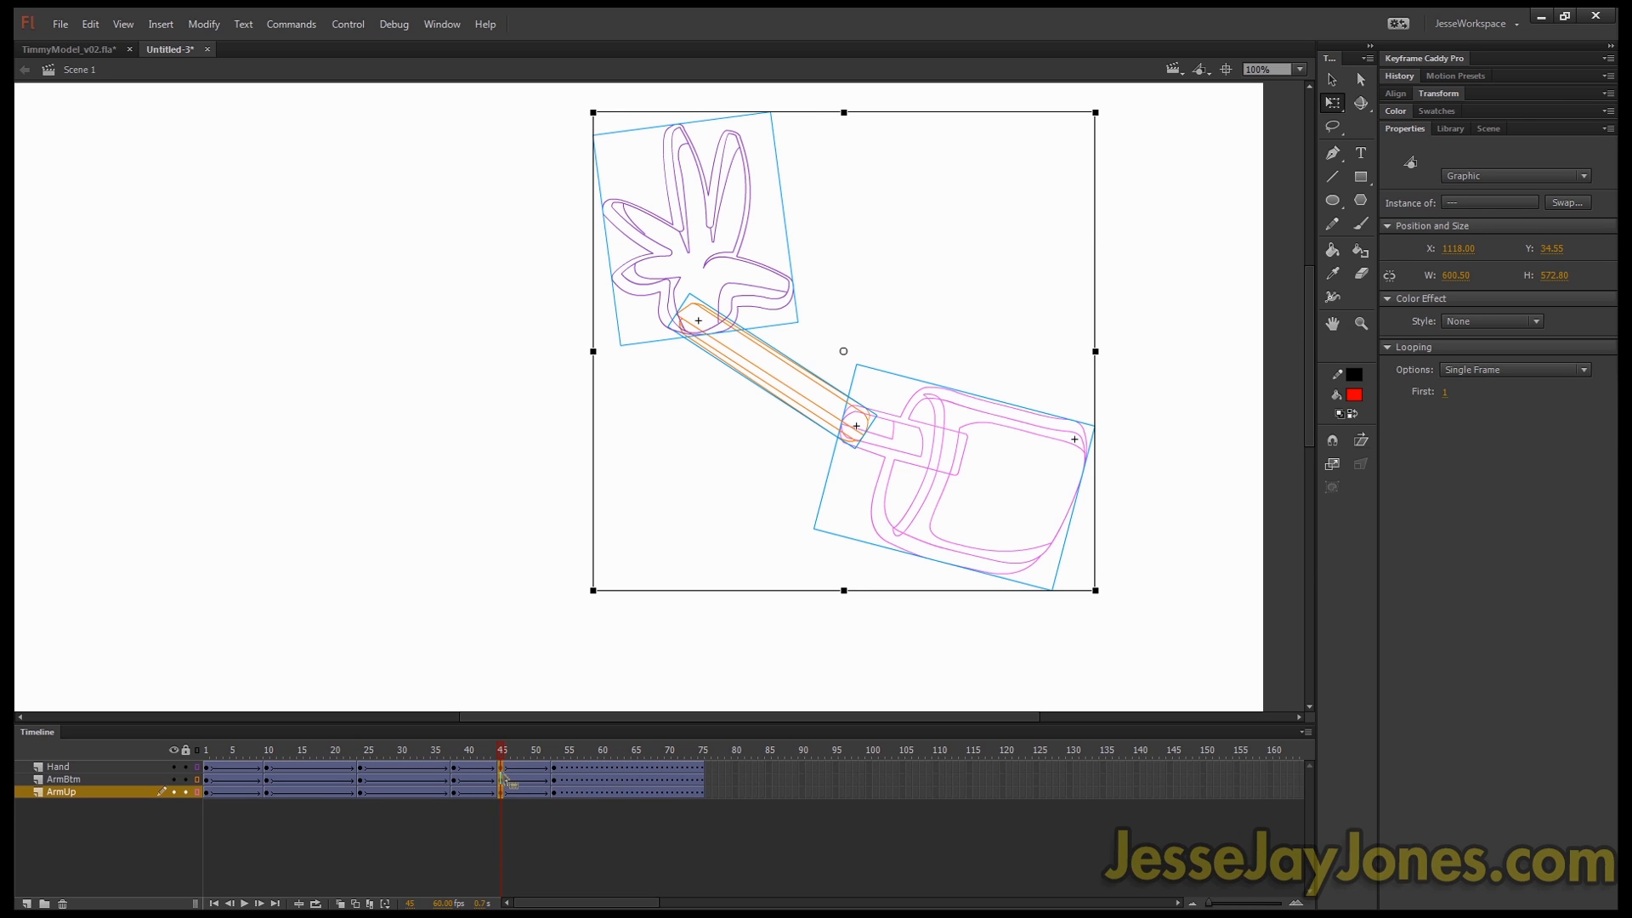
Step: Clear the keyframe at frame 45 via the frame context menu
right_click(510, 785)
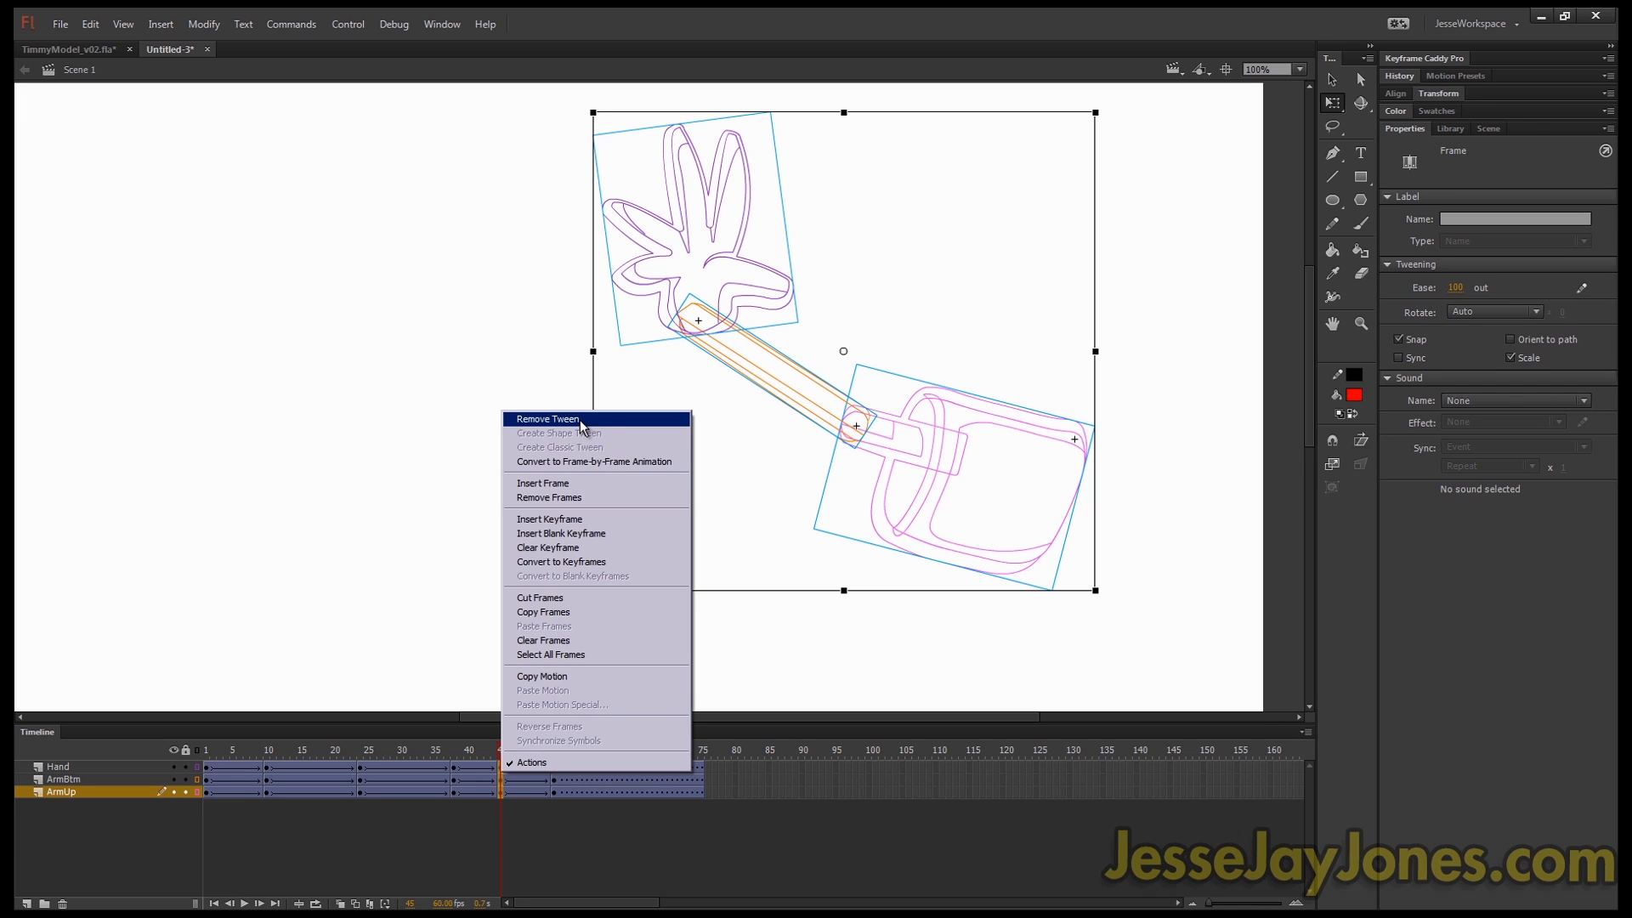
left_click(544, 419)
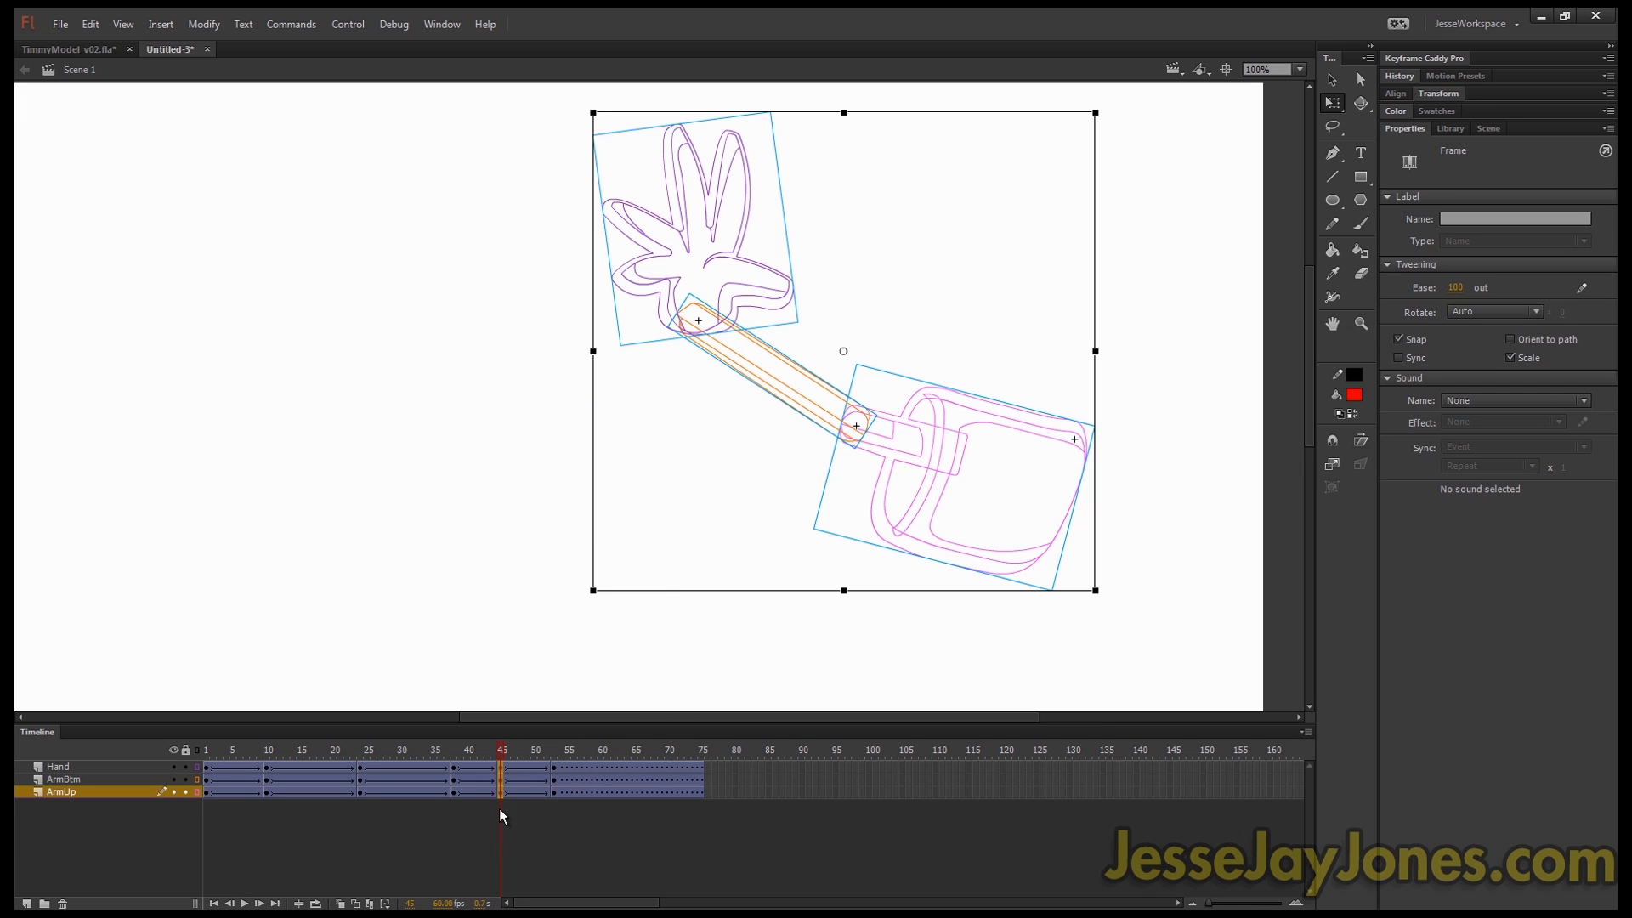
right_click(503, 790)
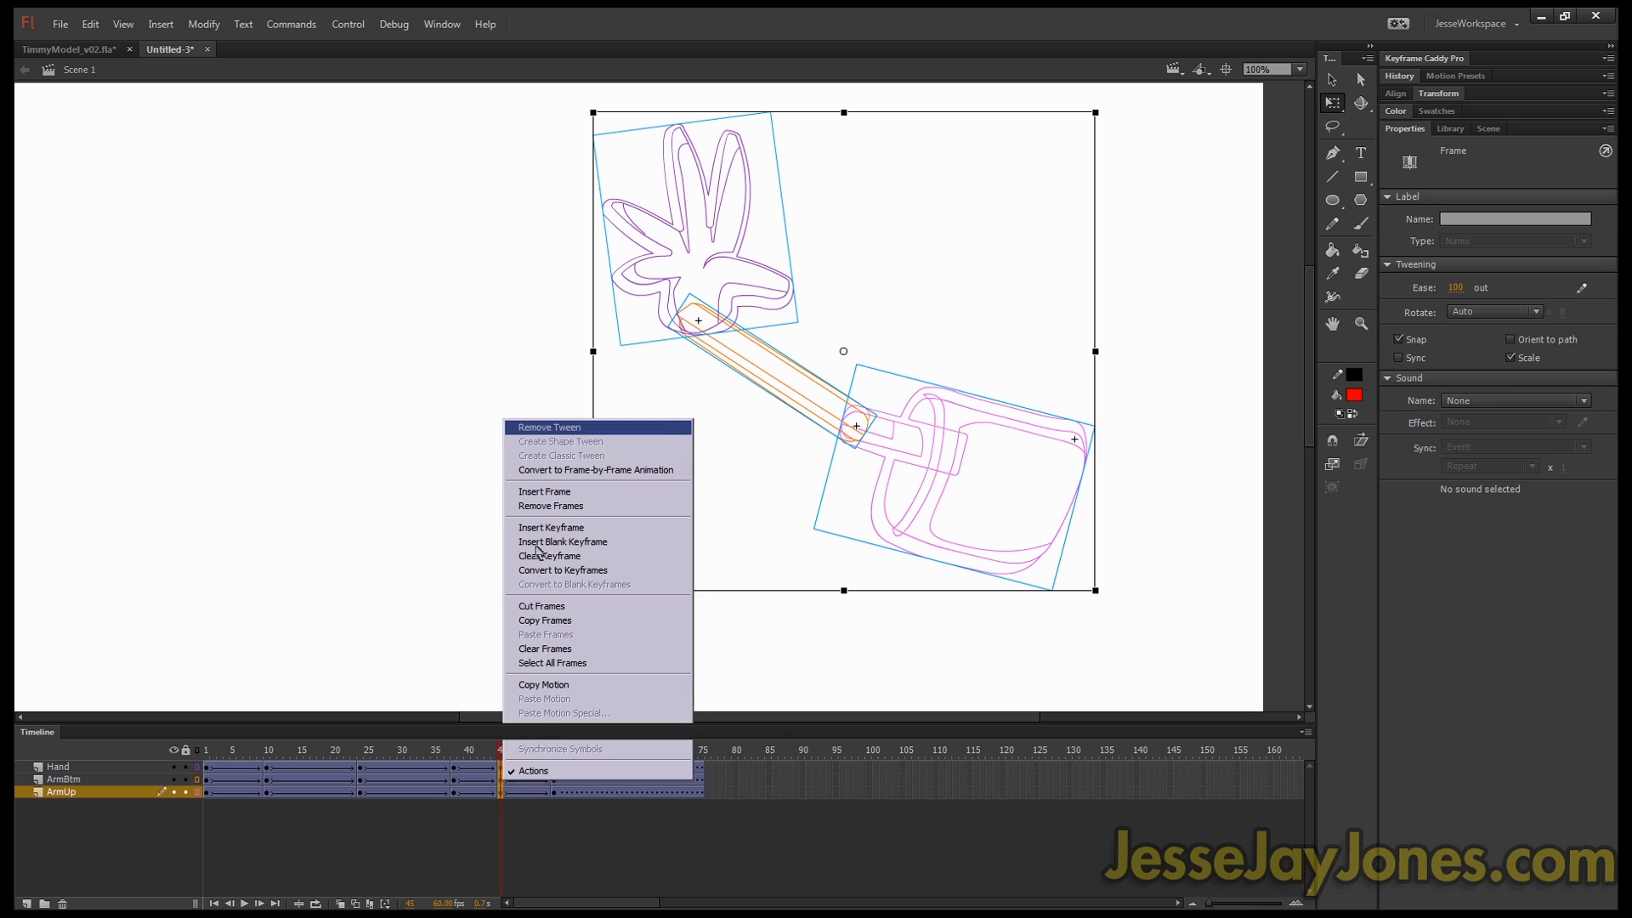
left_click(548, 427)
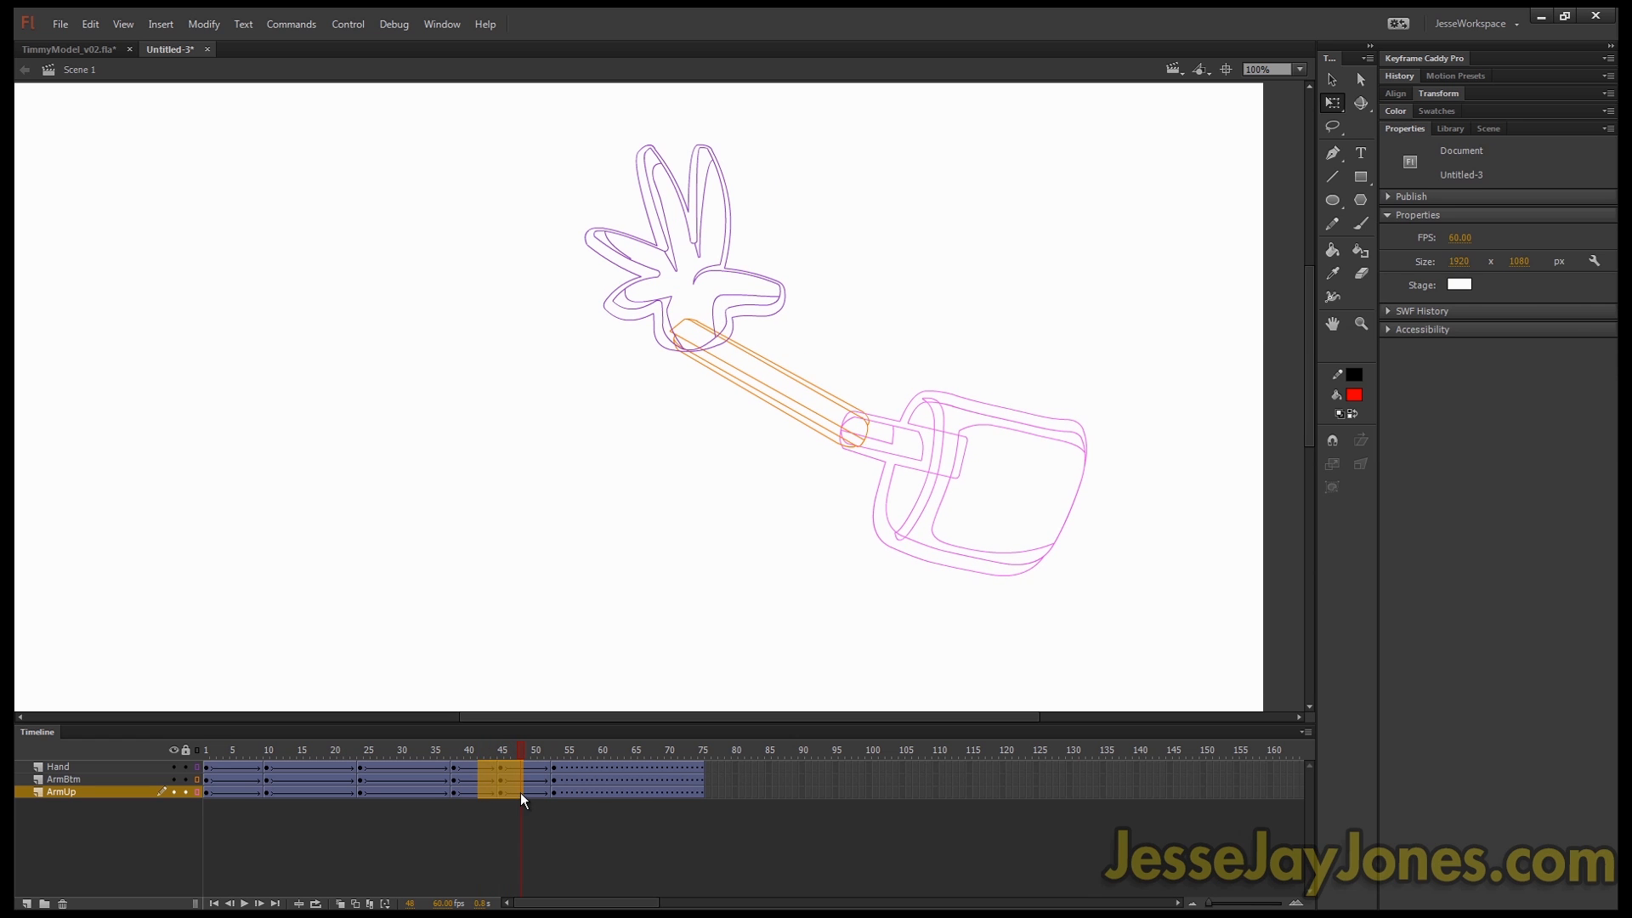
Step: Select the ArmUp tween near frame 41 and begin changing its ease from -100 to 0
left_click(500, 790)
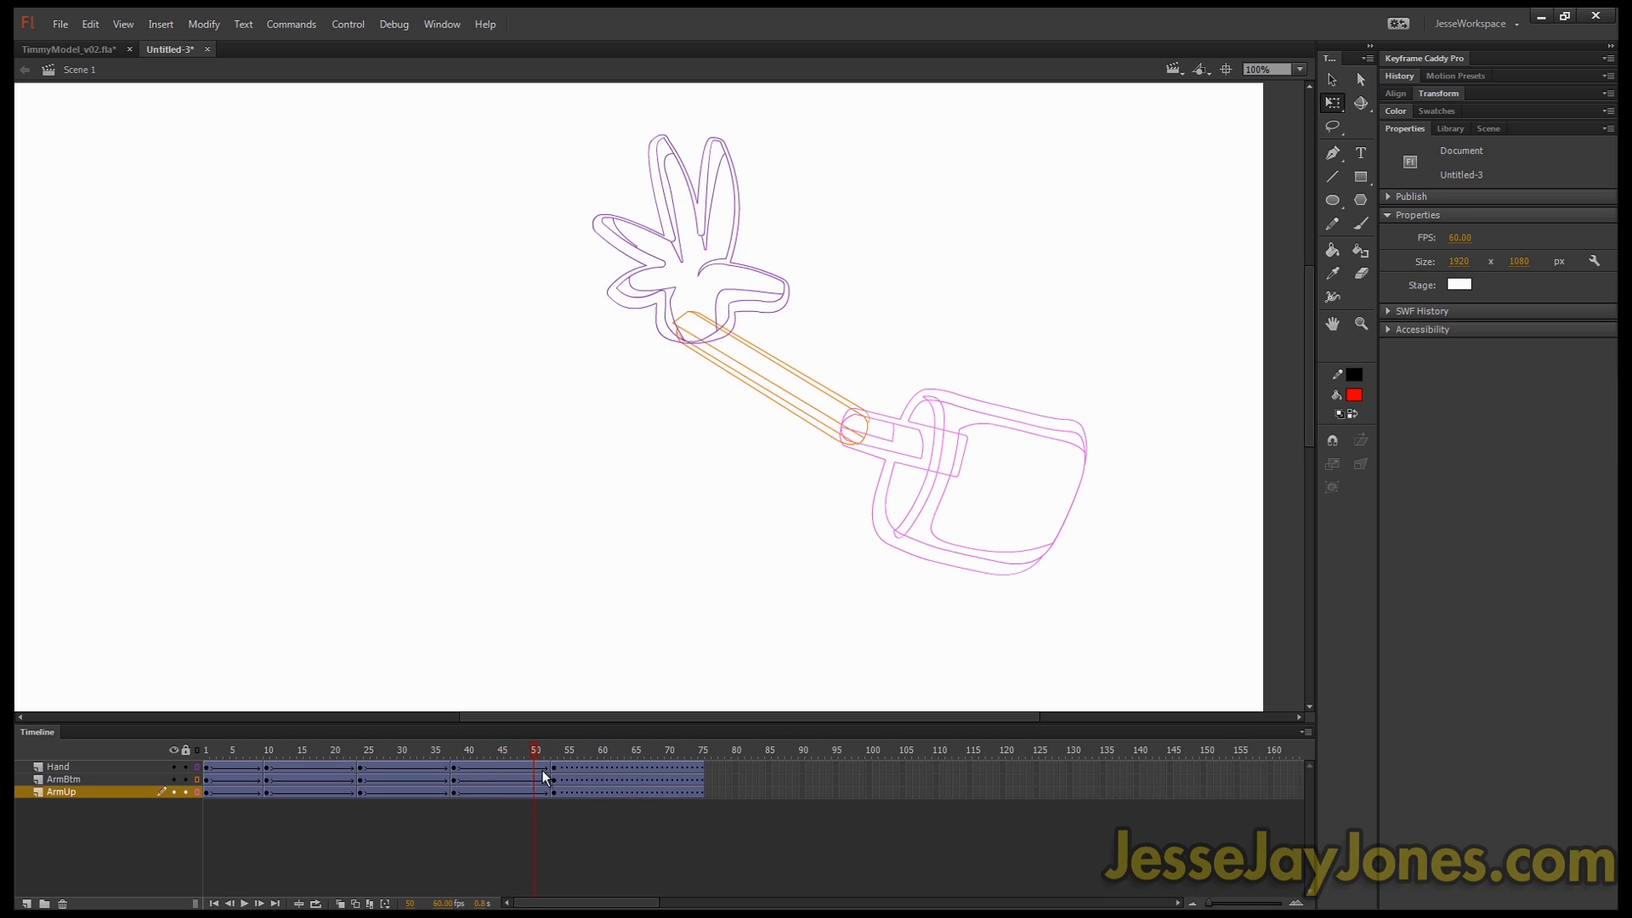
left_click(467, 749)
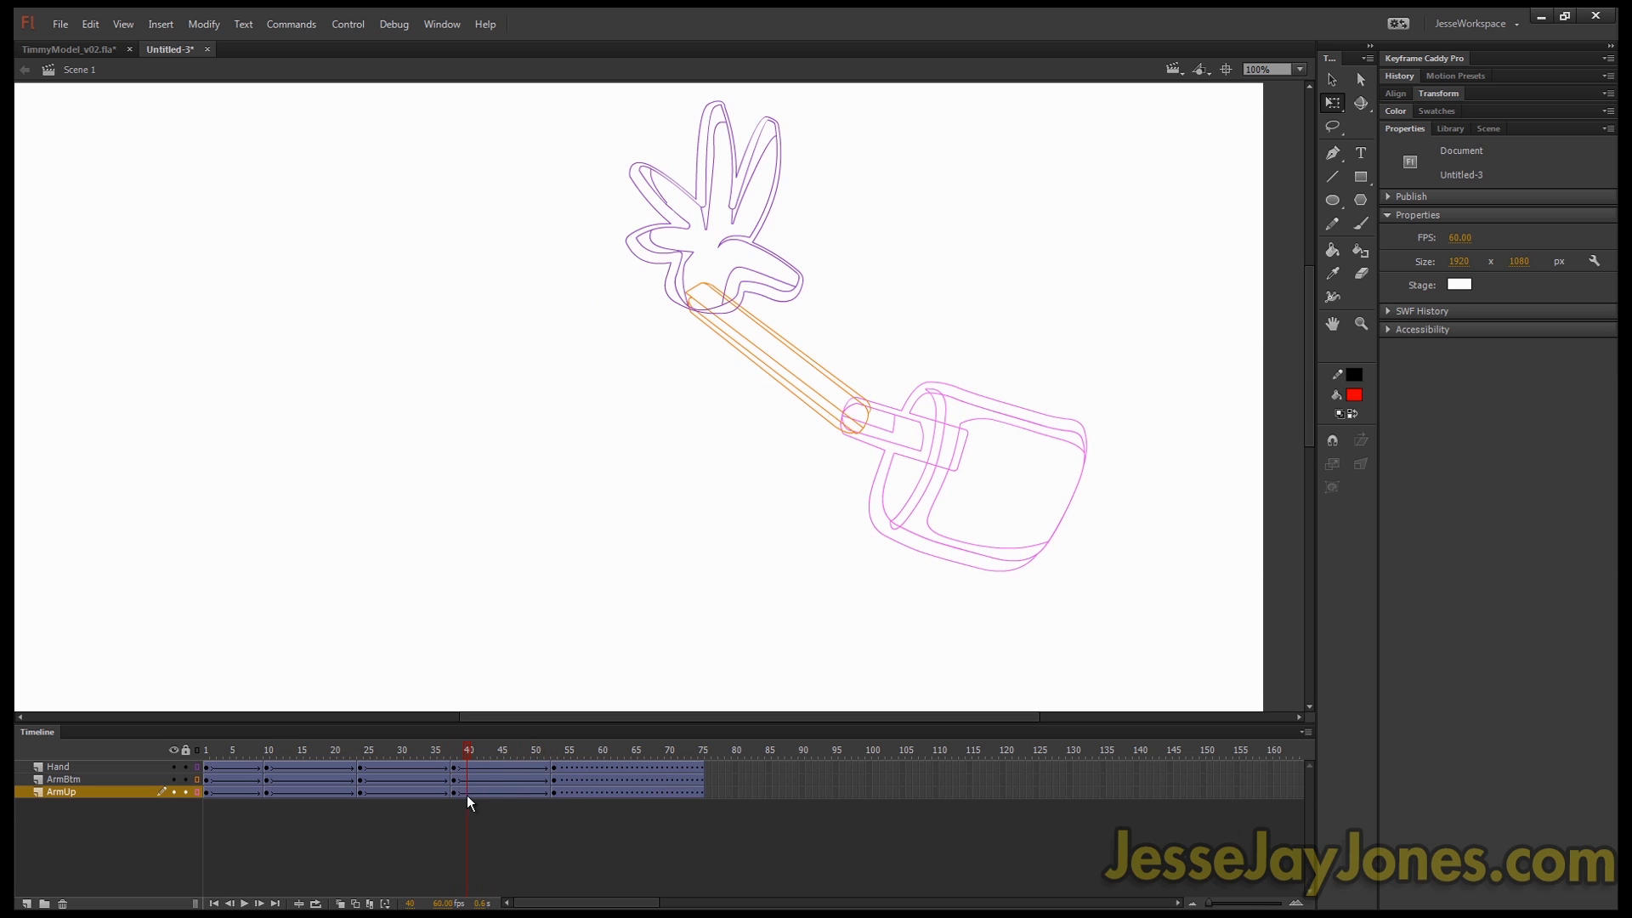
left_click(501, 749)
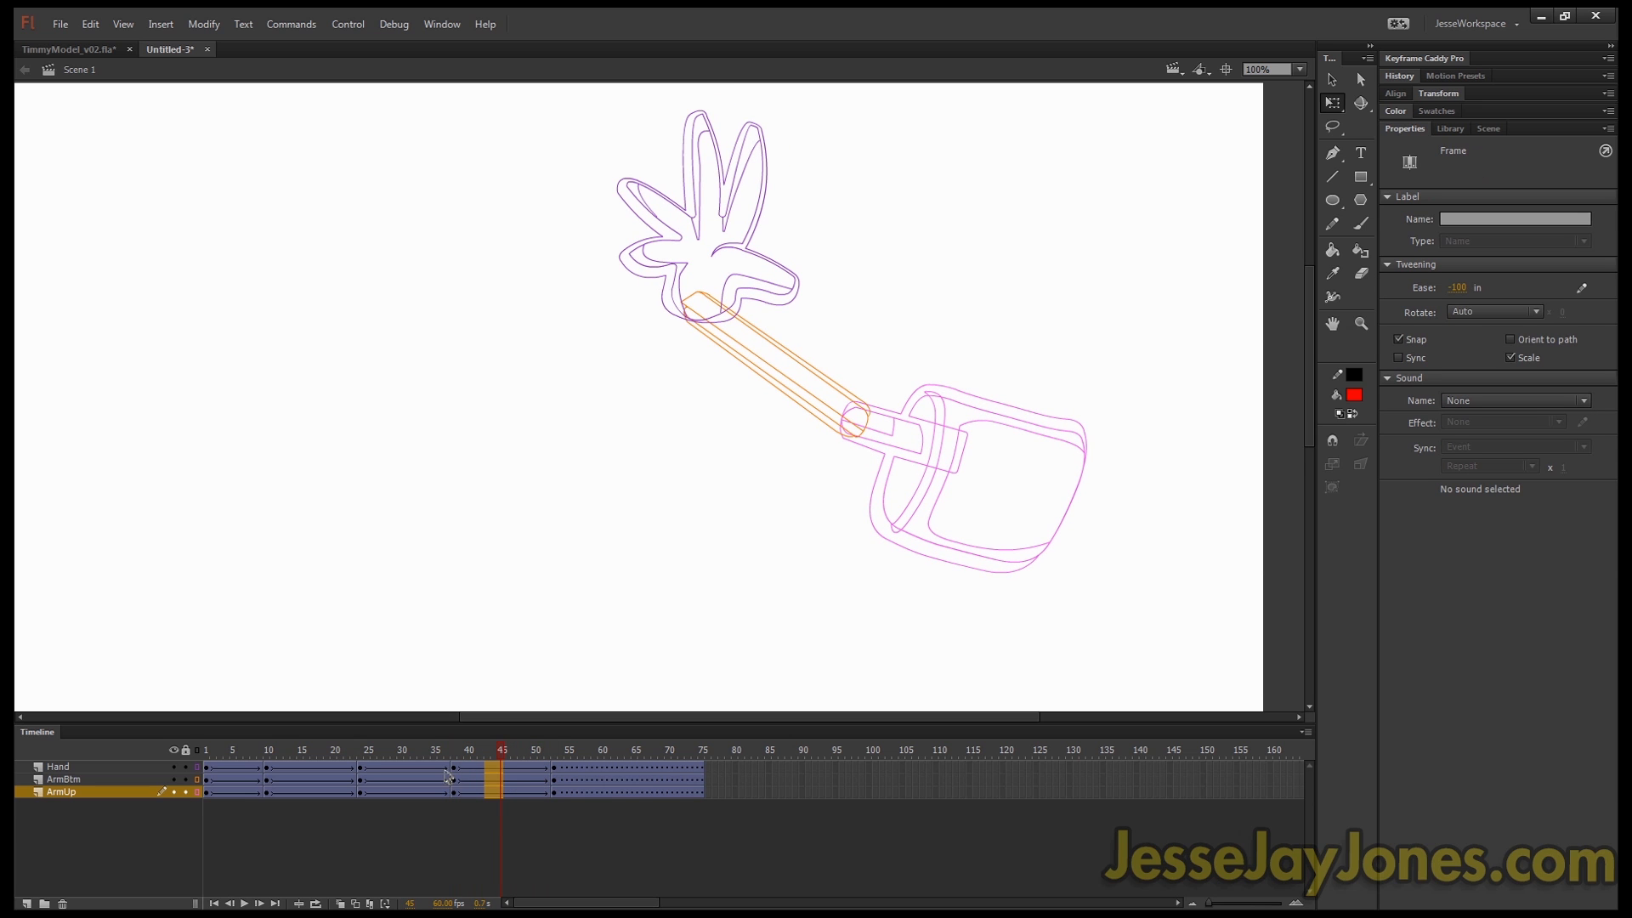
mouse_move(623, 838)
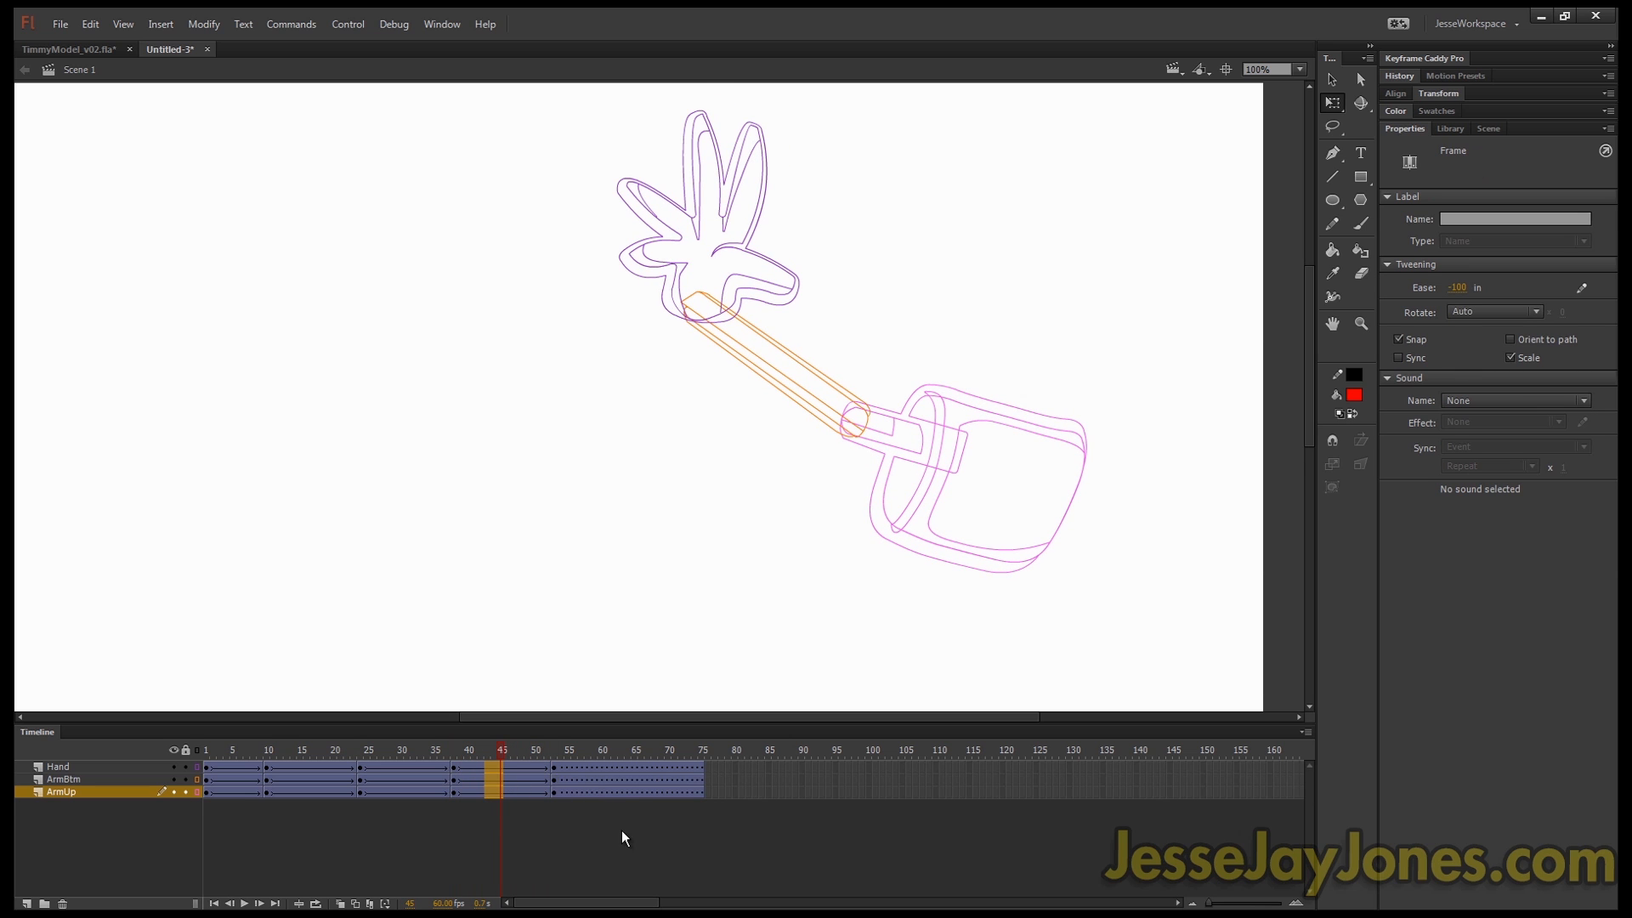
left_click(1456, 285)
type("0")
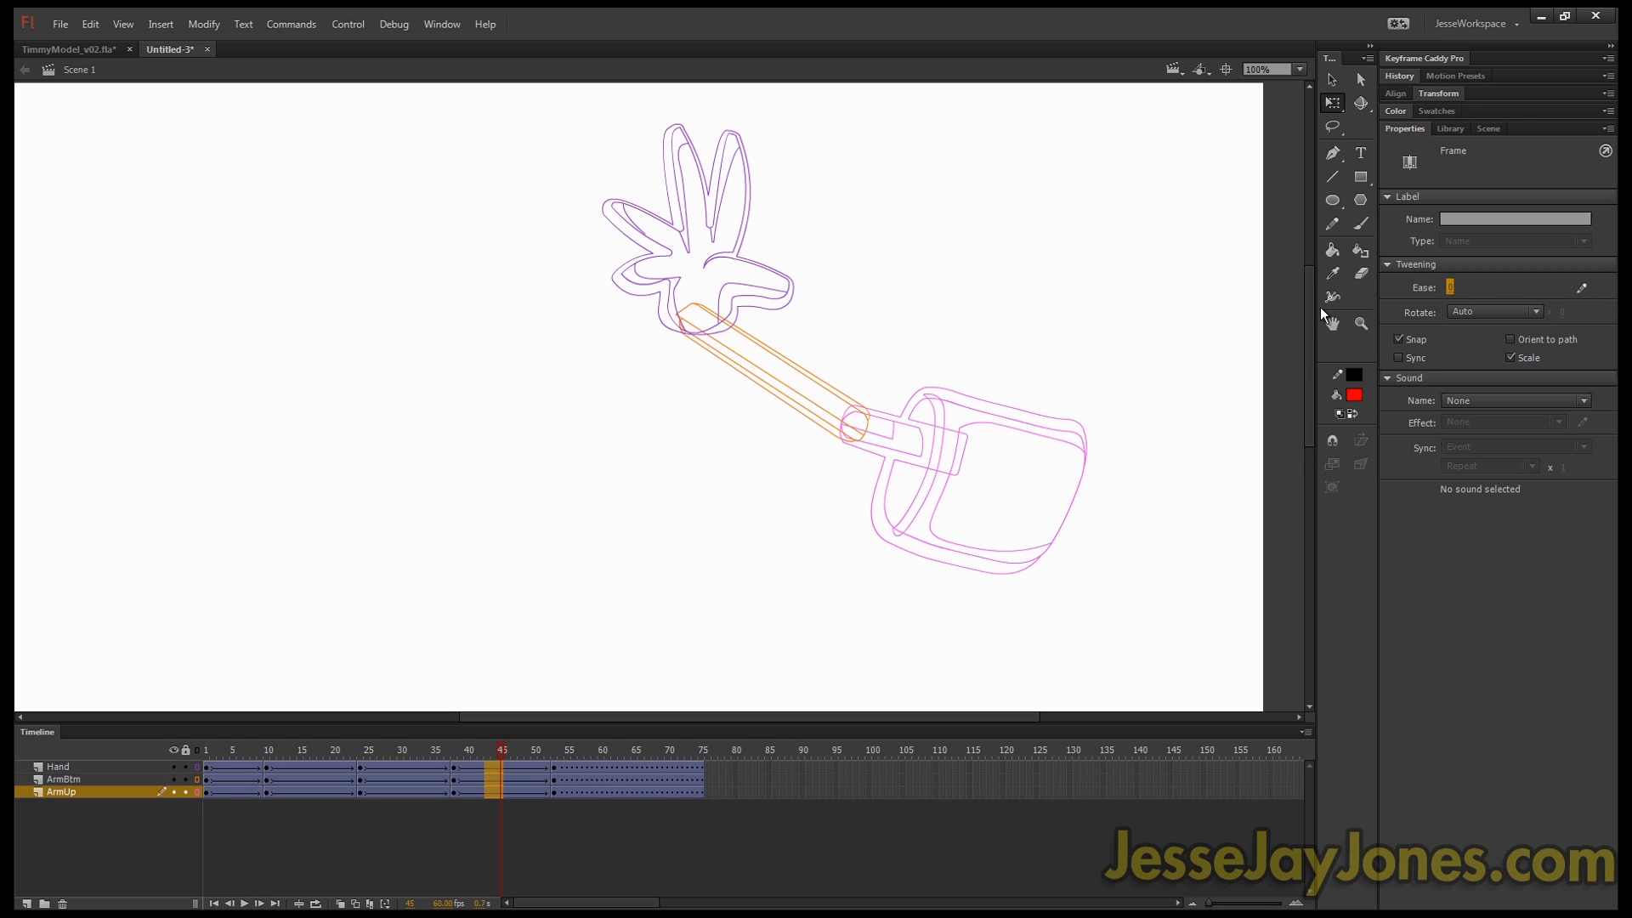
mouse_move(1565, 299)
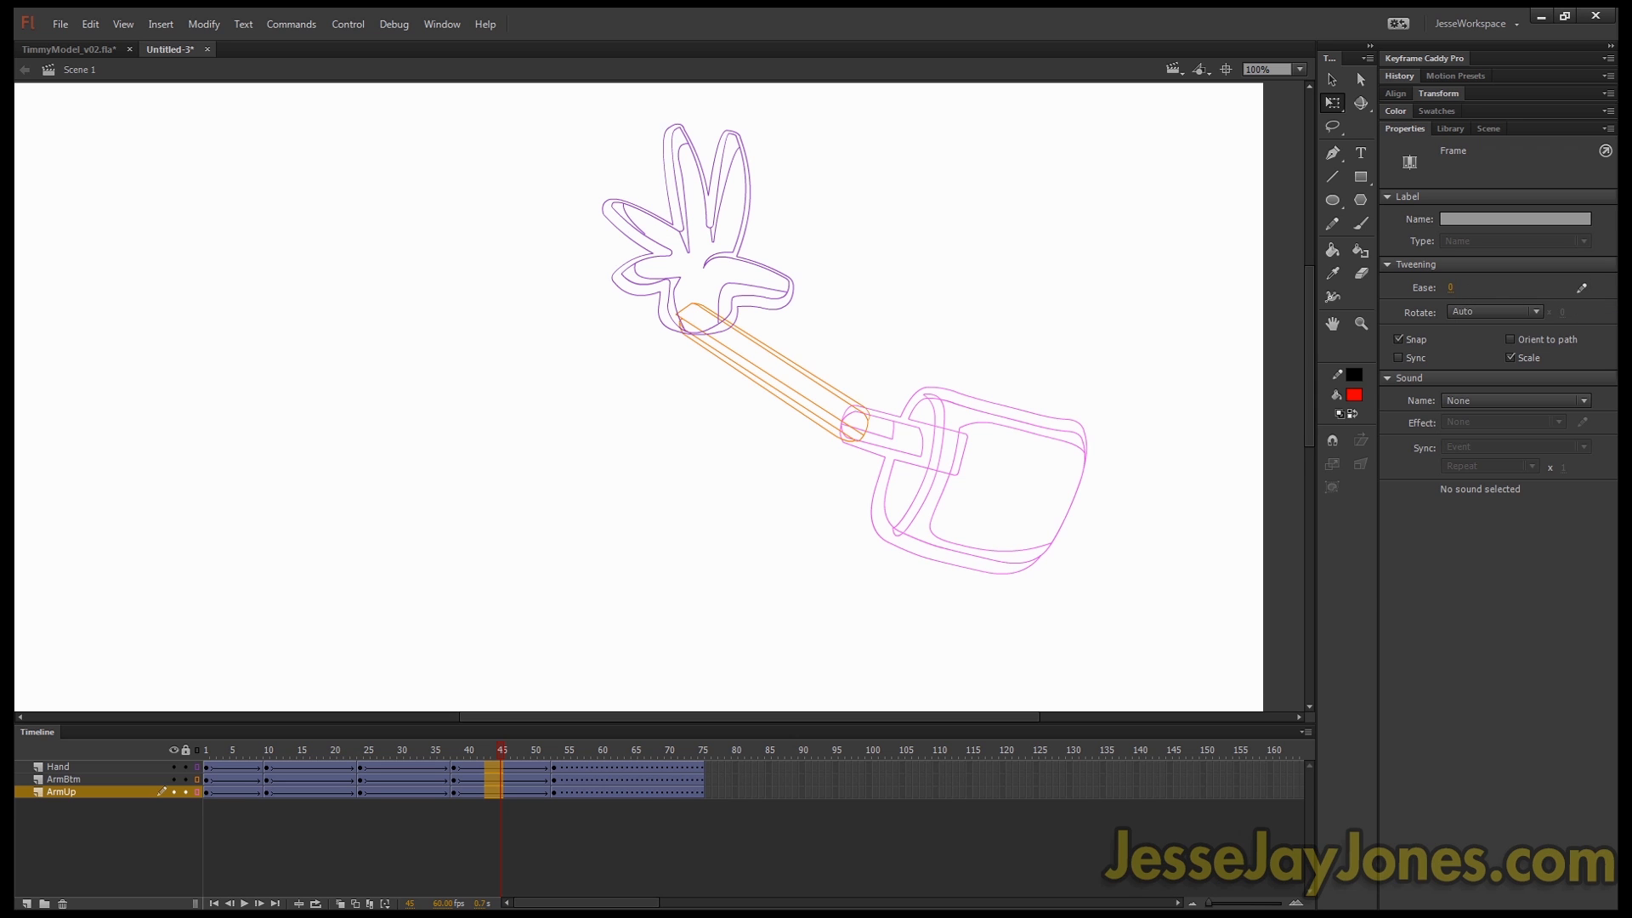
Step: Reshape the ArmUp tween's custom ease into an S-curve, slow at both ends
left_click(1580, 287)
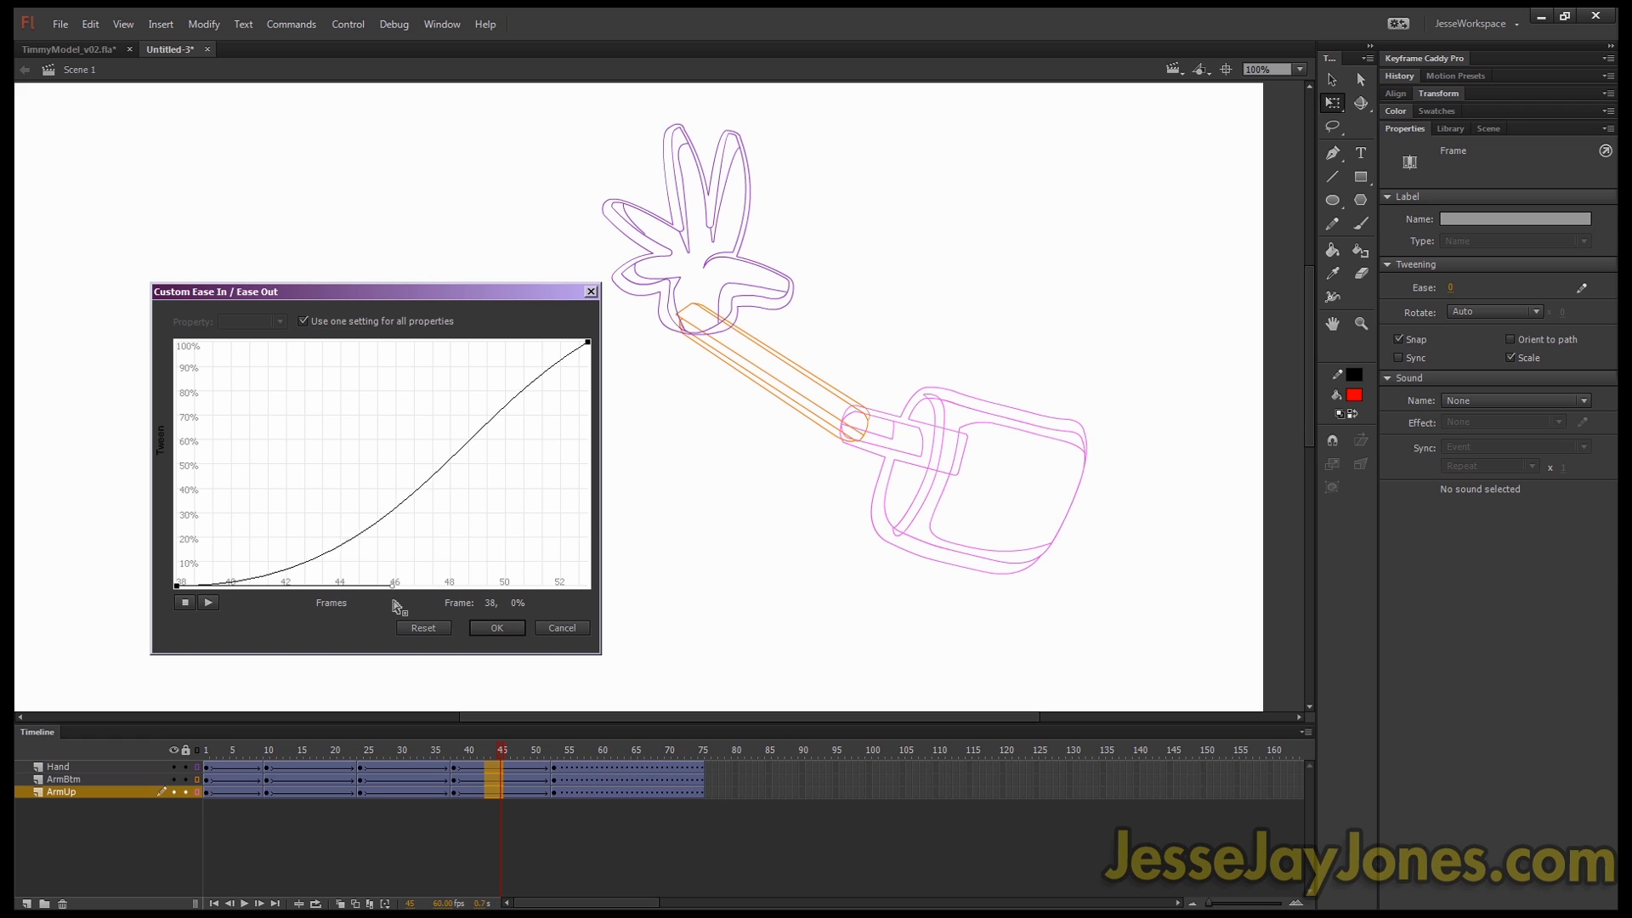
left_click_drag(396, 583, 410, 445)
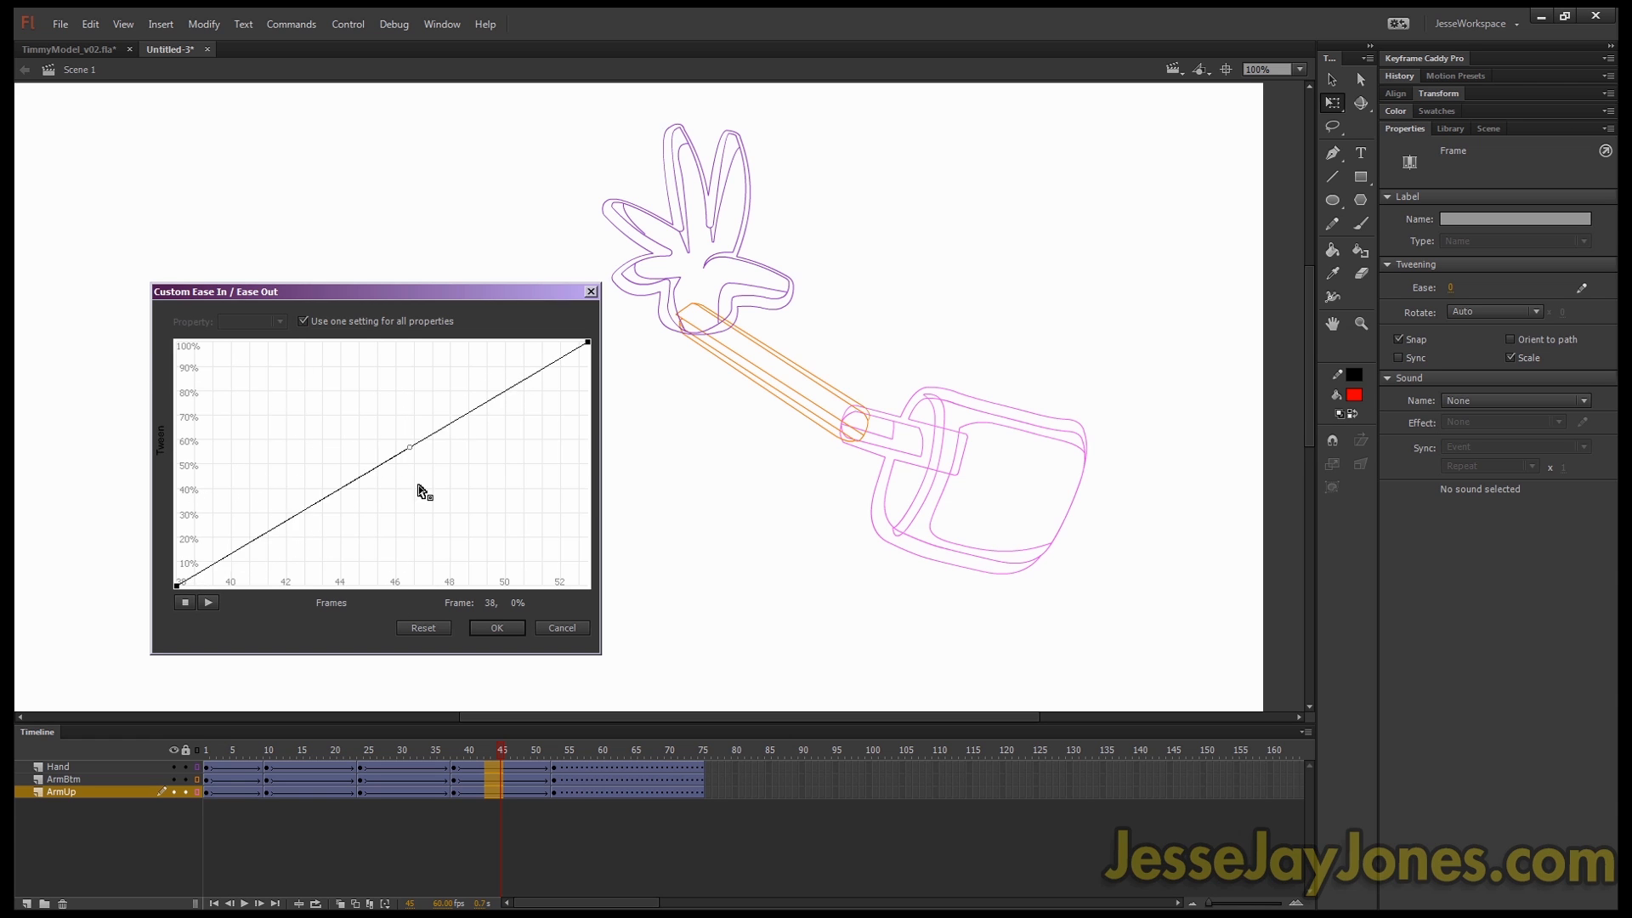
left_click_drag(410, 445, 563, 364)
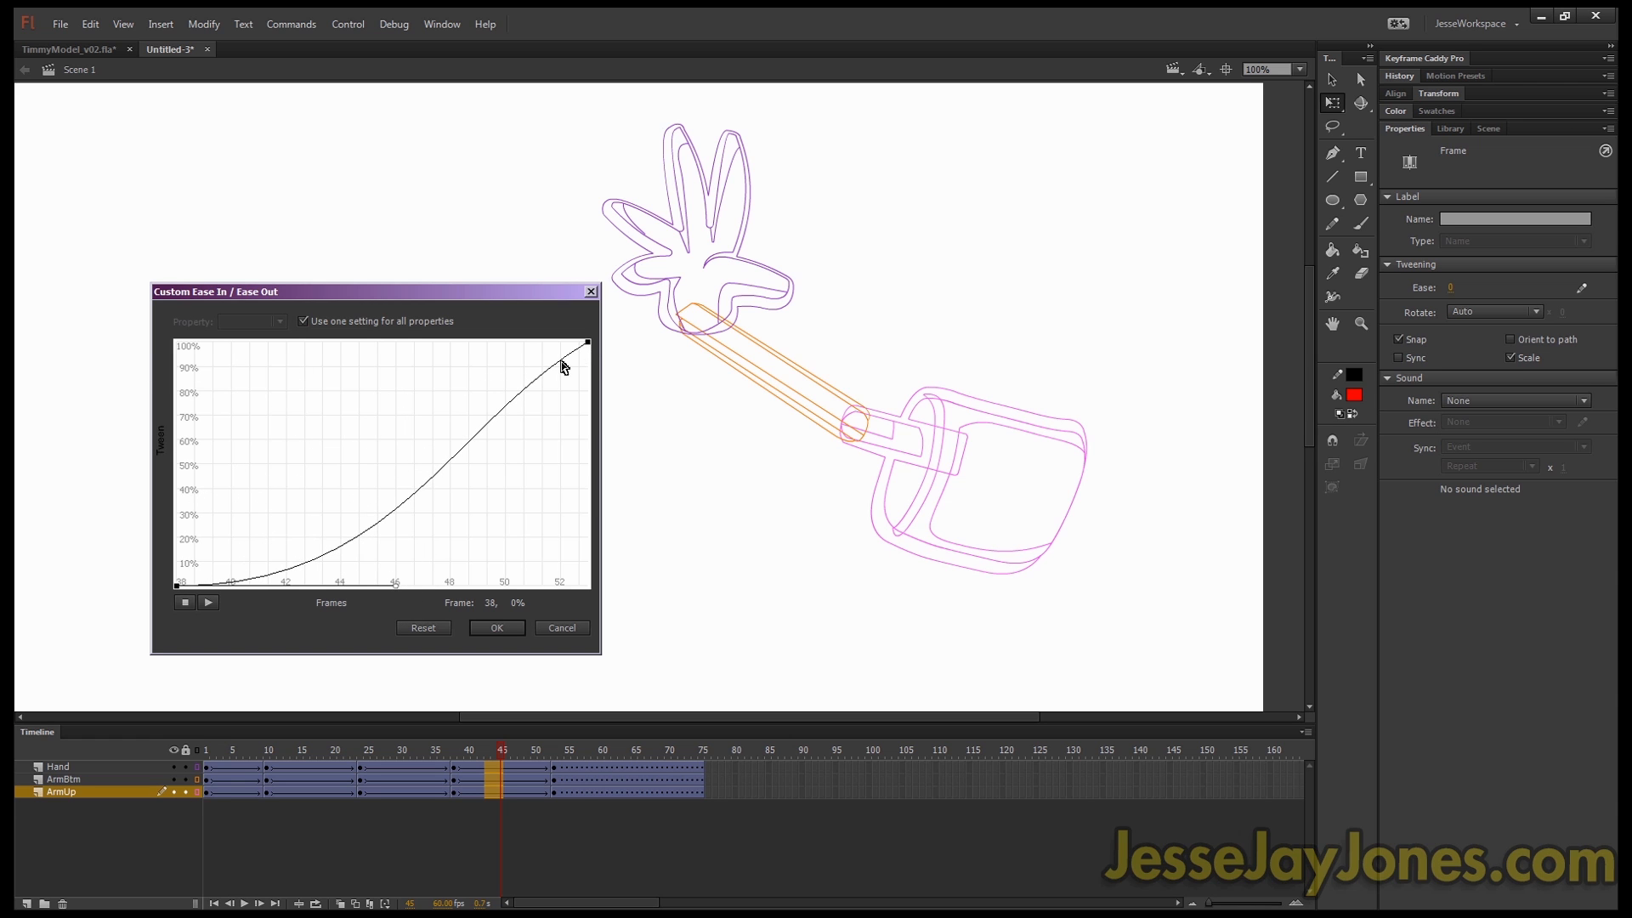
left_click_drag(583, 343, 407, 338)
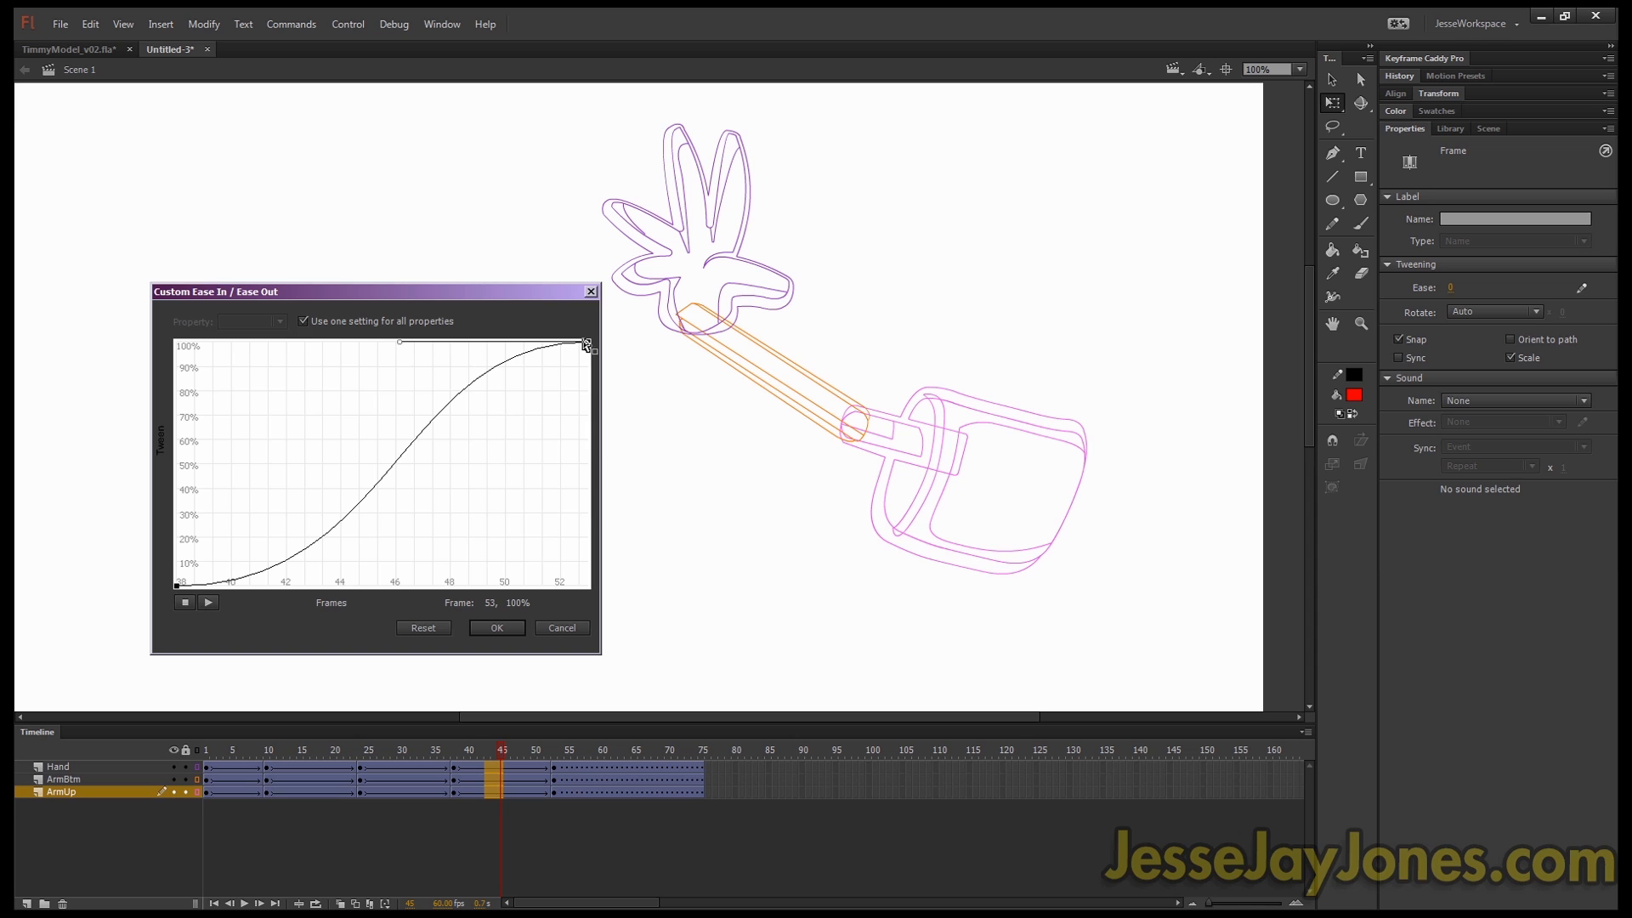
mouse_move(178, 587)
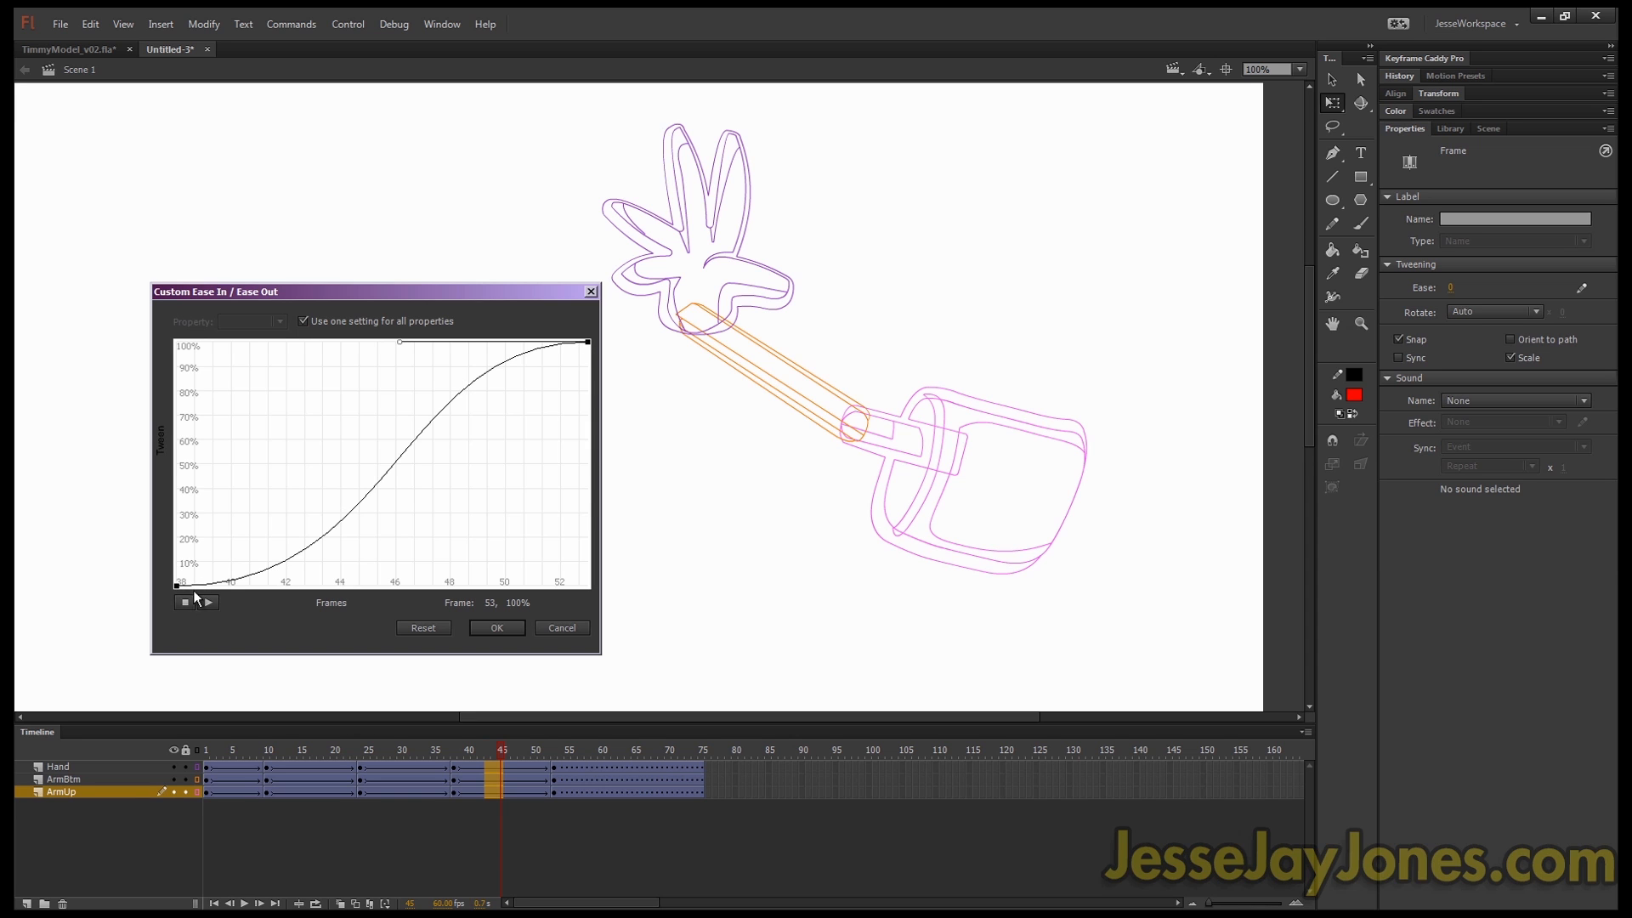
mouse_move(270, 576)
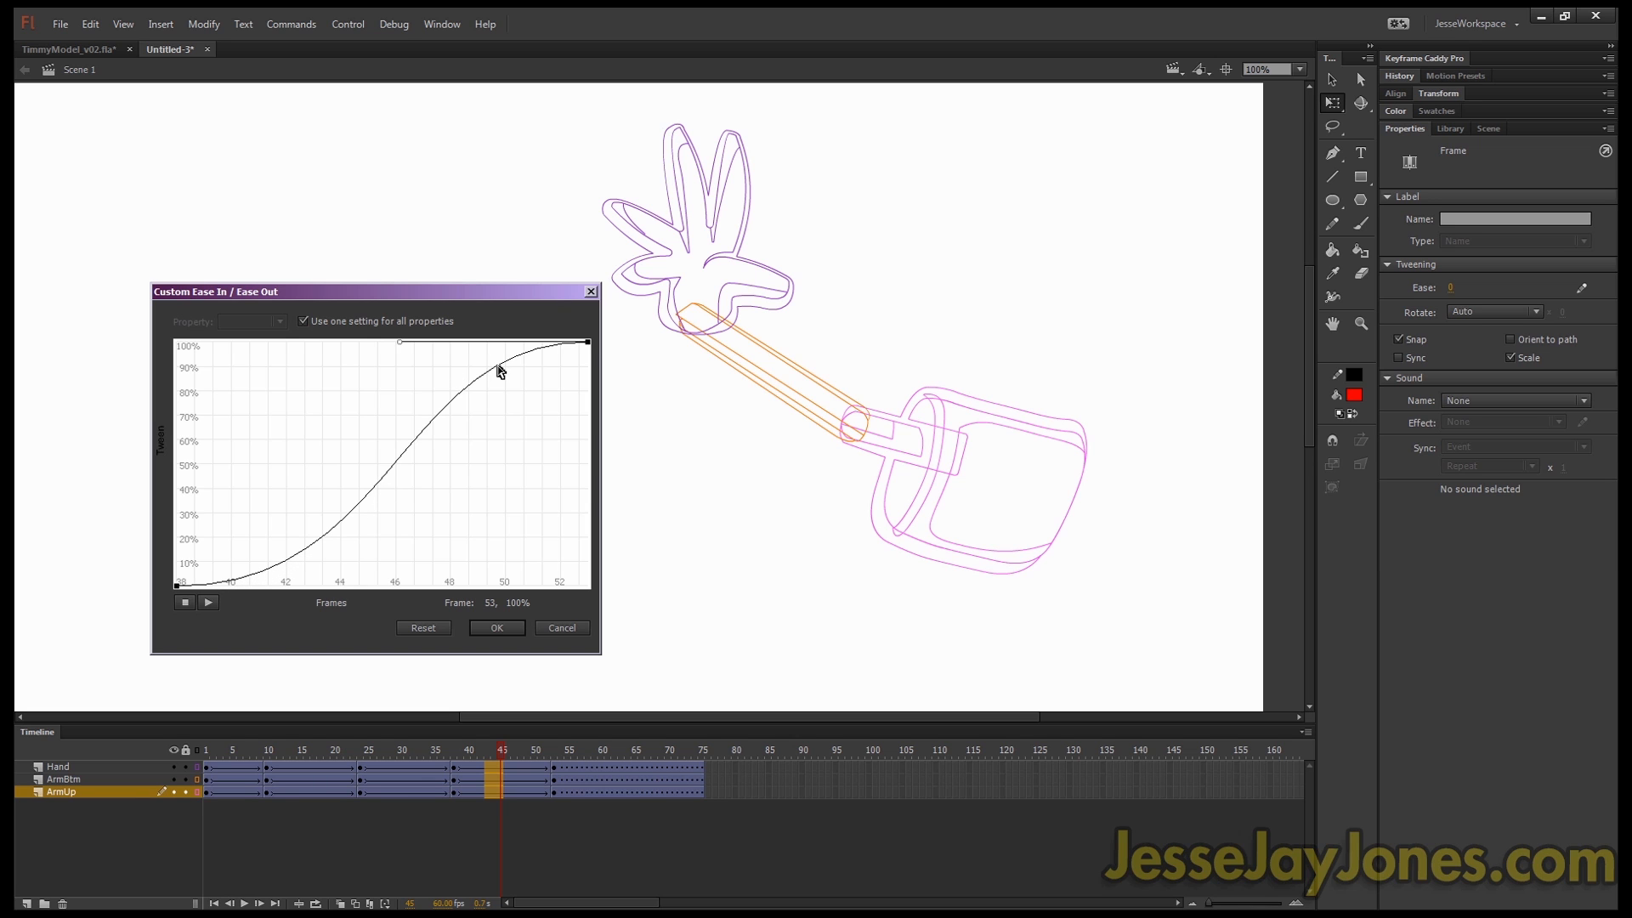
mouse_move(539, 350)
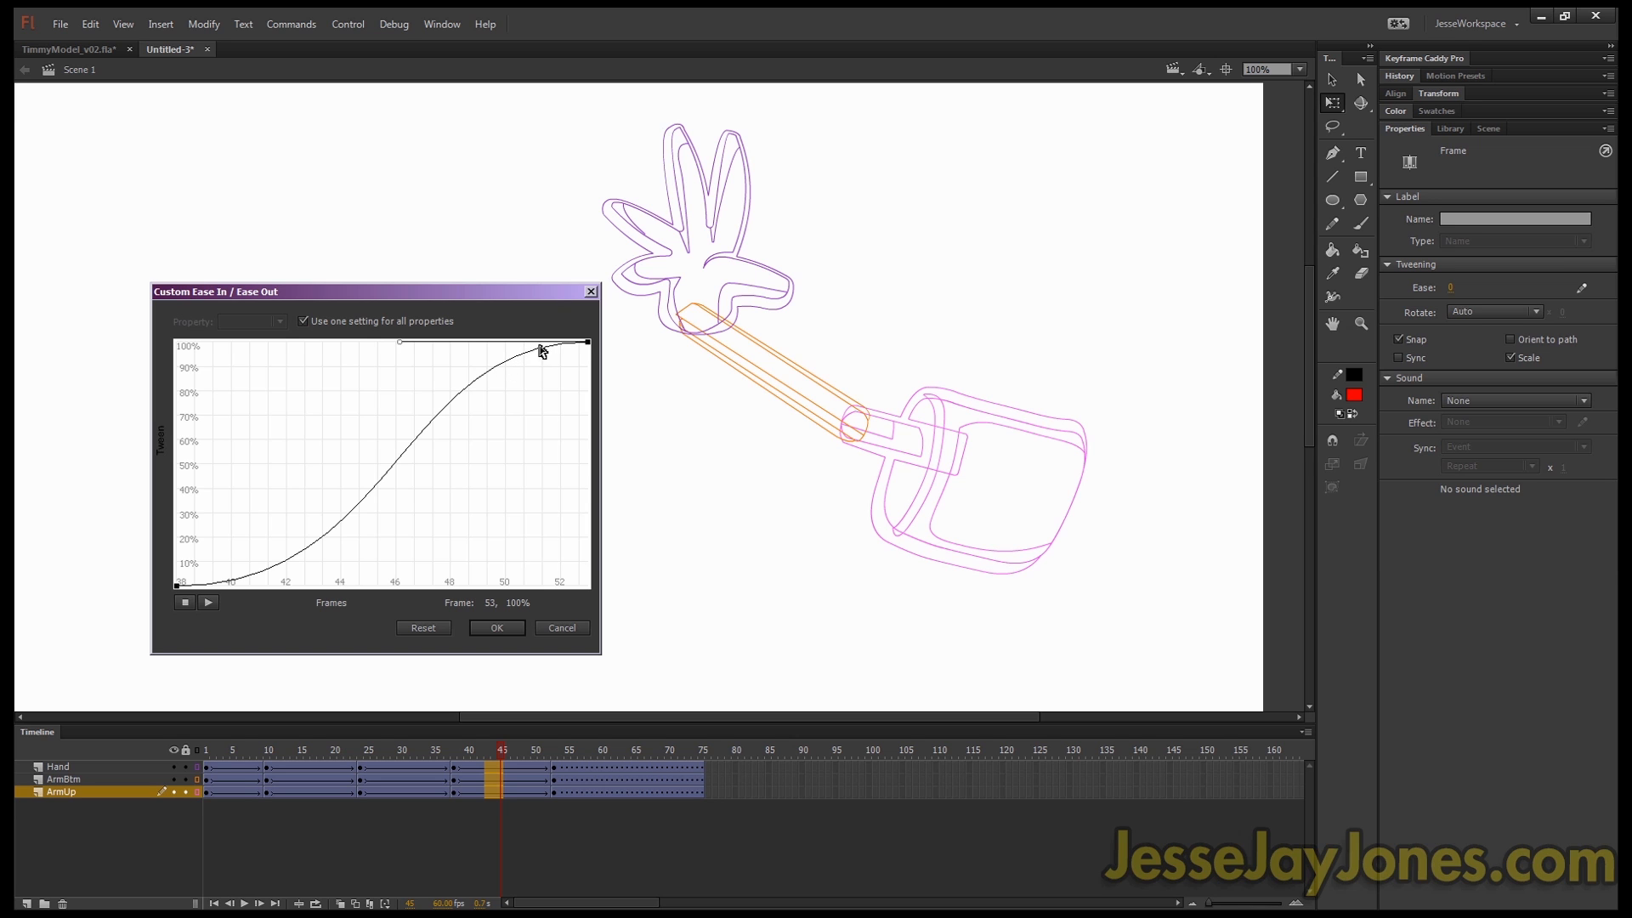
mouse_move(557, 347)
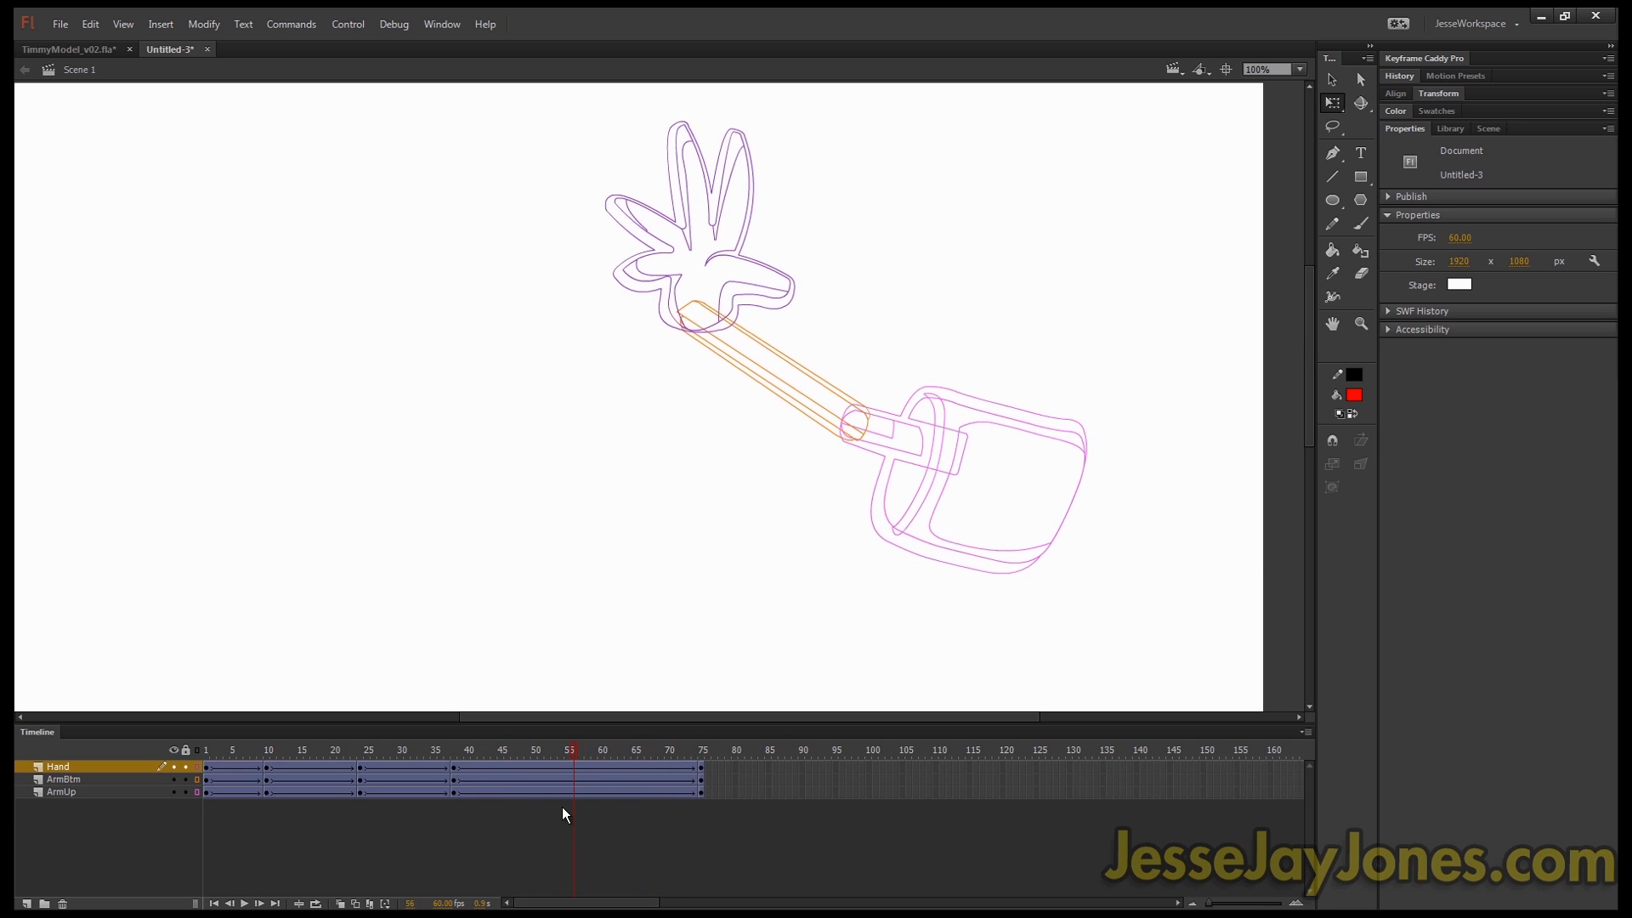
Step: Apply the custom S-curve ease to the ArmUp tween selected at frame 51
left_click(569, 792)
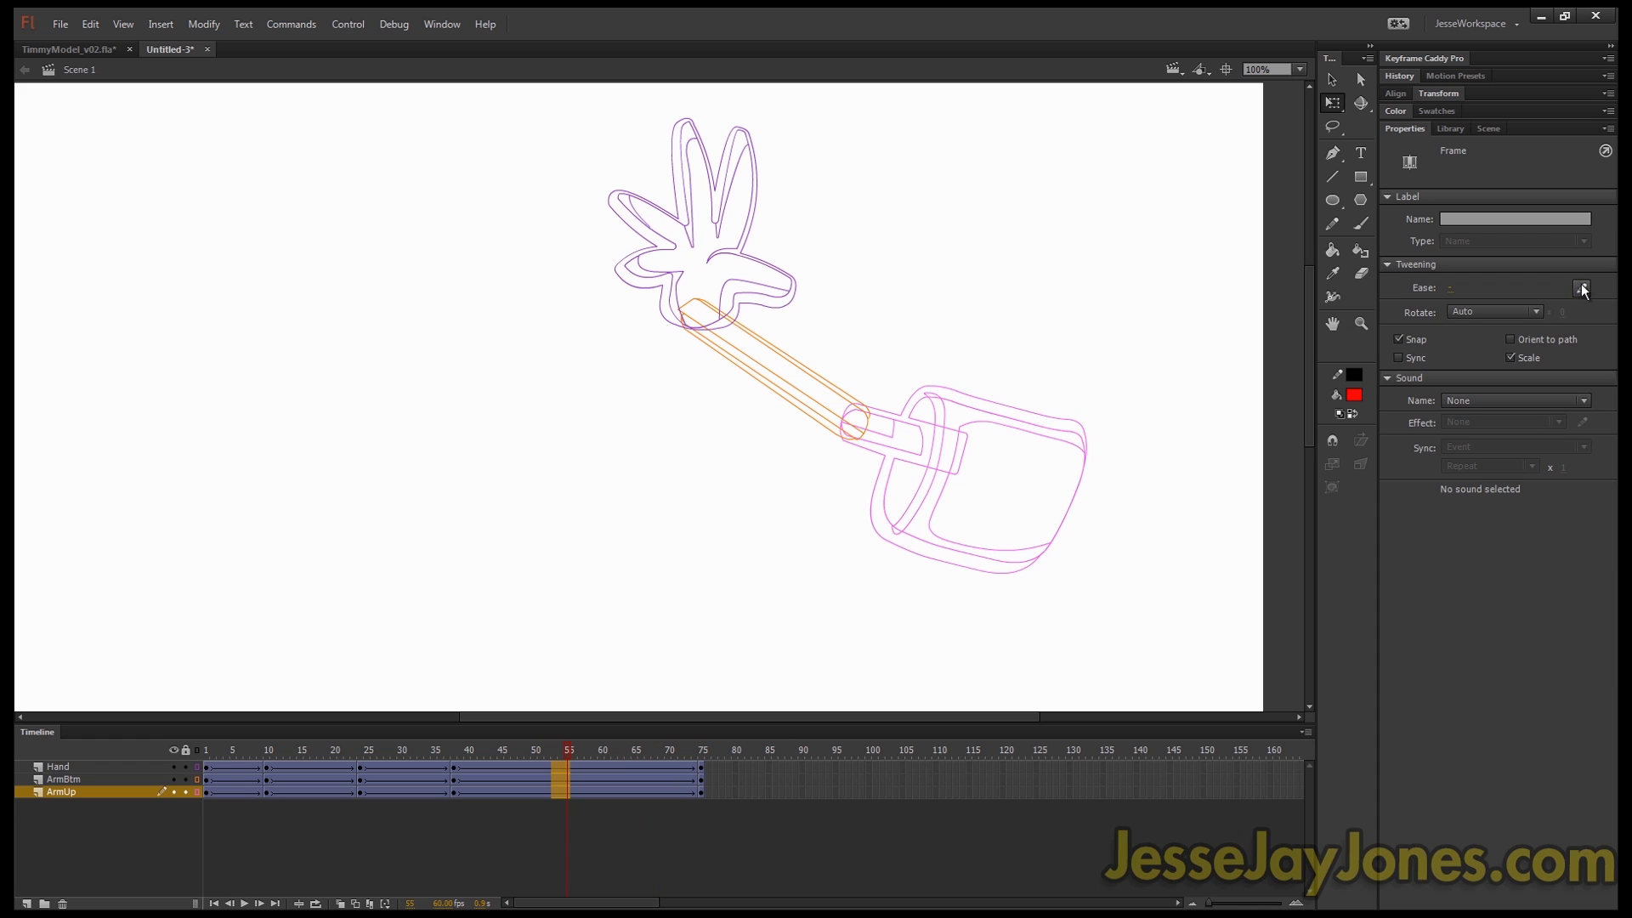
left_click(1582, 288)
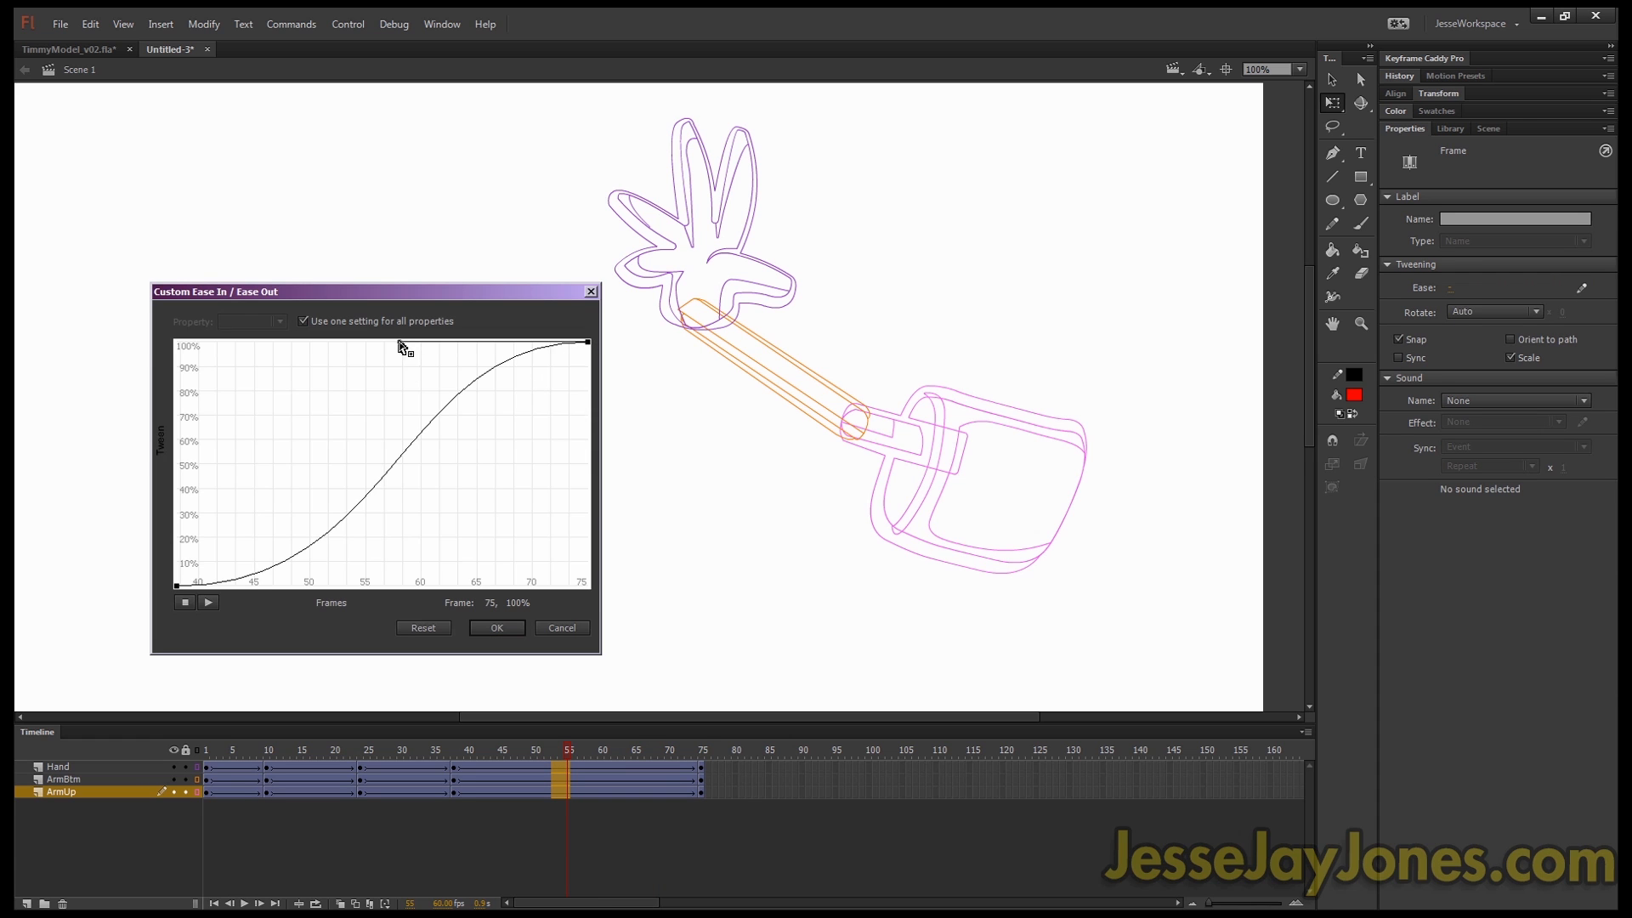
left_click(496, 627)
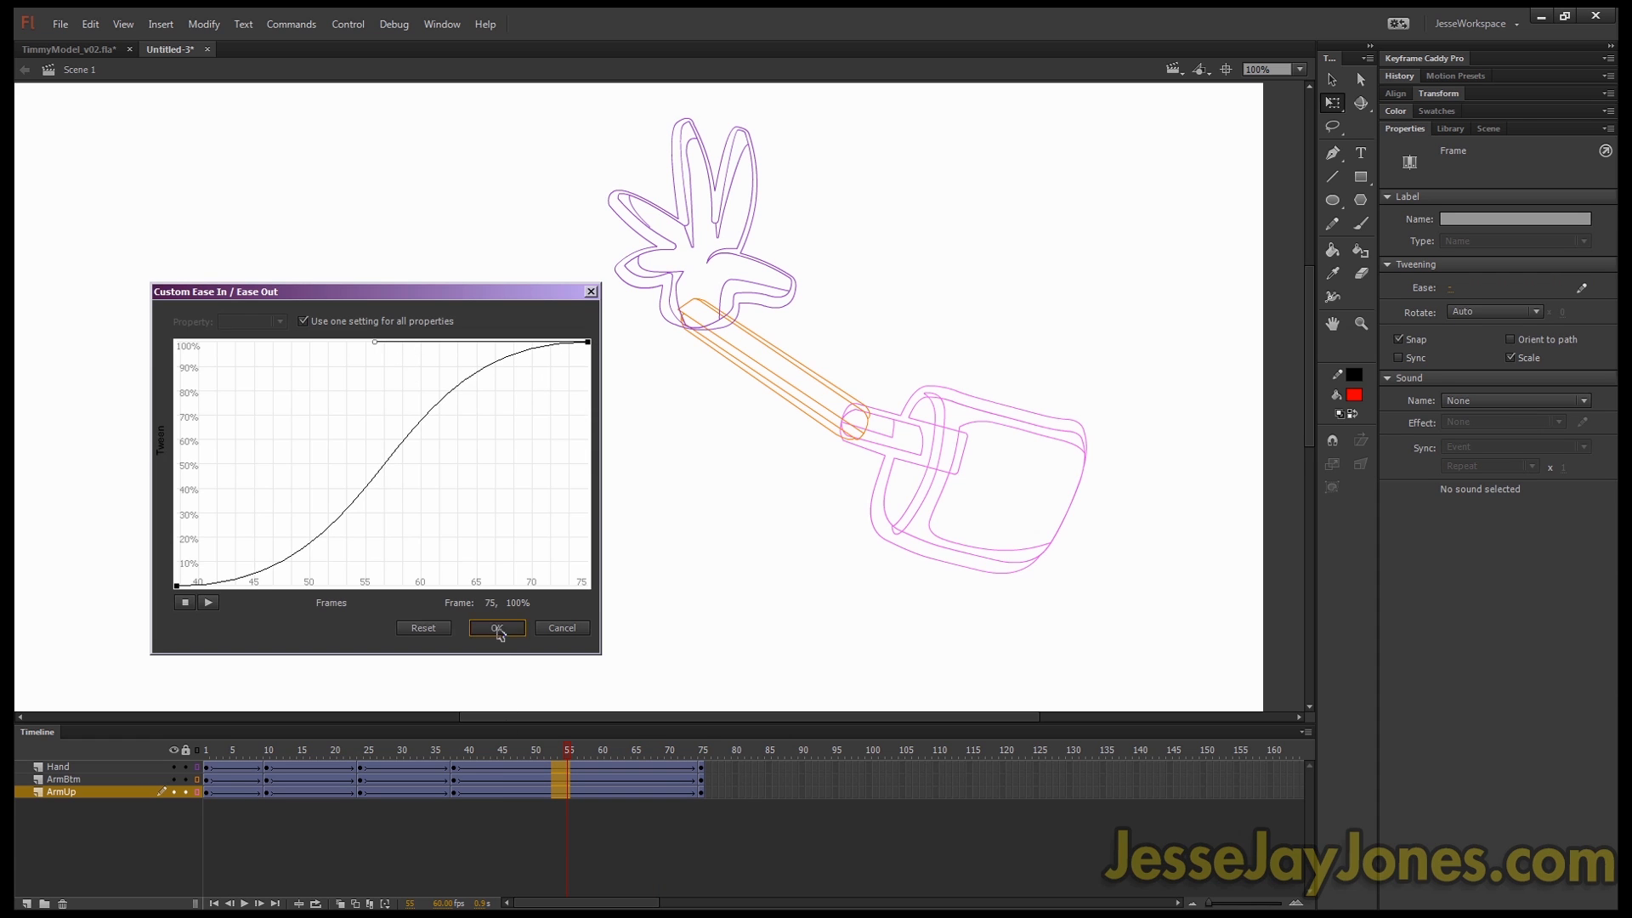
left_click(497, 627)
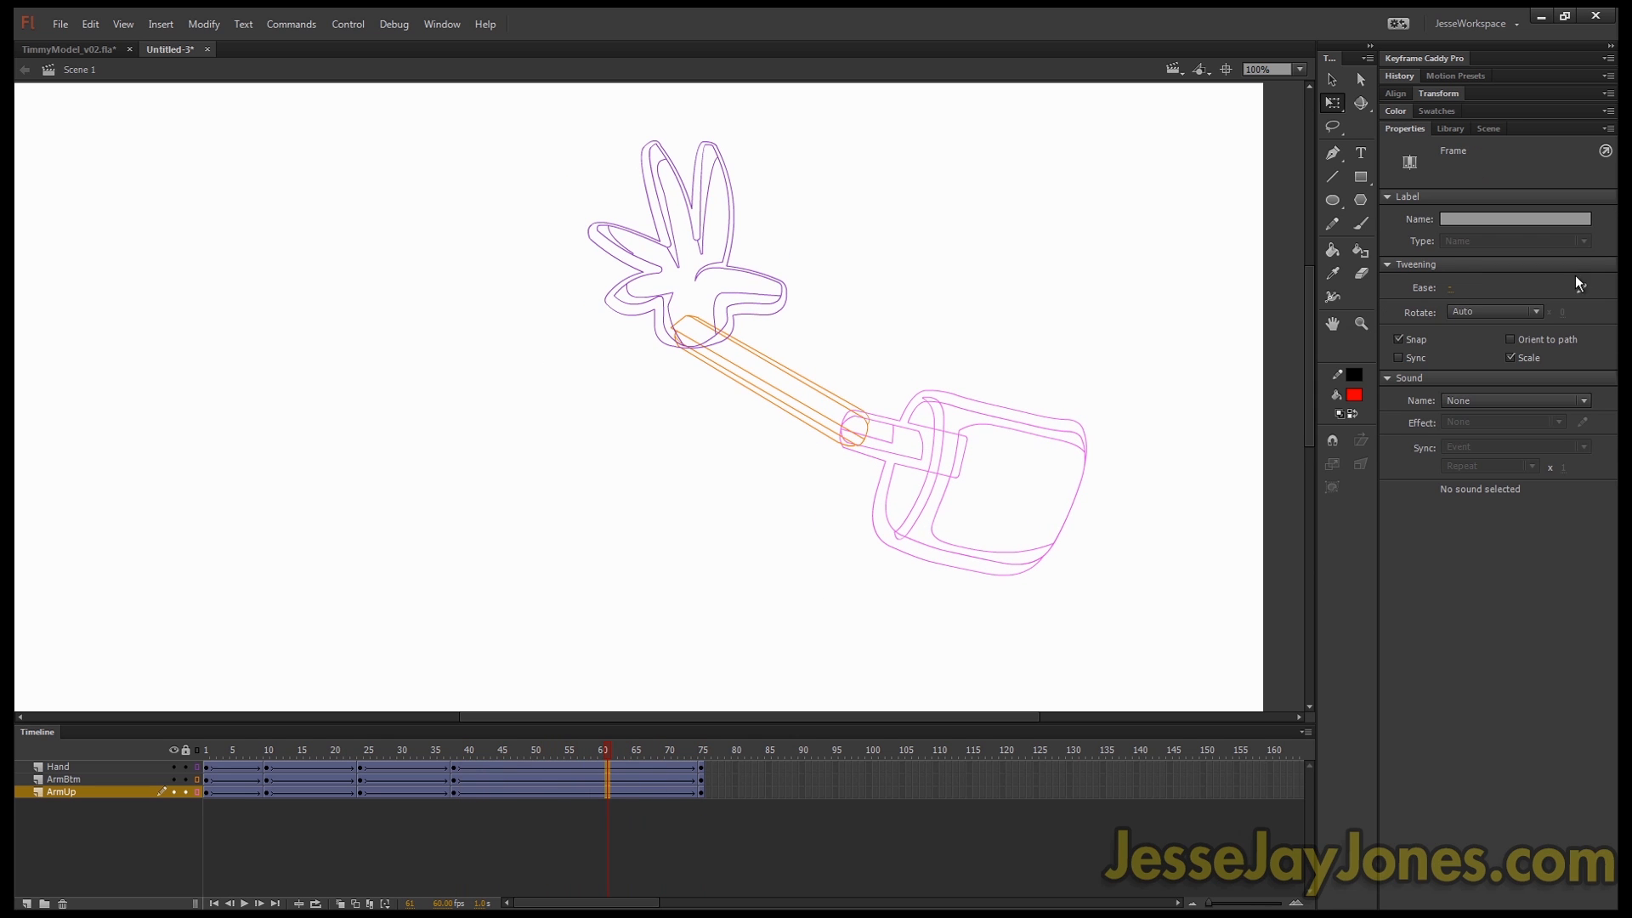
Step: Verify the S-curve ease is kept in the Custom Ease dialog and close it
left_click(1579, 288)
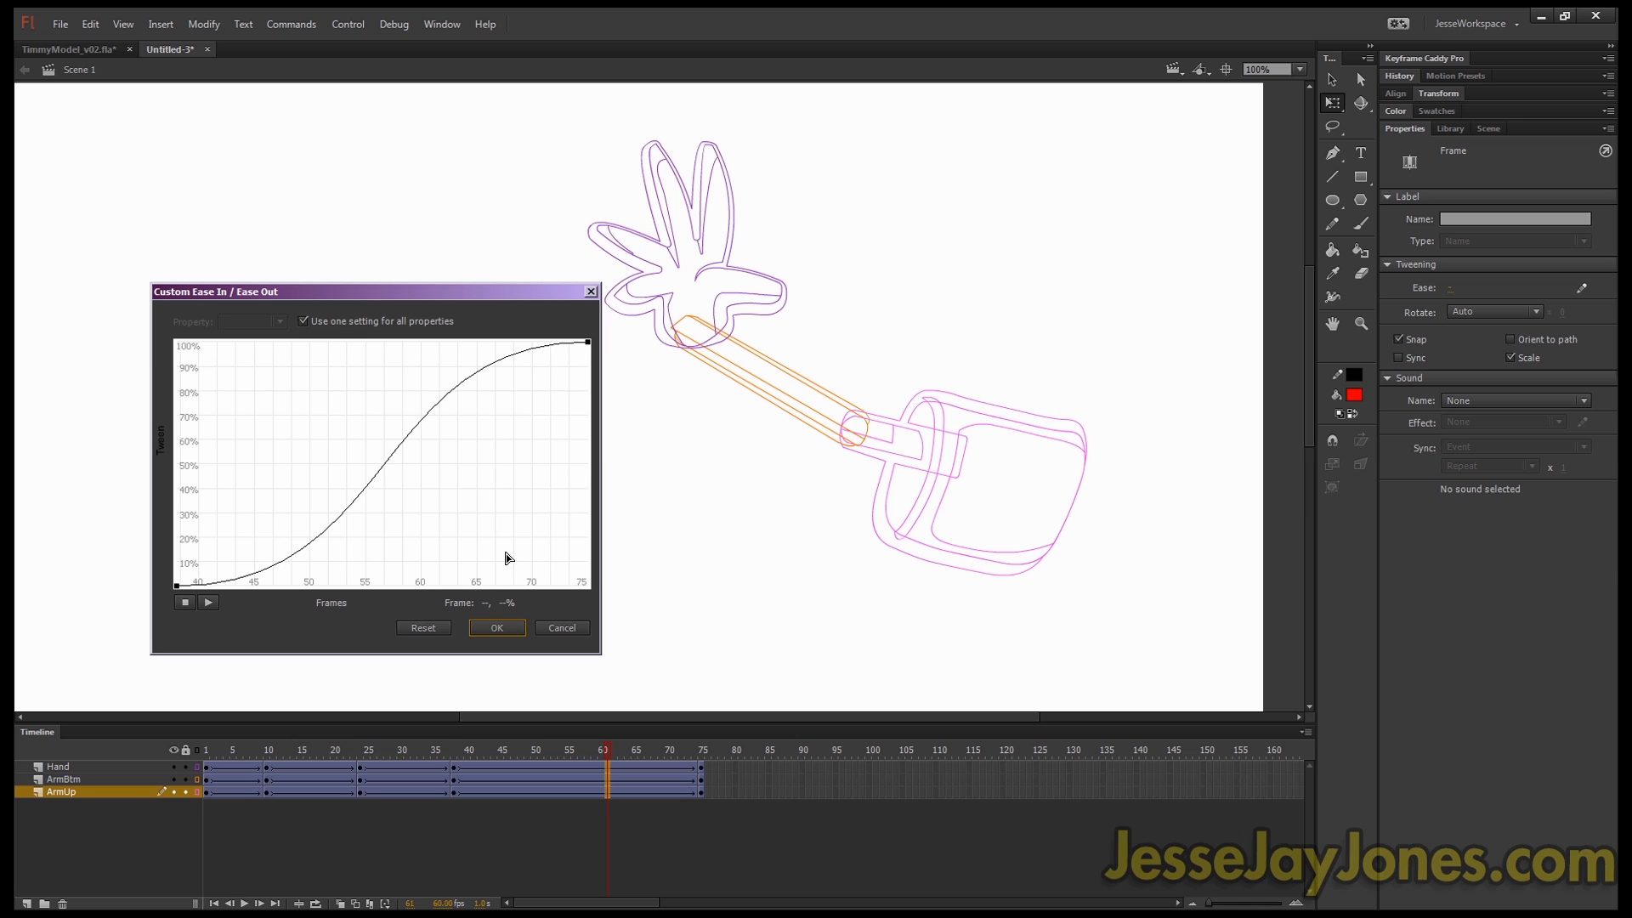
mouse_move(416, 476)
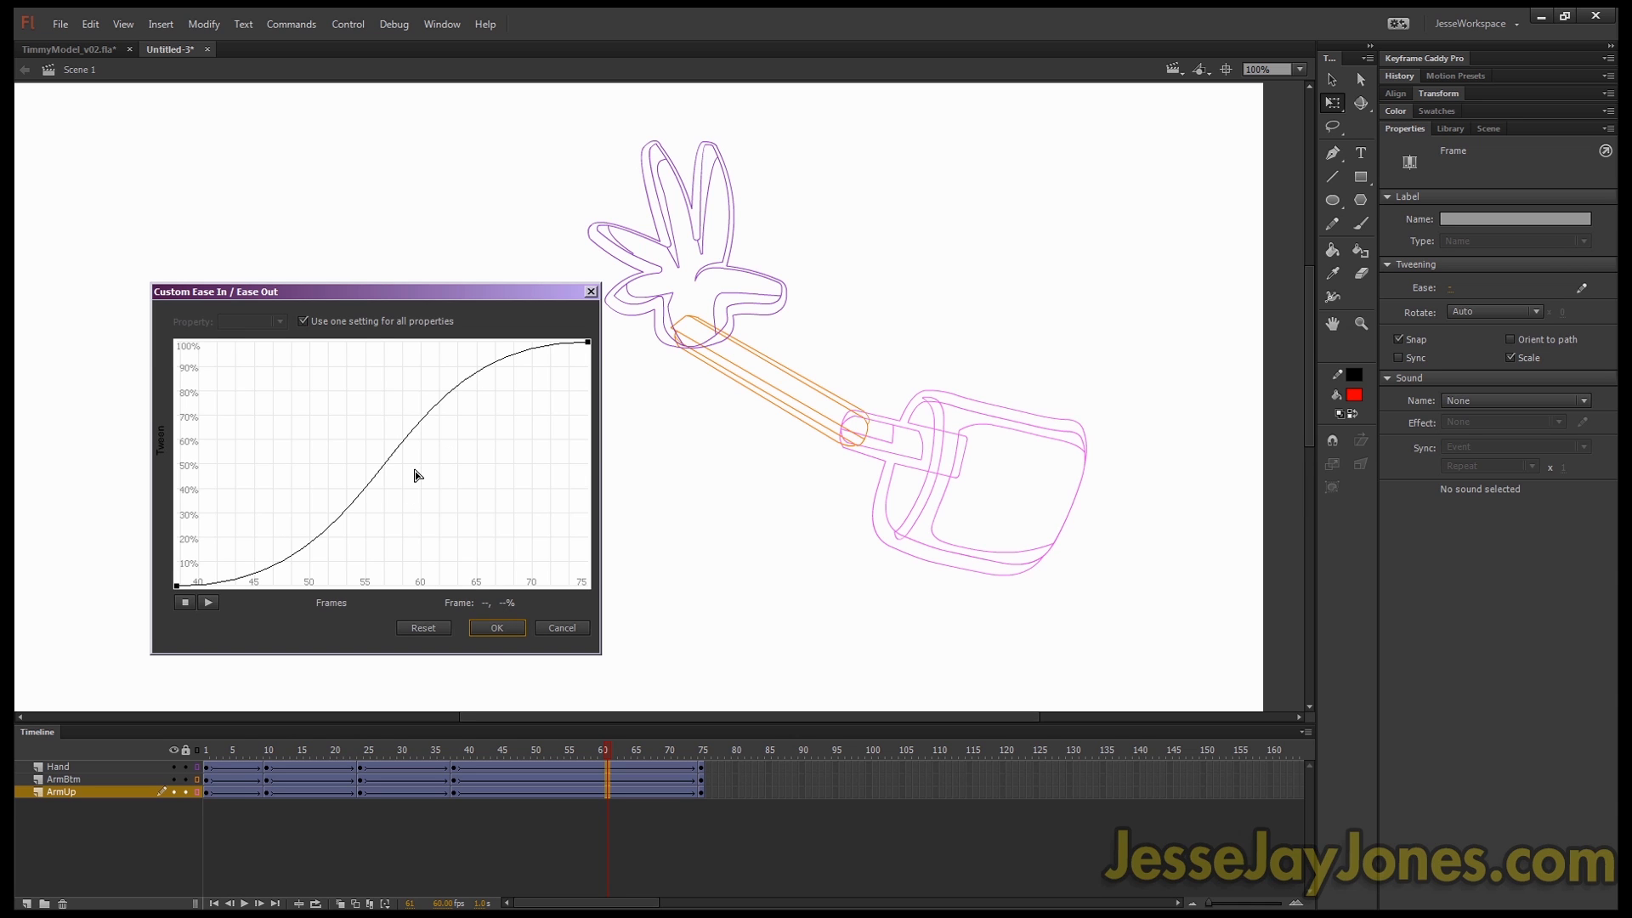
left_click(497, 627)
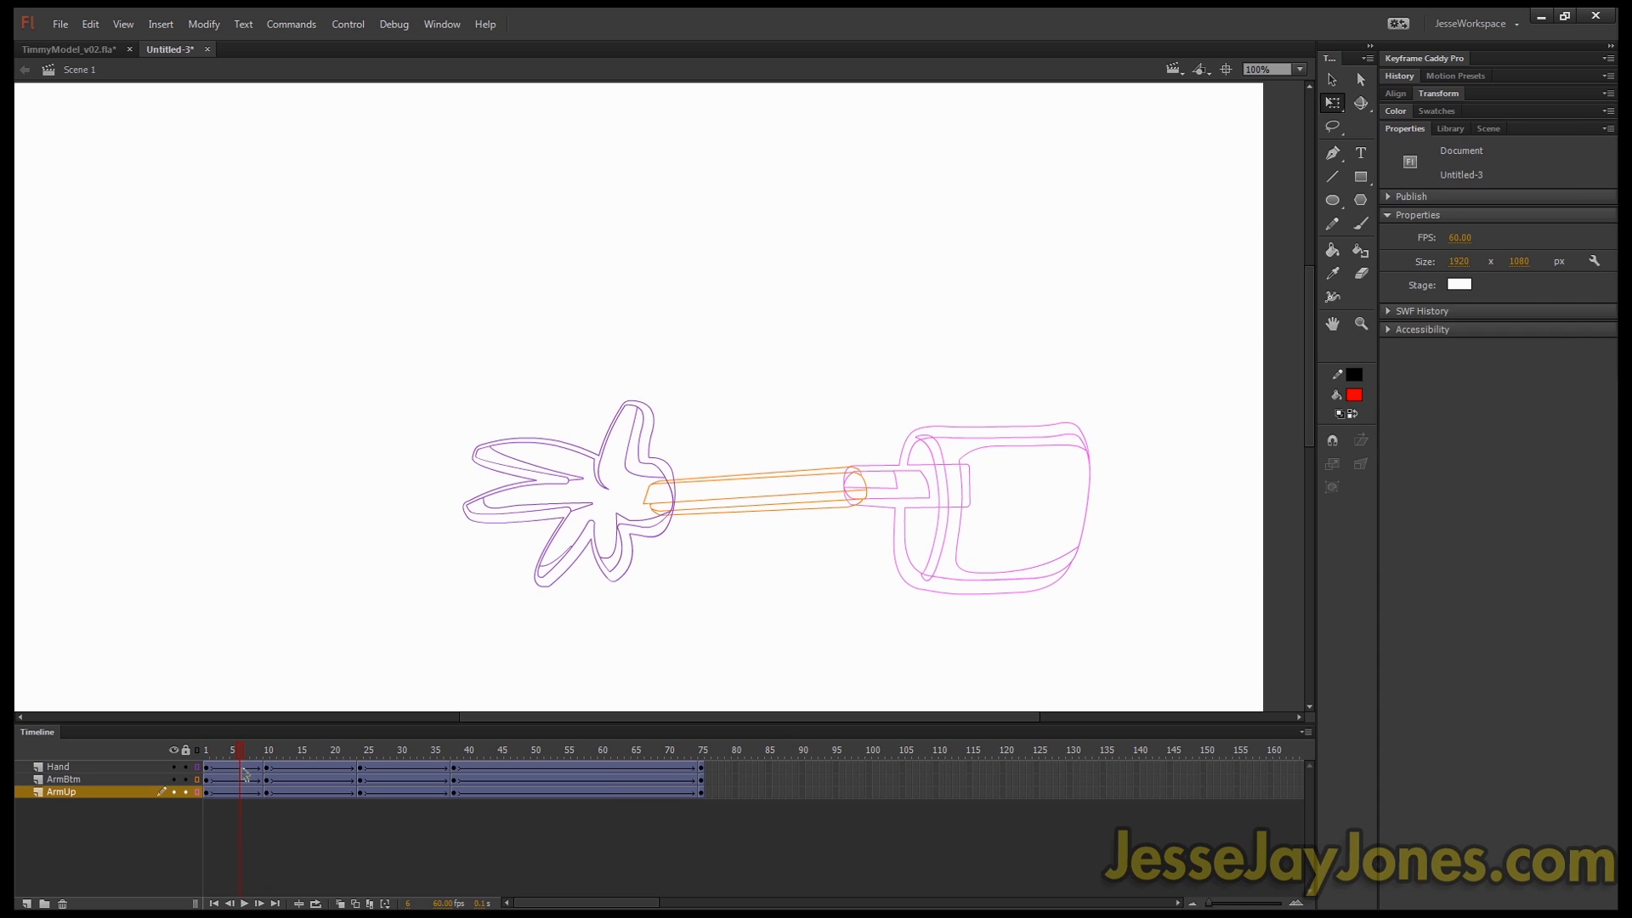
Step: Preview the eased arm raise from its first frame
left_click(244, 790)
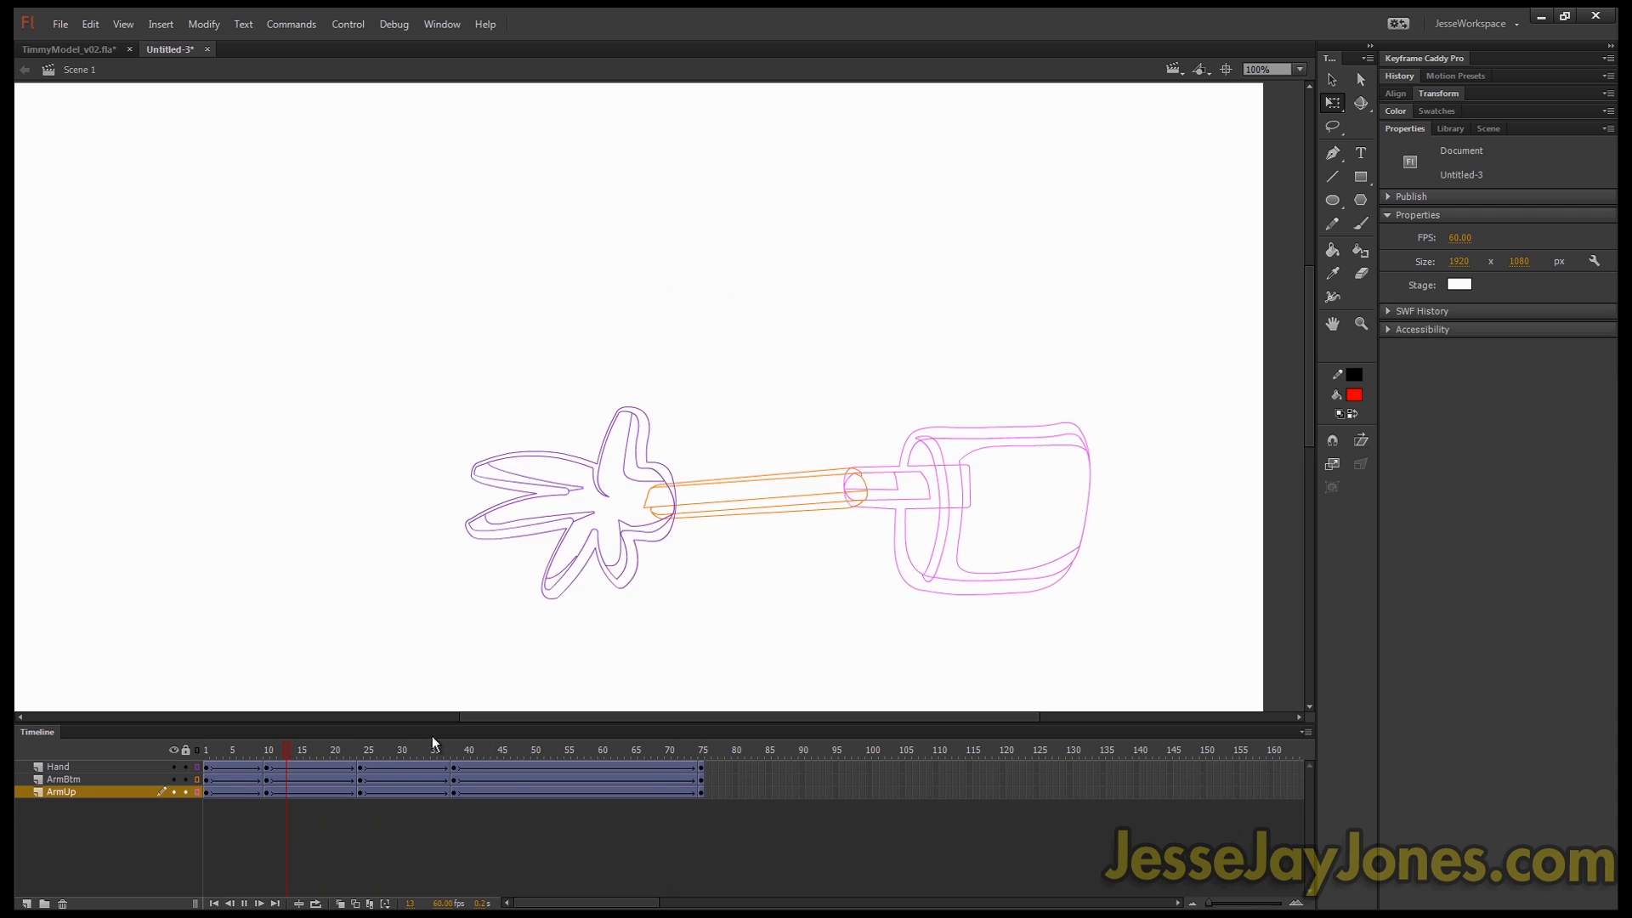
left_click(484, 749)
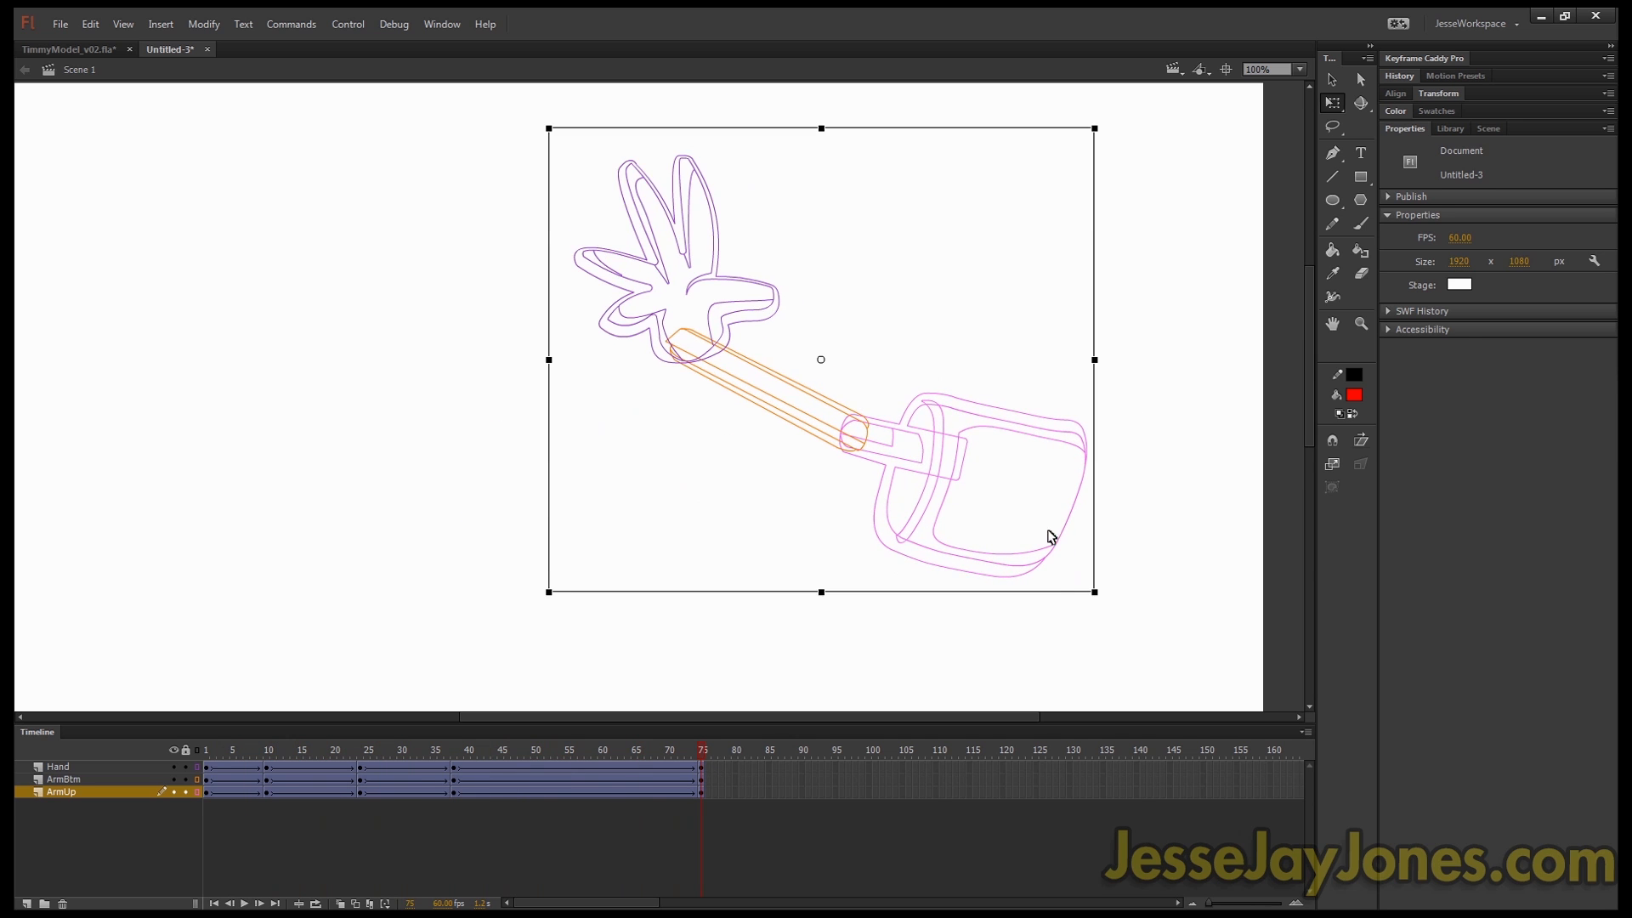
mouse_move(1118, 463)
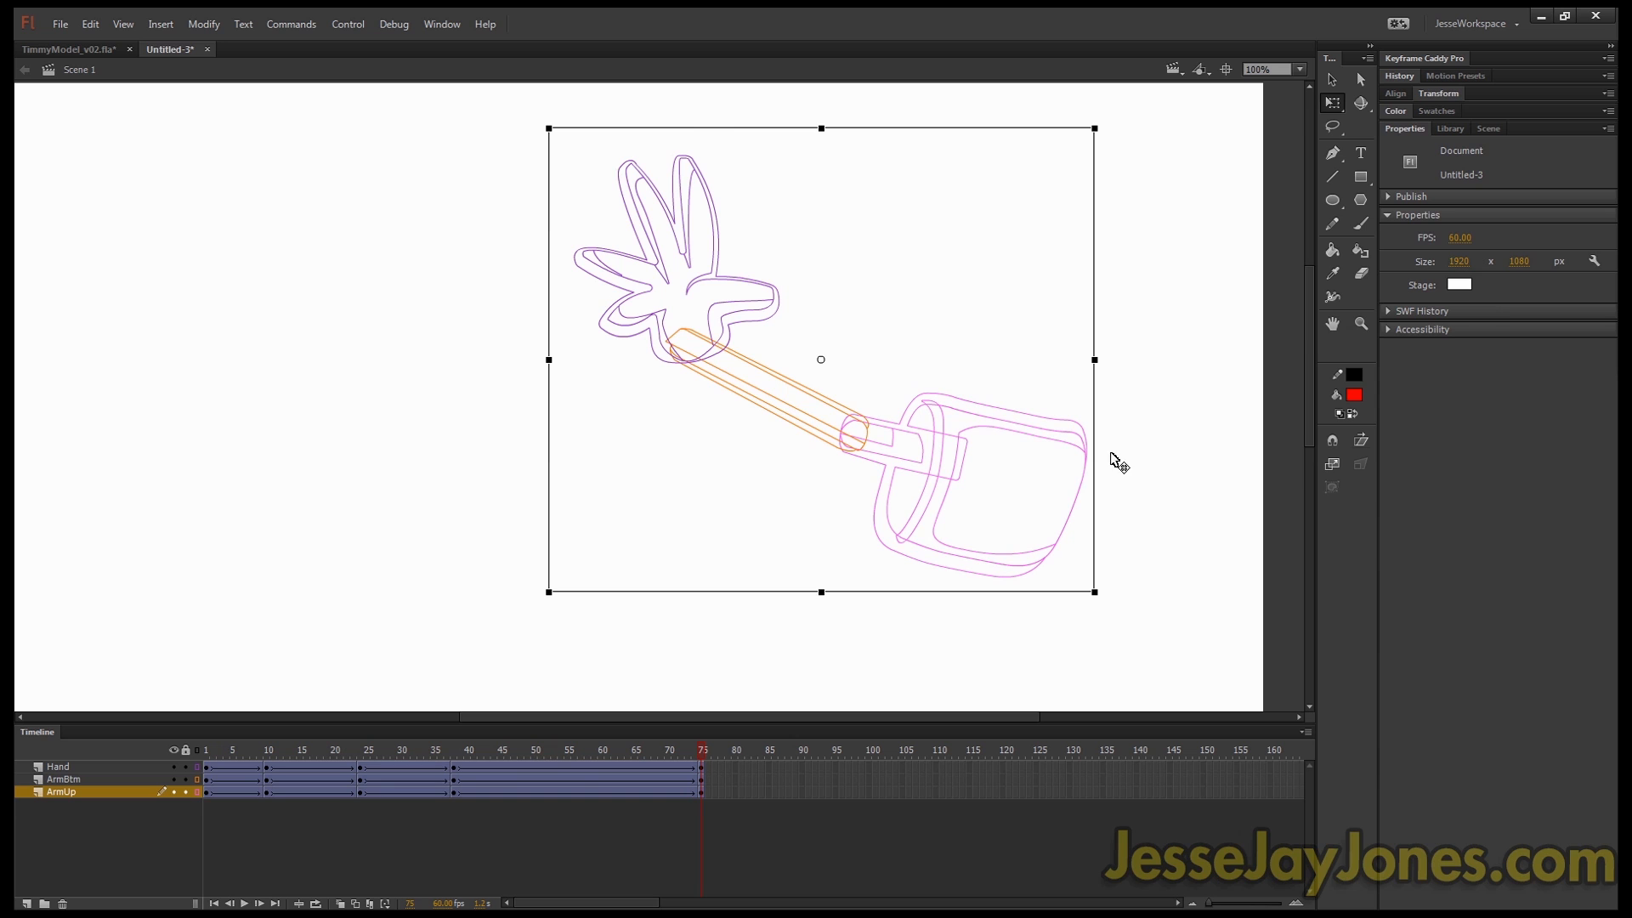
Step: Switch to TimmyModel_v02.fla and select the character's R_ArmUp symbol
left_click(68, 49)
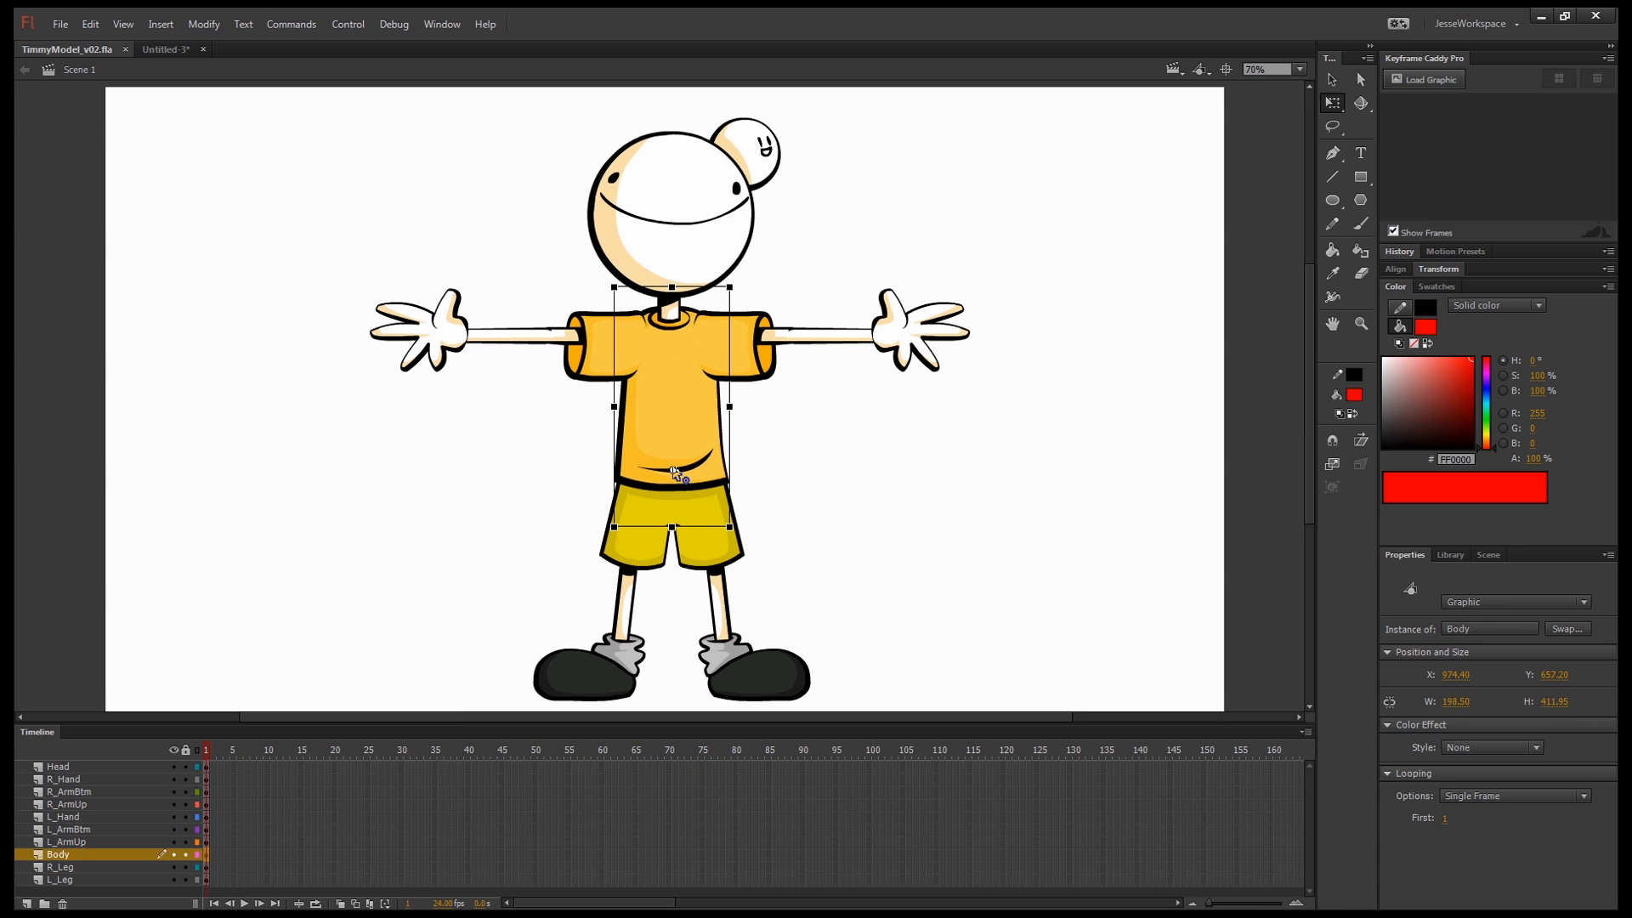
left_click(749, 333)
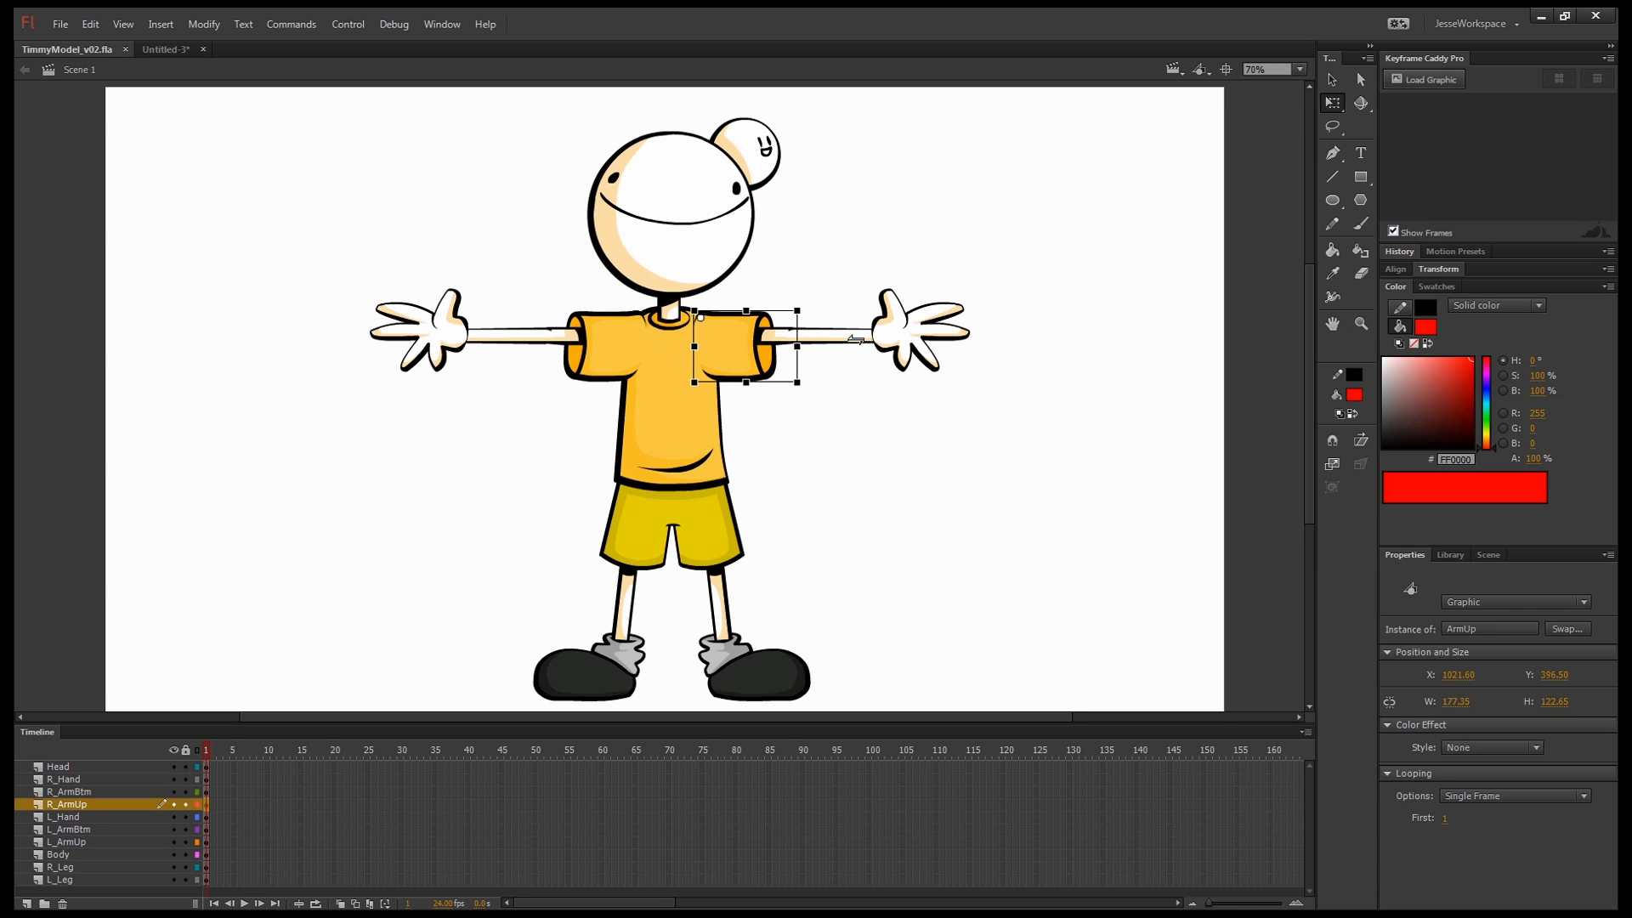